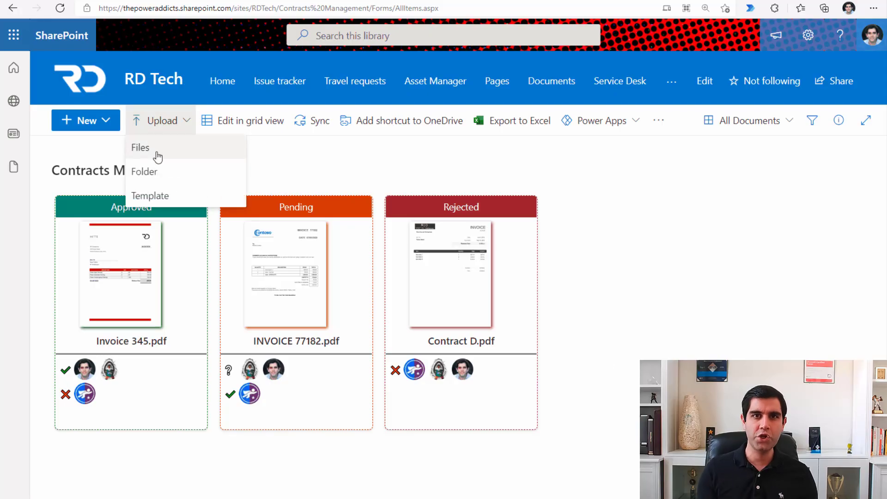
# Upload Invoice RD.pdf as a New document, then reject its approval request in Outlook
pyautogui.click(586, 225)
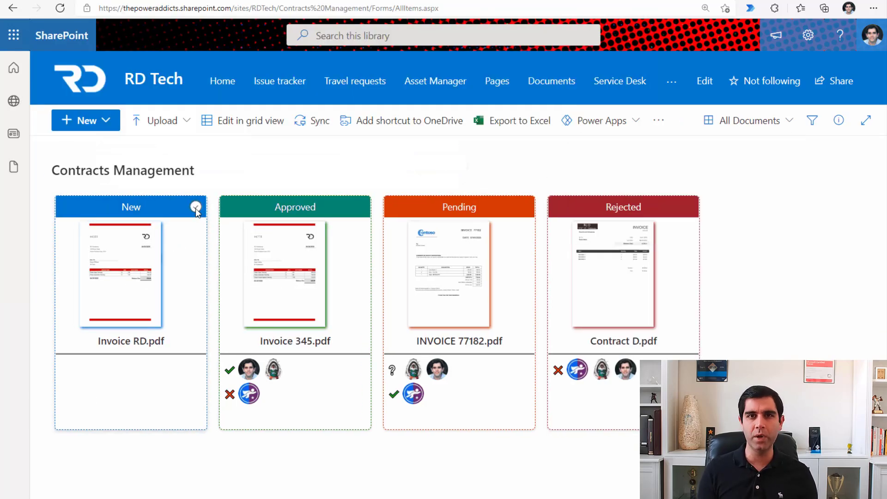
pyautogui.click(196, 207)
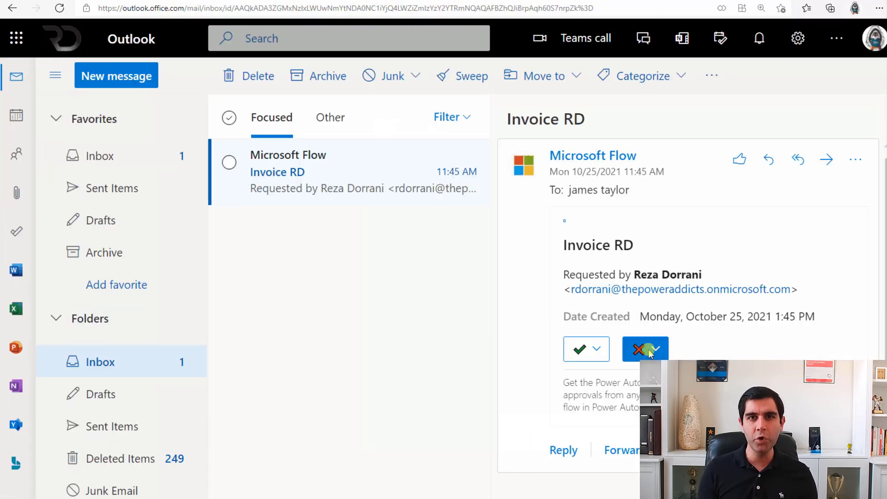
pyautogui.click(640, 349)
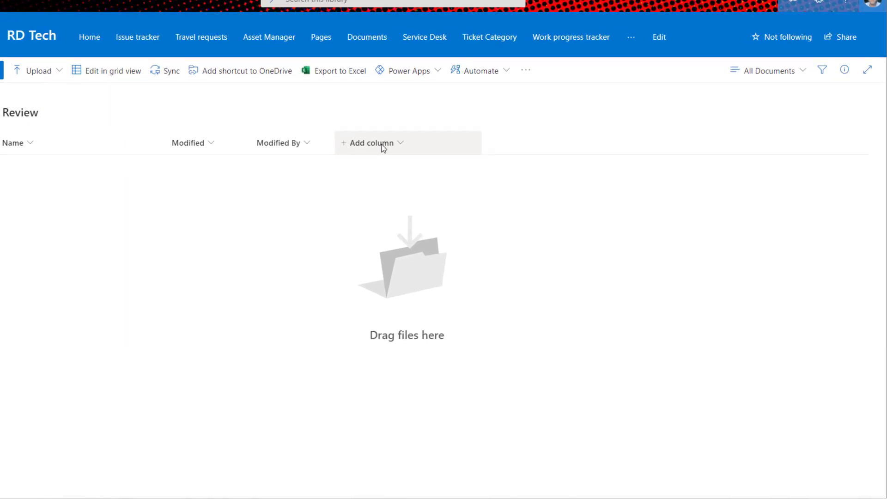
# Create the Approval Status choice column (New, Approved, Pending, Rejected) with default New
pyautogui.click(371, 143)
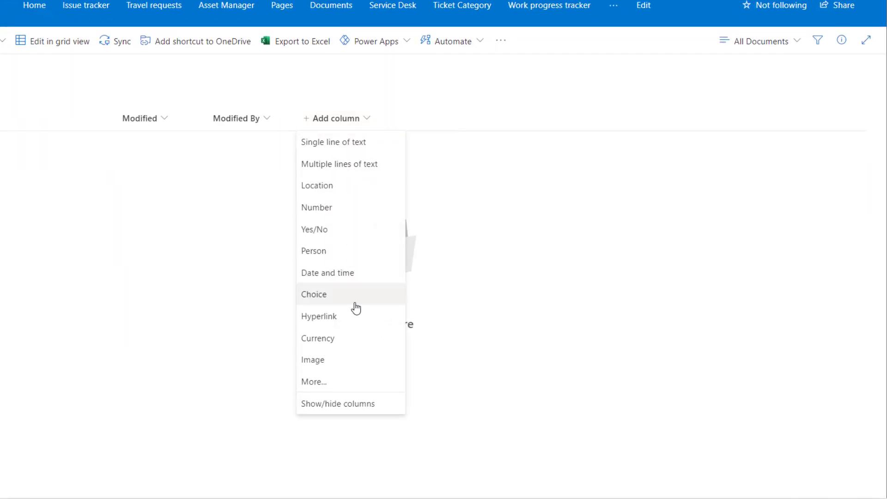
pyautogui.click(314, 294)
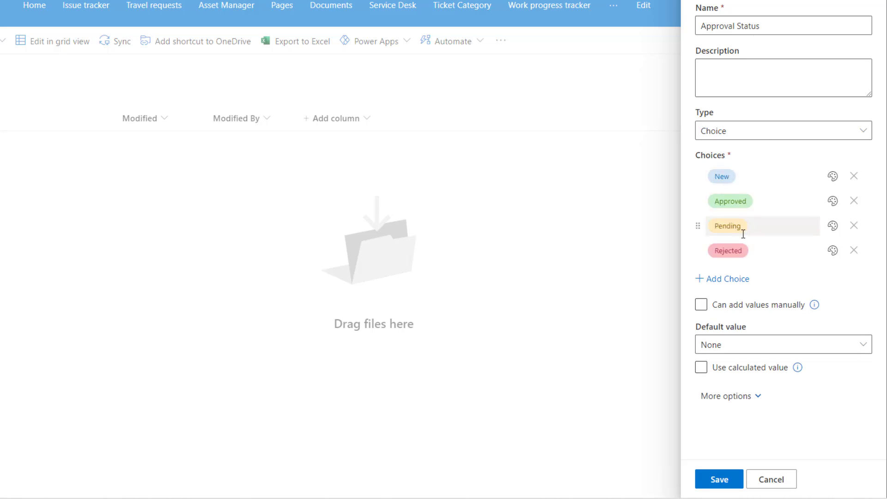
pyautogui.click(783, 345)
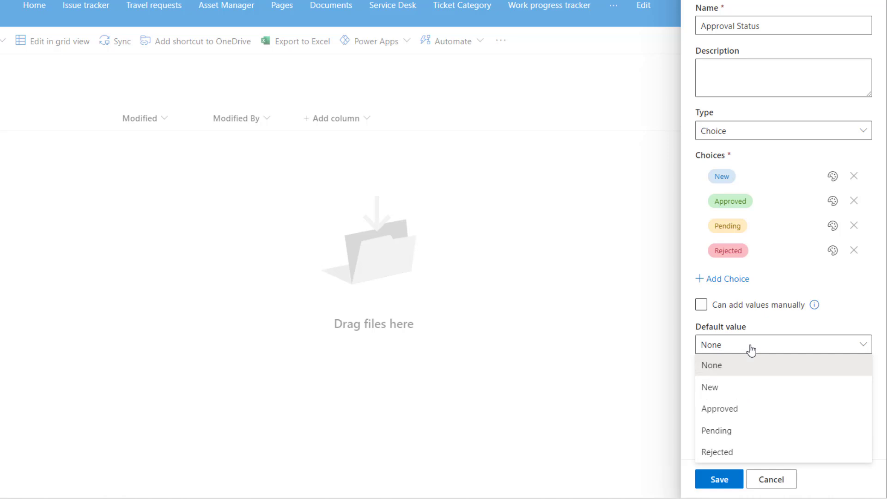
pyautogui.click(710, 387)
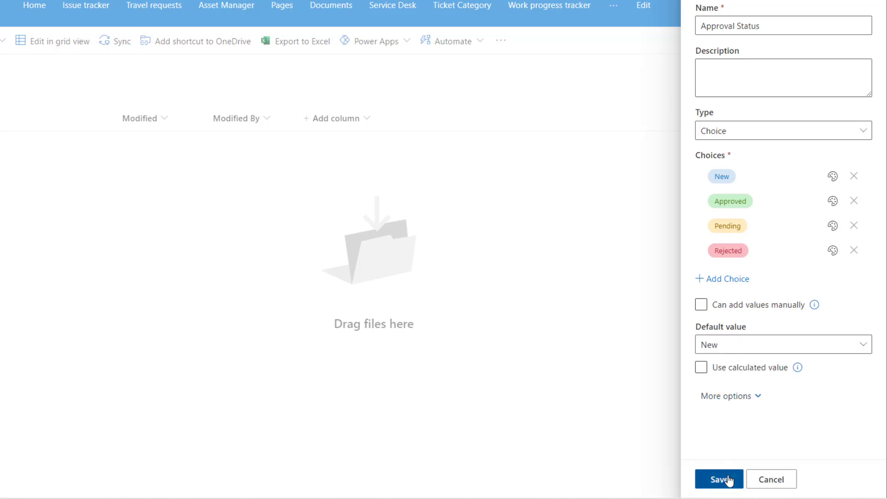
pyautogui.click(719, 479)
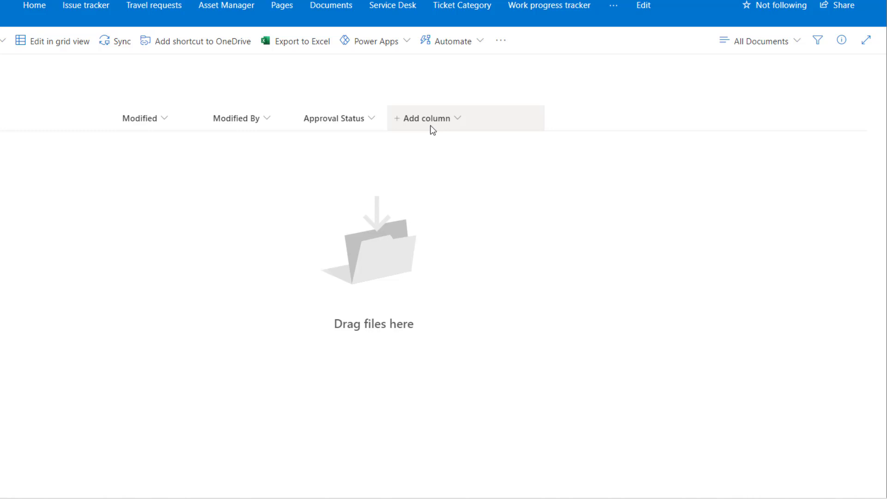
# Create the Approvers Response Pending person column with profile photos and multiple selections
pyautogui.click(426, 118)
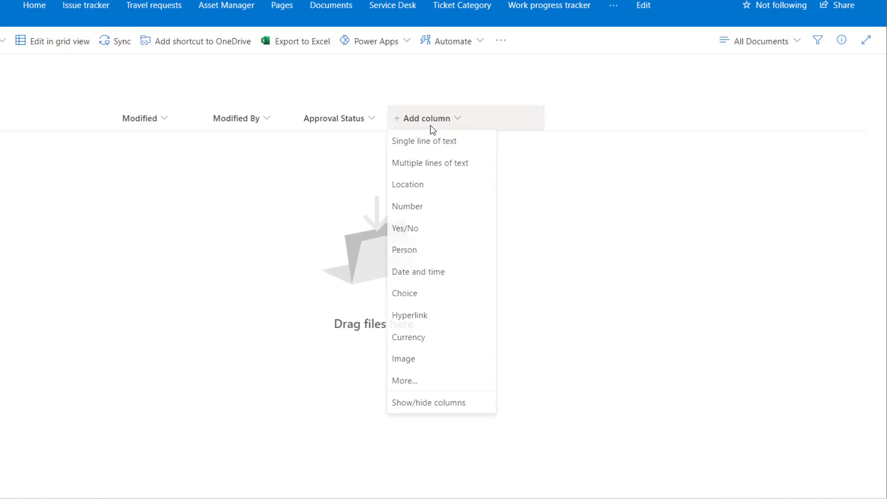
pyautogui.moveTo(413, 255)
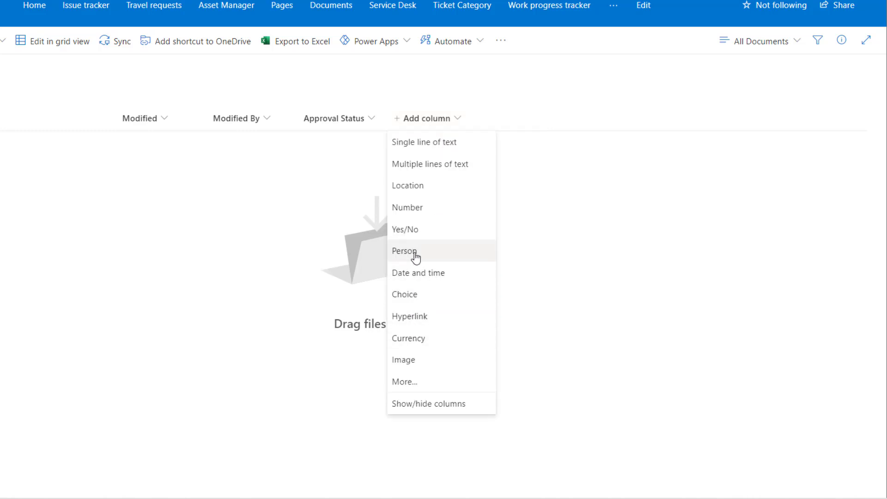
pyautogui.click(405, 252)
pyautogui.write('Approvers Response Pending')
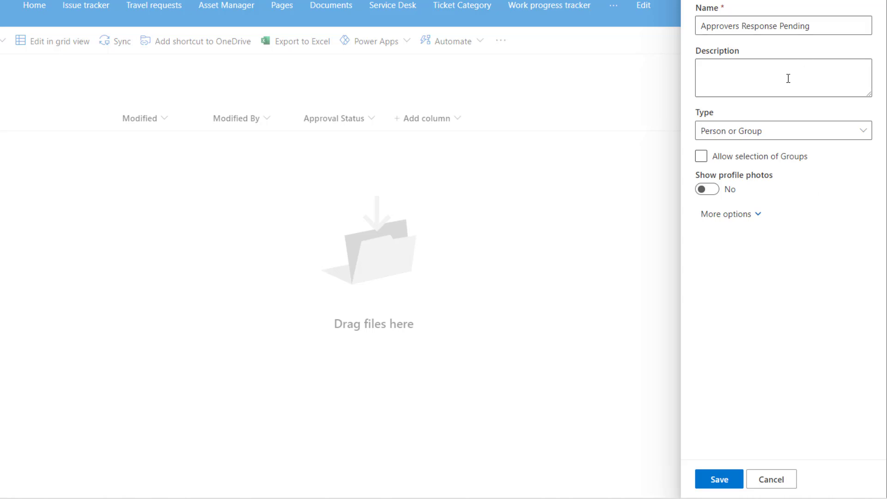
pyautogui.click(707, 189)
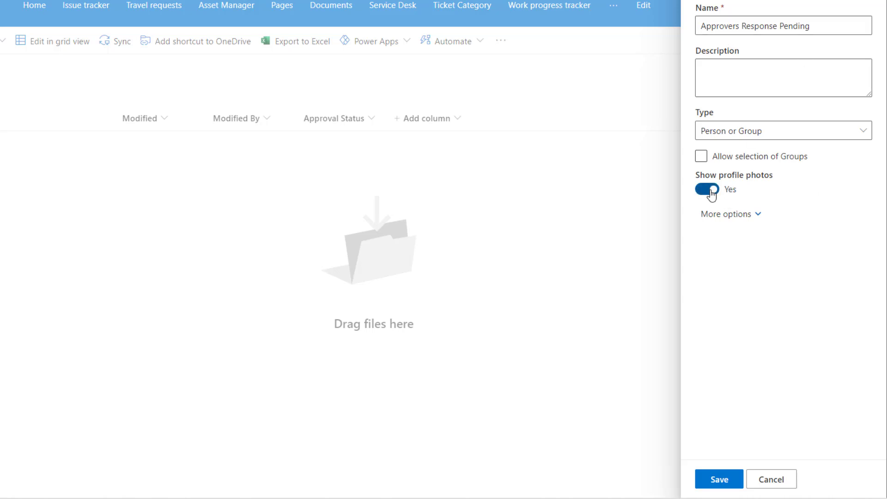
pyautogui.click(727, 215)
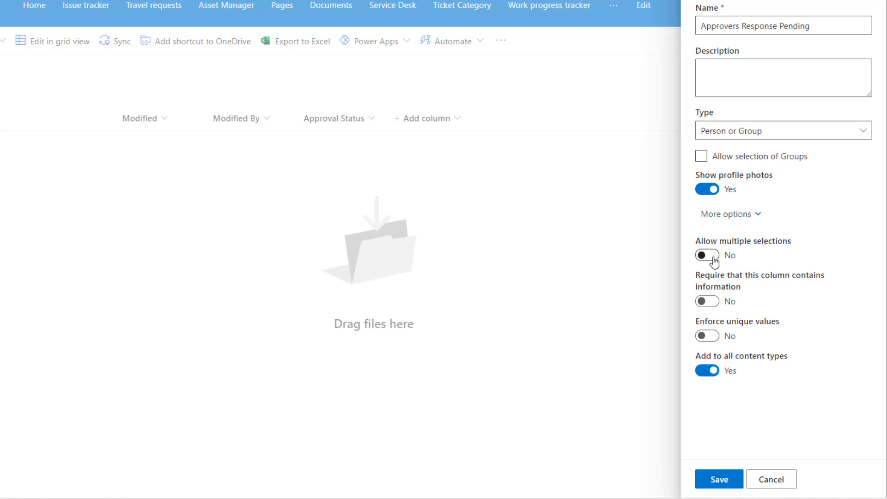
pyautogui.click(707, 256)
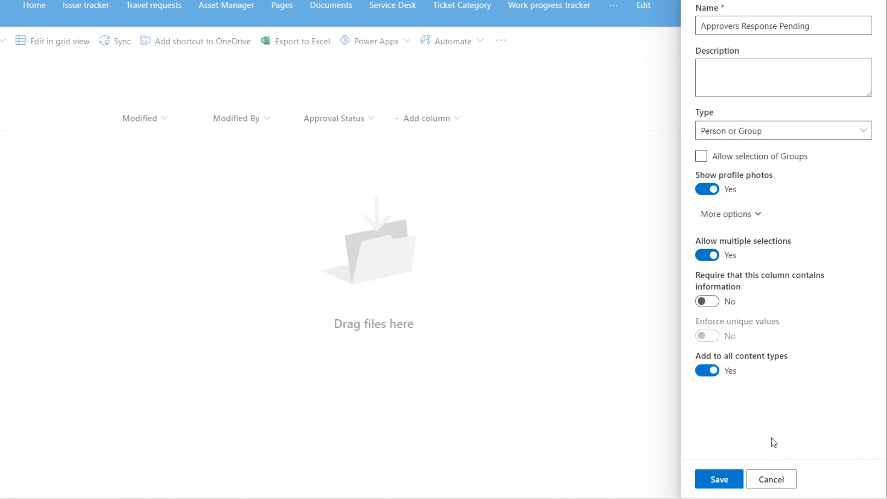
pyautogui.click(719, 479)
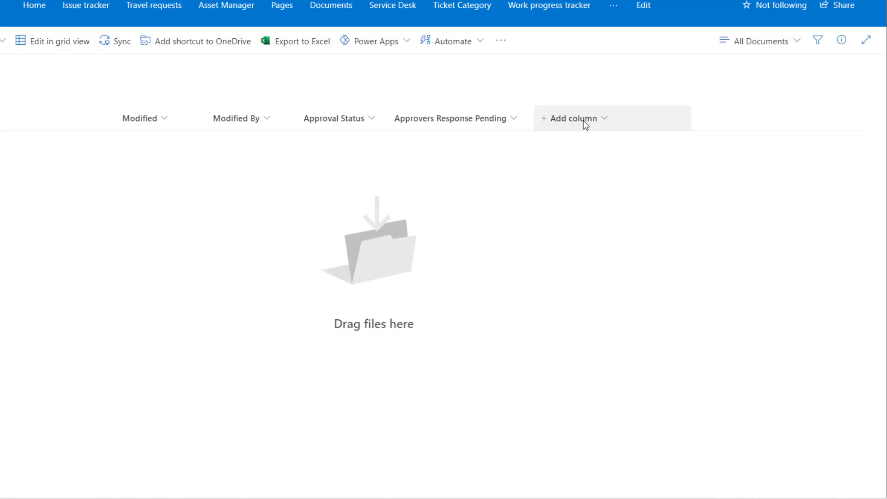
# Add Approvers Response Yes and Approvers Response No person columns with matching settings
pyautogui.click(573, 119)
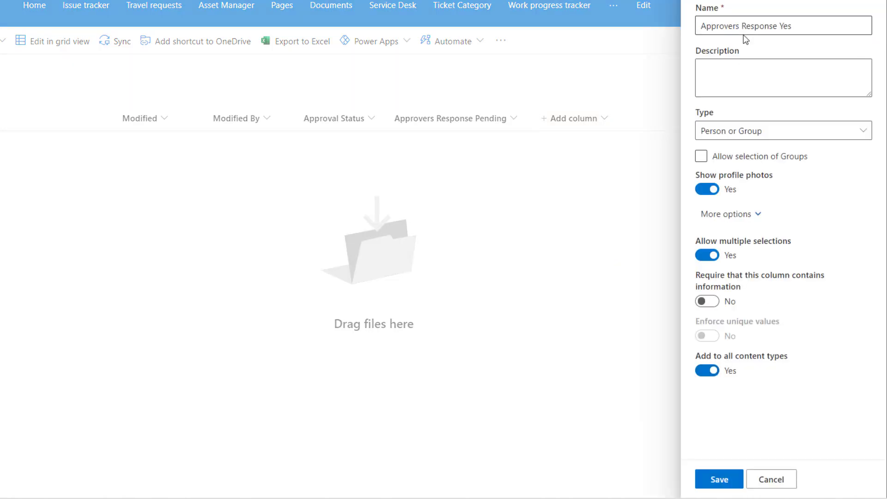
pyautogui.moveTo(729, 497)
pyautogui.write('No')
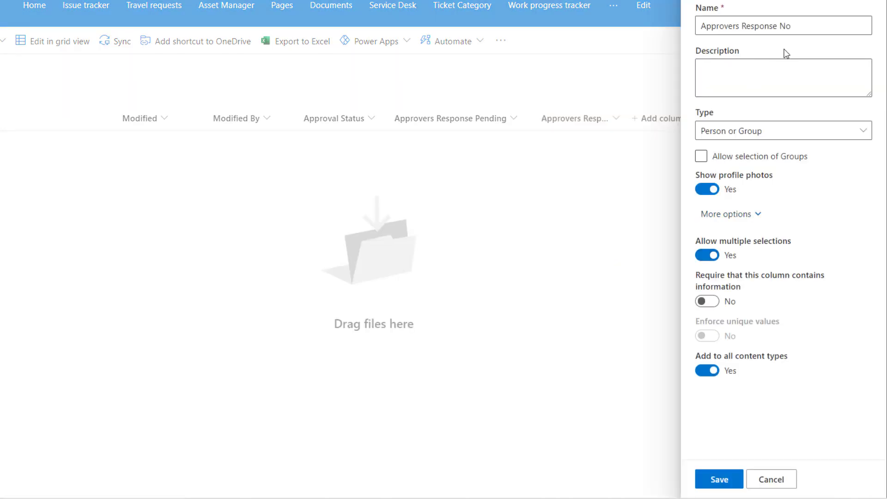
pyautogui.click(718, 491)
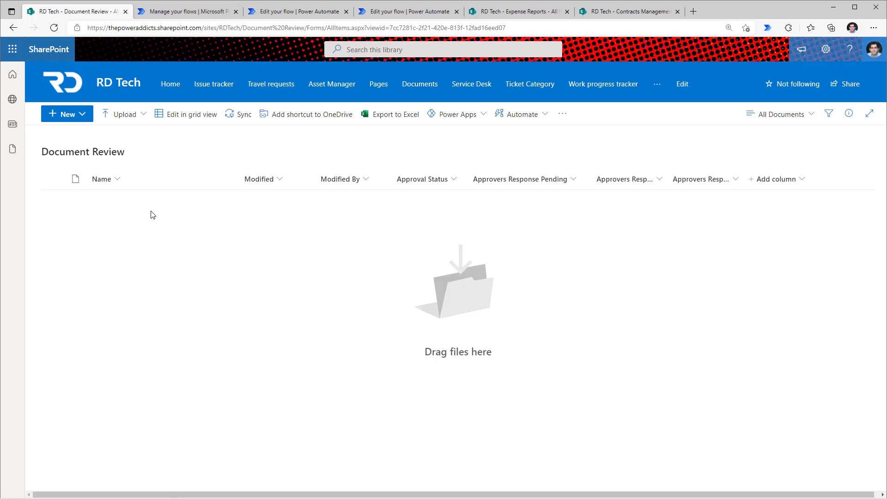
# Create the 'Document Approval Workflow' automated flow with the SharePoint 'When a file is created' trigger
pyautogui.click(186, 12)
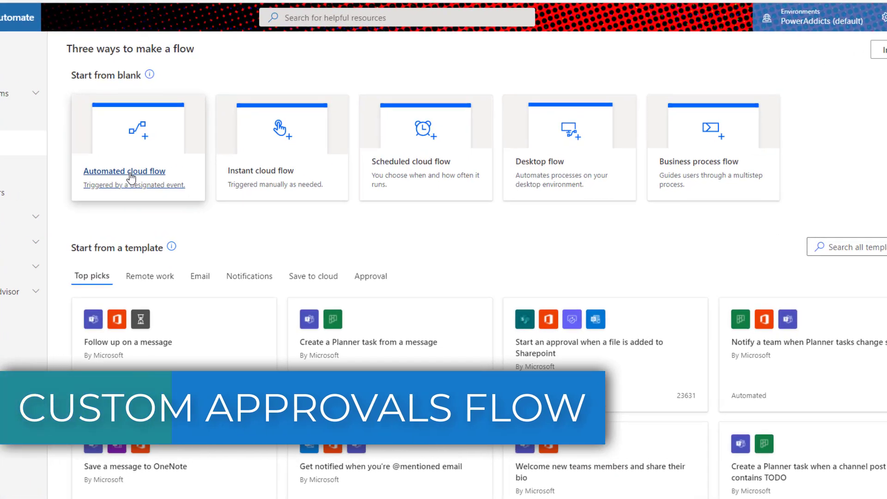
pyautogui.click(124, 171)
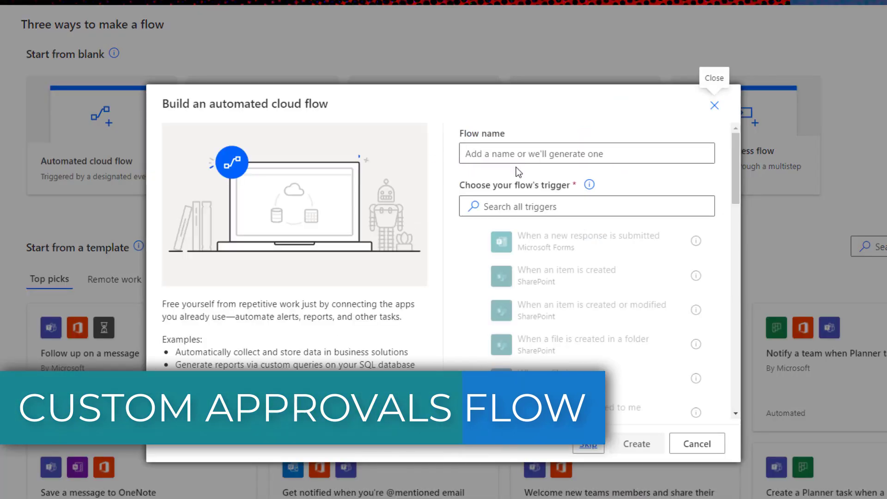
pyautogui.write('Document Approval Workflow')
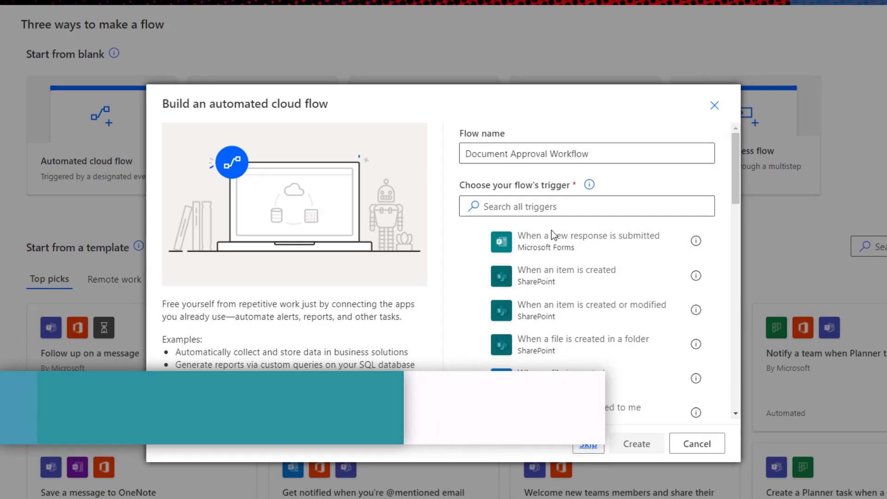
pyautogui.write('when a file')
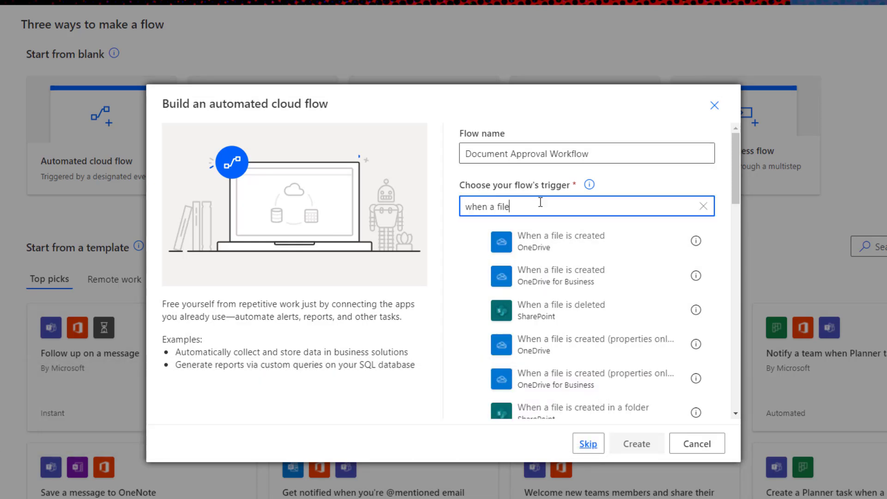
pyautogui.scroll(-3)
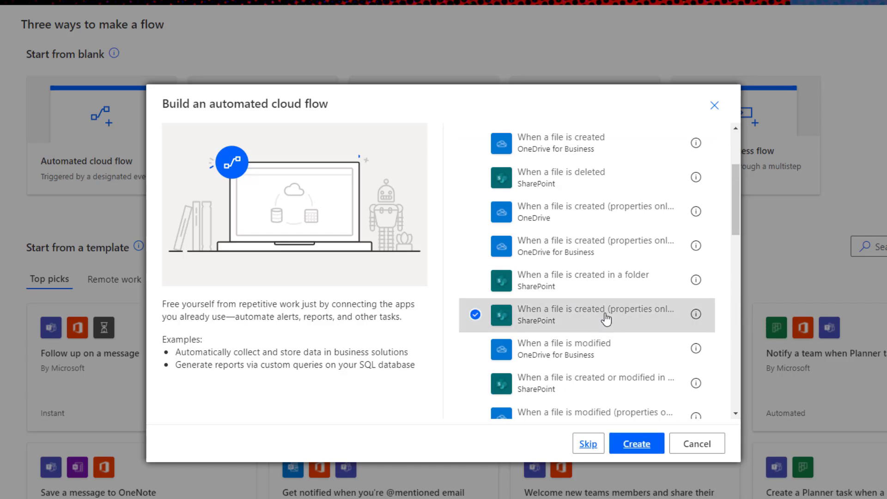
pyautogui.click(637, 443)
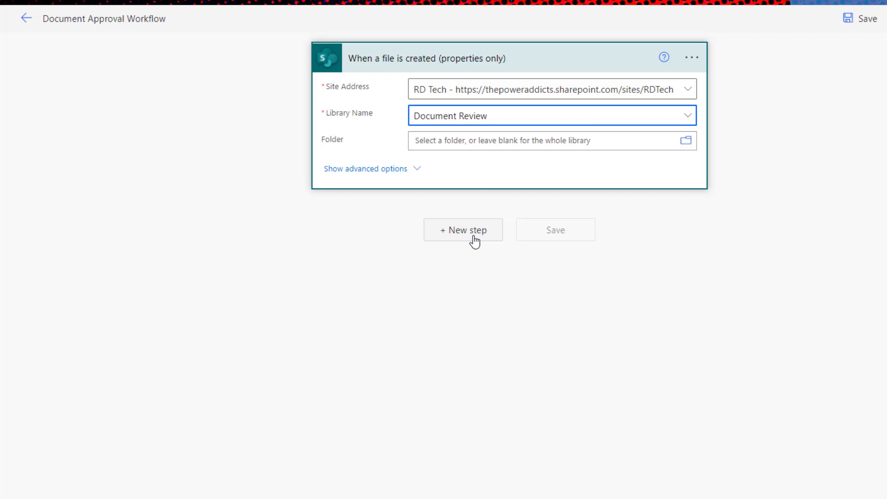
# Add a SharePoint Update file properties action after the file-created trigger
pyautogui.click(463, 230)
pyautogui.write('update file propr')
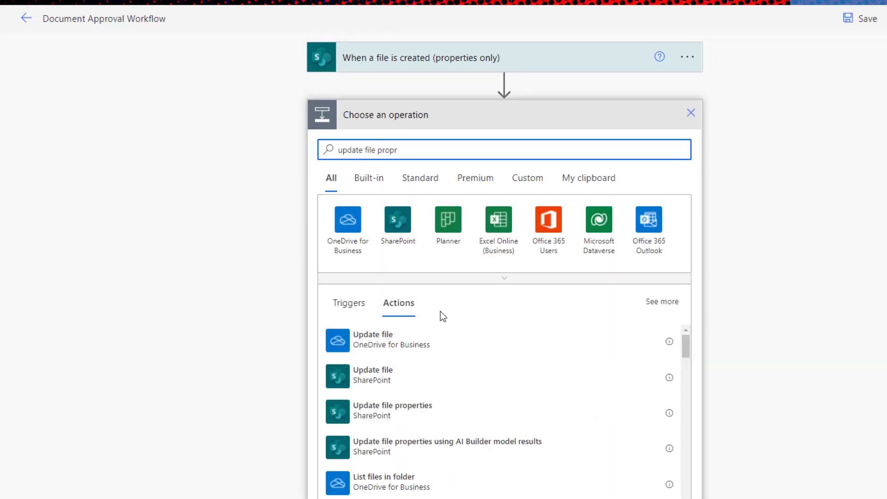
pyautogui.moveTo(407, 417)
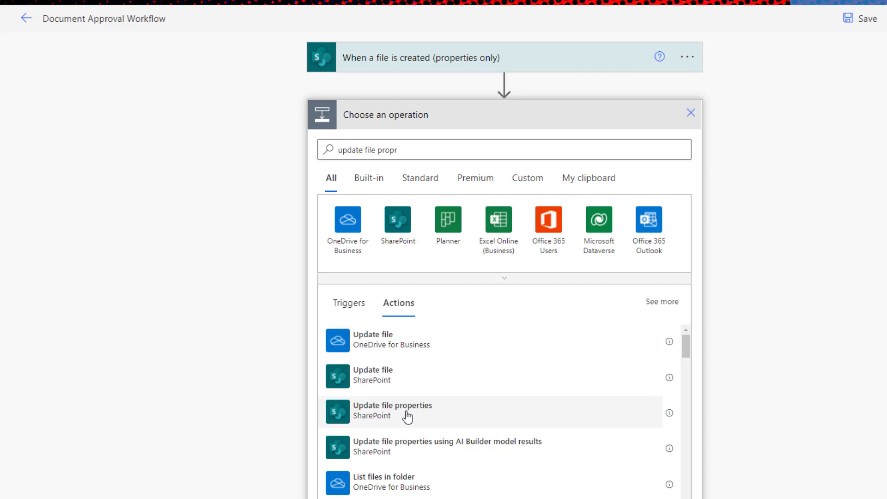
pyautogui.click(392, 411)
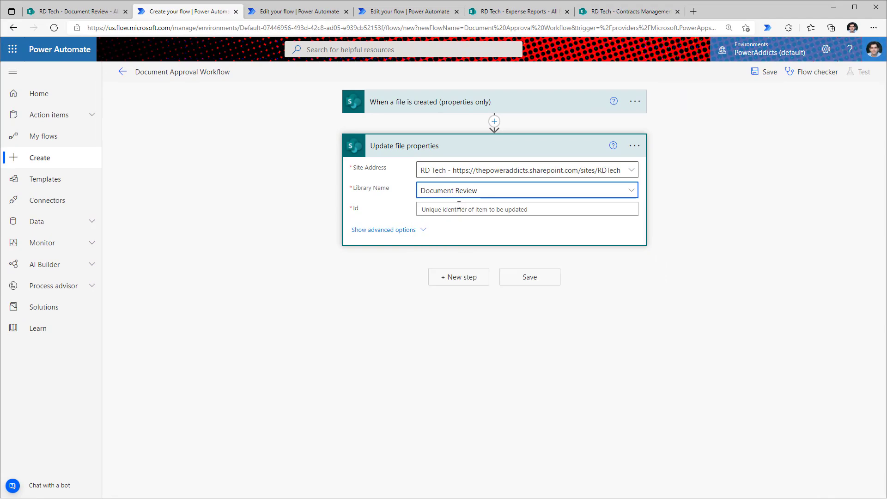
pyautogui.click(526, 209)
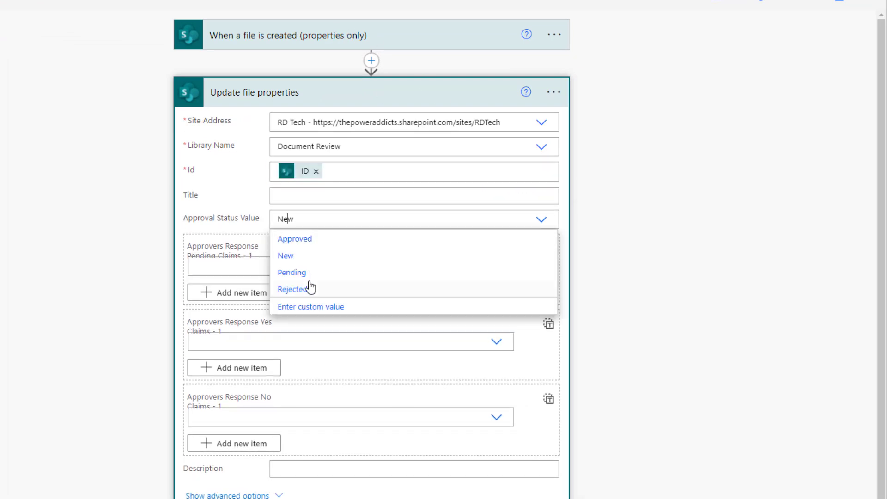
pyautogui.click(291, 272)
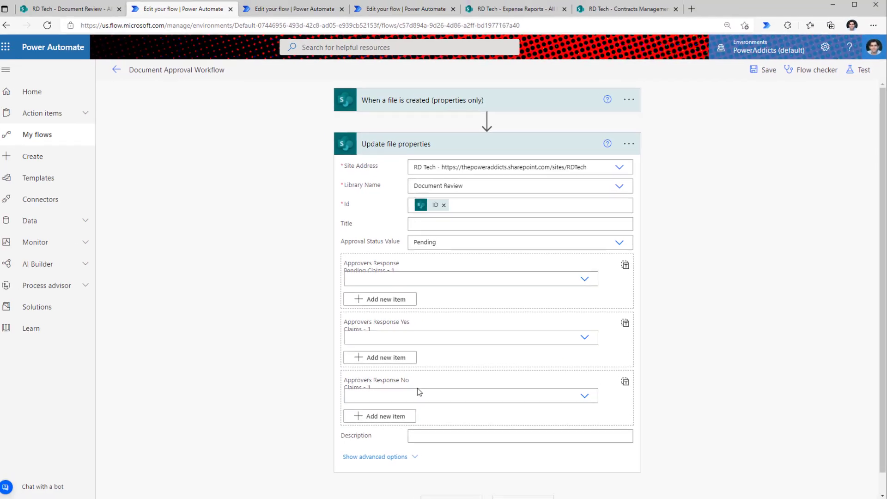
pyautogui.scroll(-3)
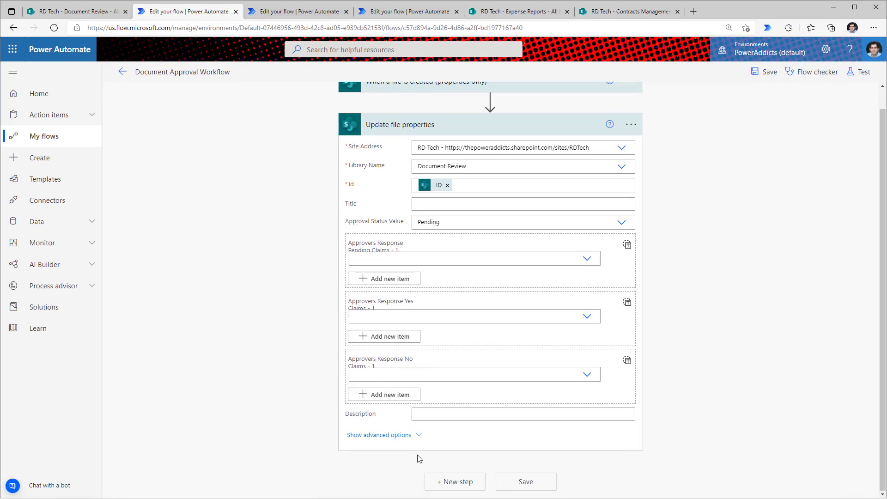
pyautogui.moveTo(426, 249)
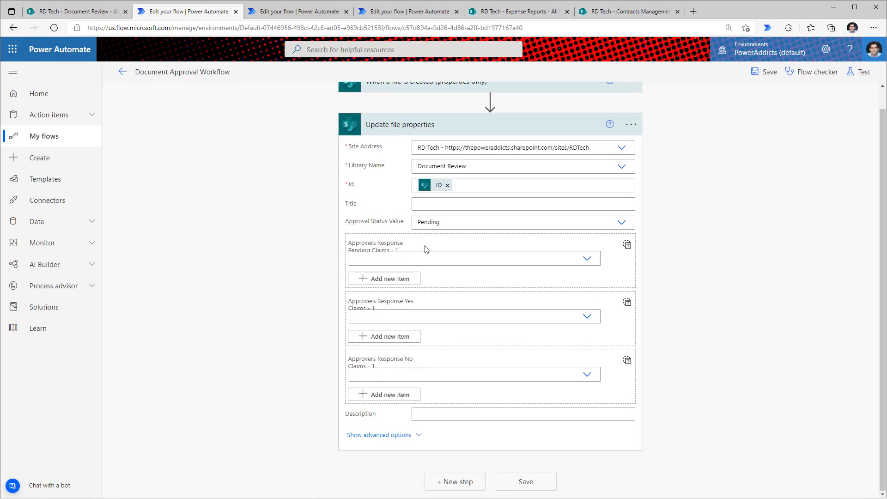
pyautogui.moveTo(363, 254)
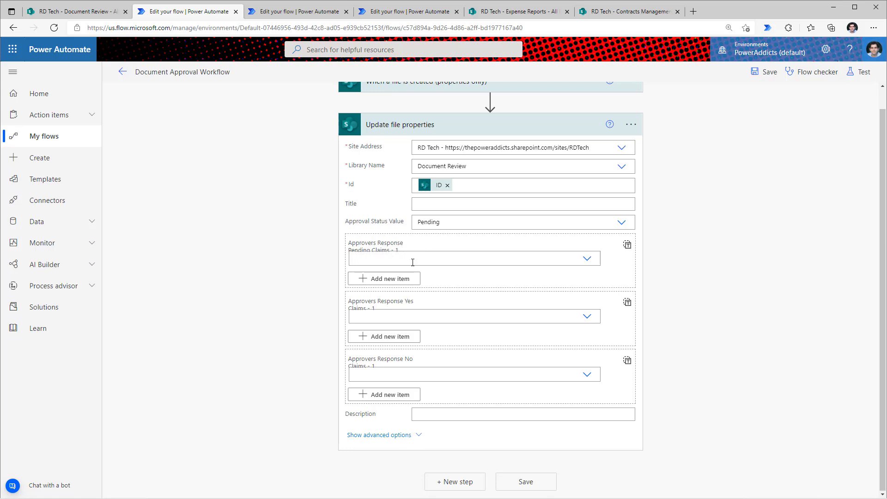
pyautogui.moveTo(368, 253)
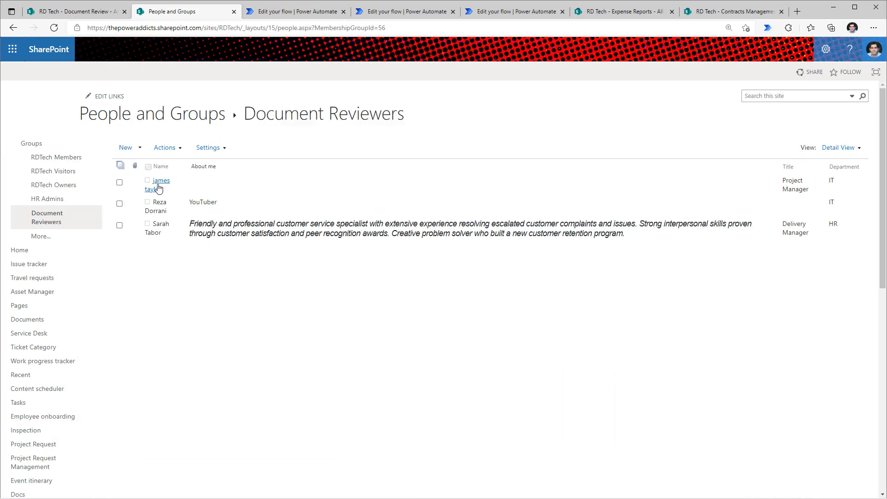
pyautogui.moveTo(167, 193)
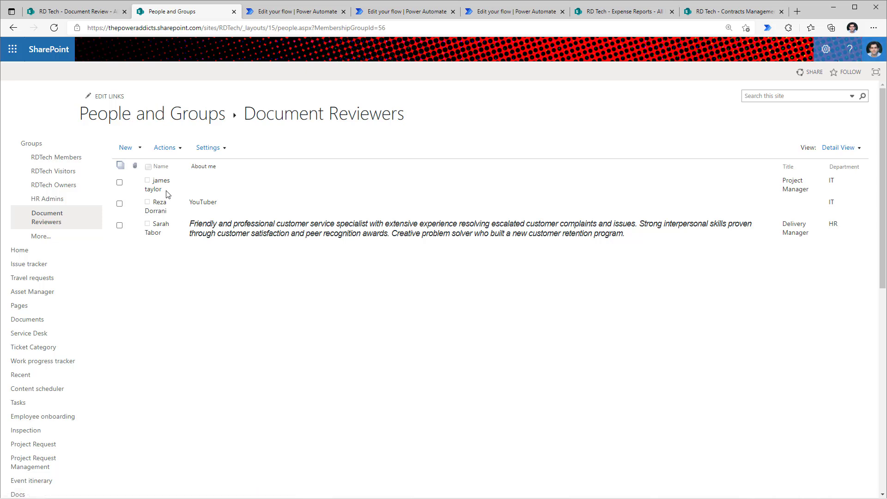
pyautogui.moveTo(380, 82)
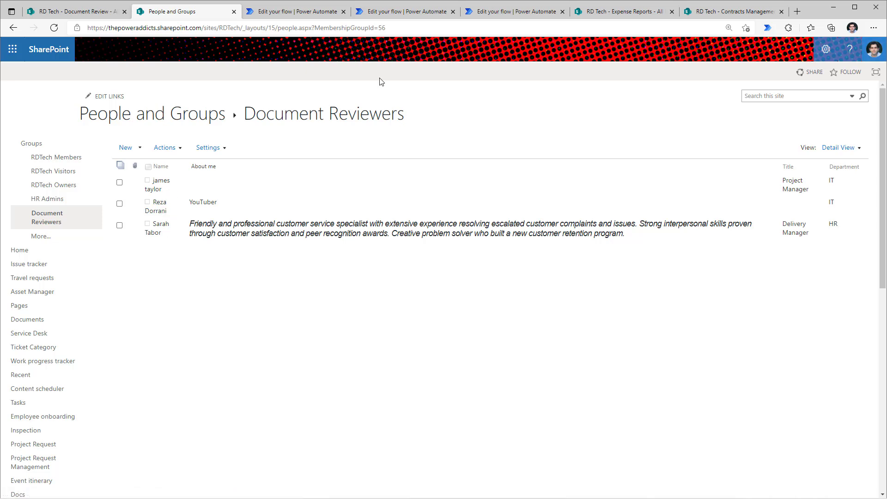
# Expand the SharePoint Group Members scope and its email steps in the Get Users from Groups flow
pyautogui.click(412, 11)
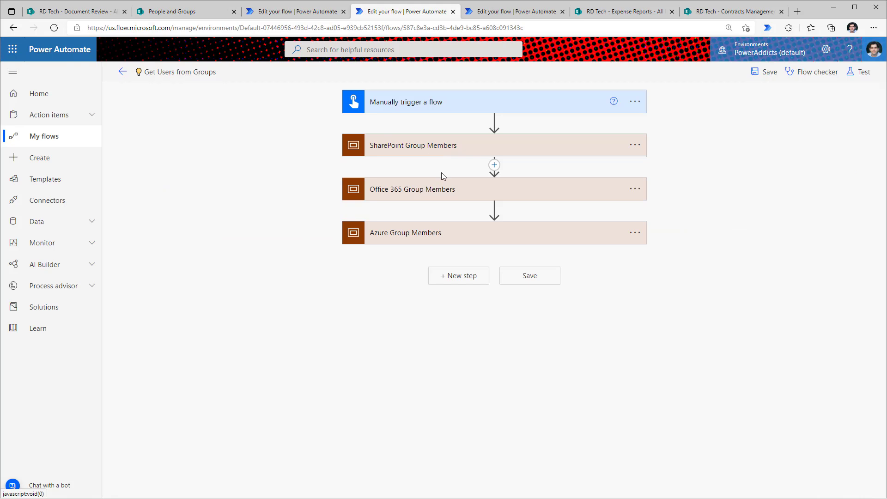
pyautogui.moveTo(431, 157)
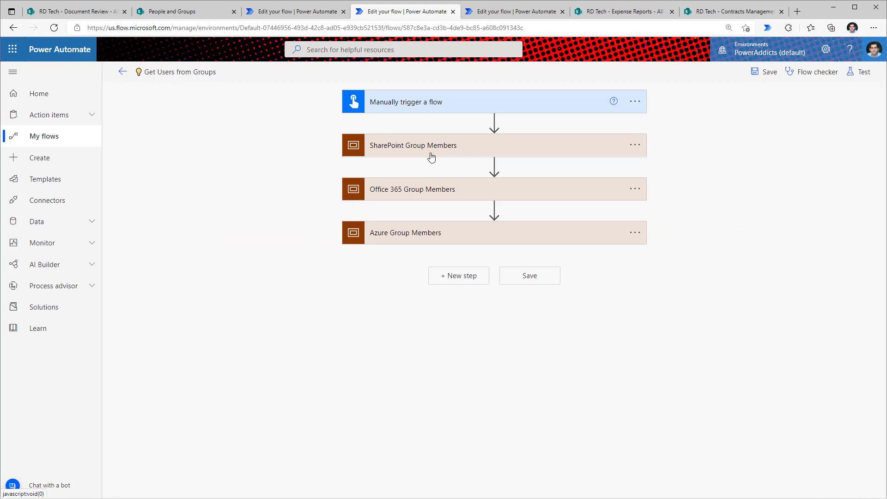
pyautogui.moveTo(419, 233)
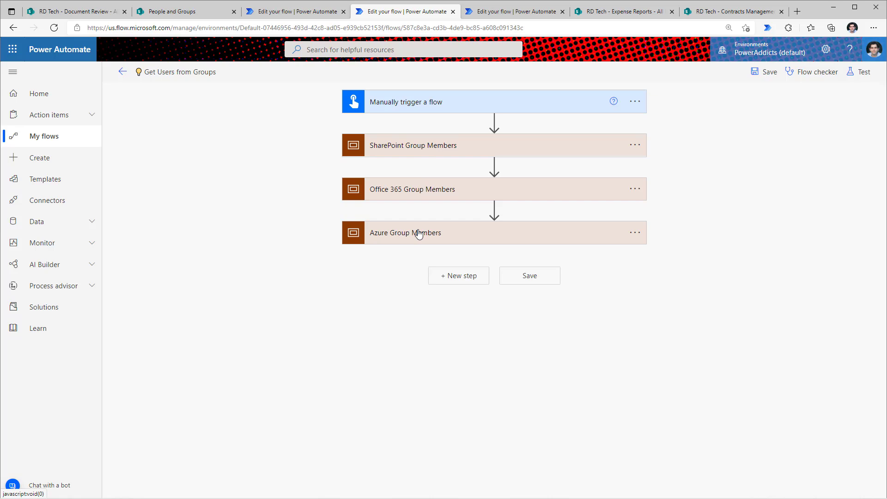
pyautogui.click(412, 145)
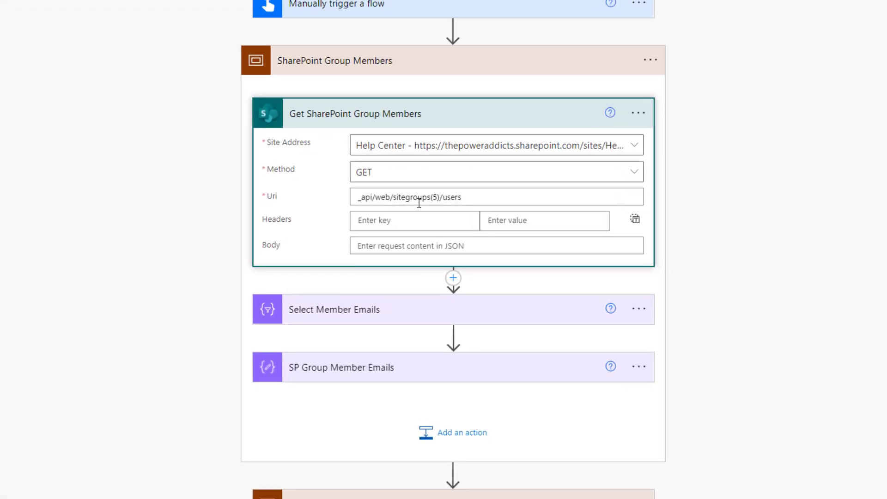
pyautogui.click(438, 197)
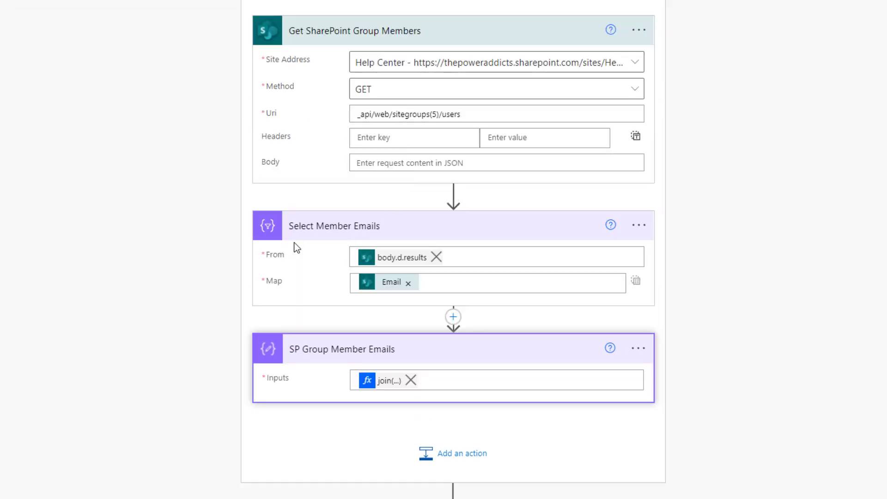
pyautogui.moveTo(366, 44)
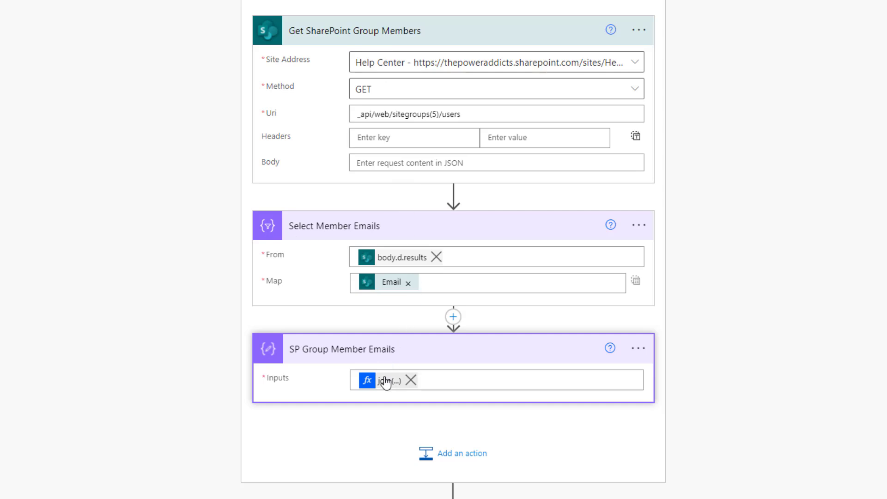
pyautogui.moveTo(384, 383)
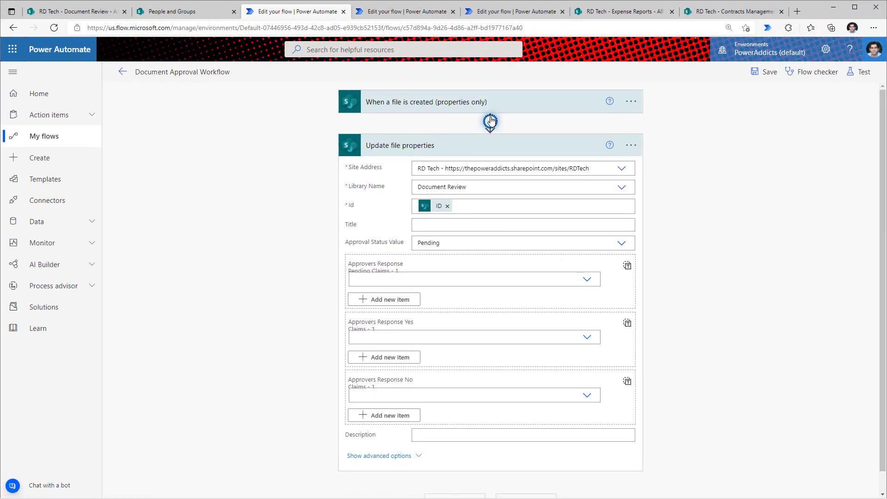
# Paste the SharePoint Group Members scope after the trigger and expand it to edit the Uri
pyautogui.click(491, 121)
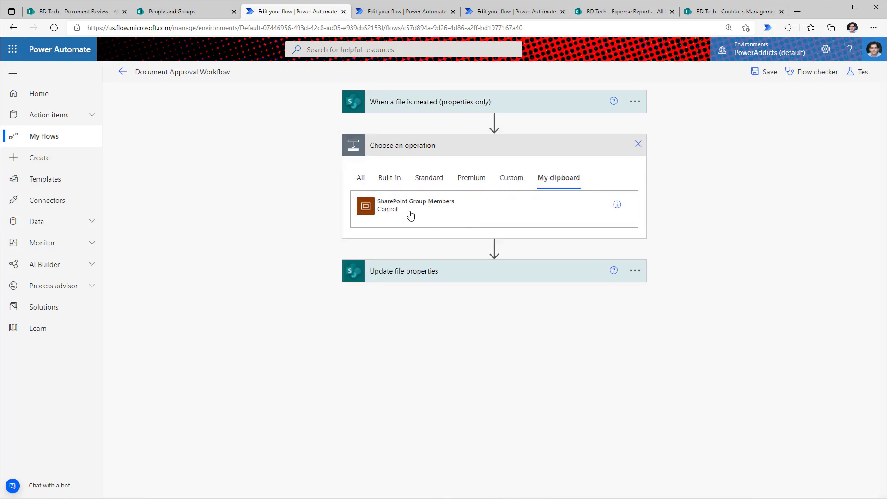
pyautogui.click(415, 205)
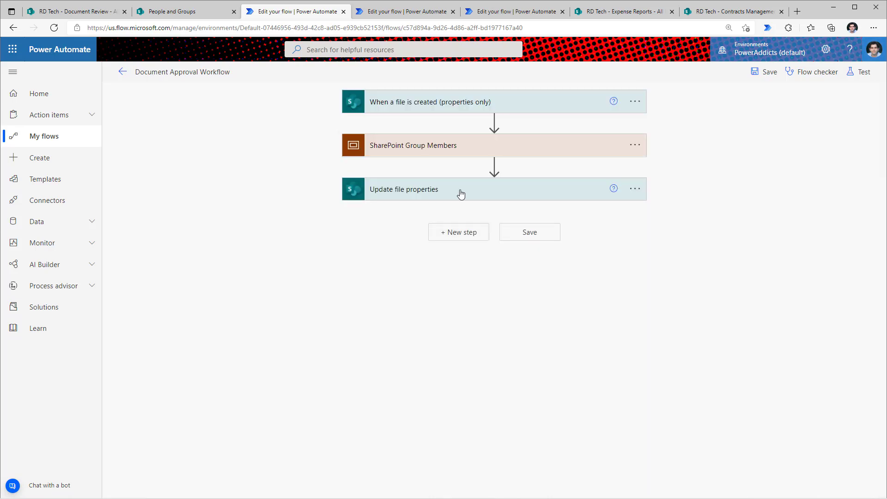
pyautogui.click(412, 145)
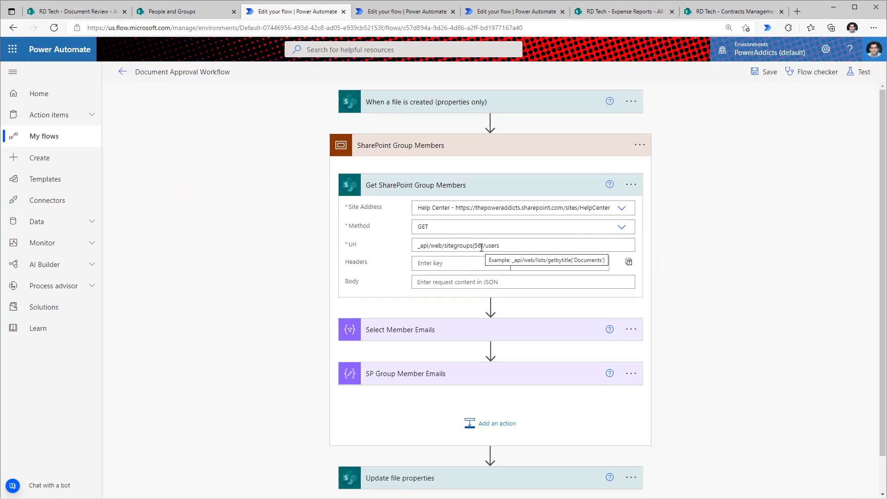
pyautogui.scroll(-3)
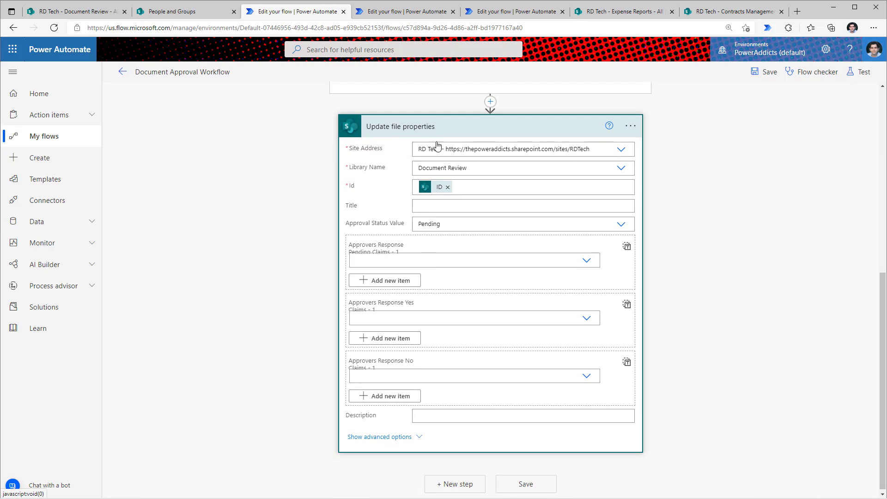
pyautogui.moveTo(429, 264)
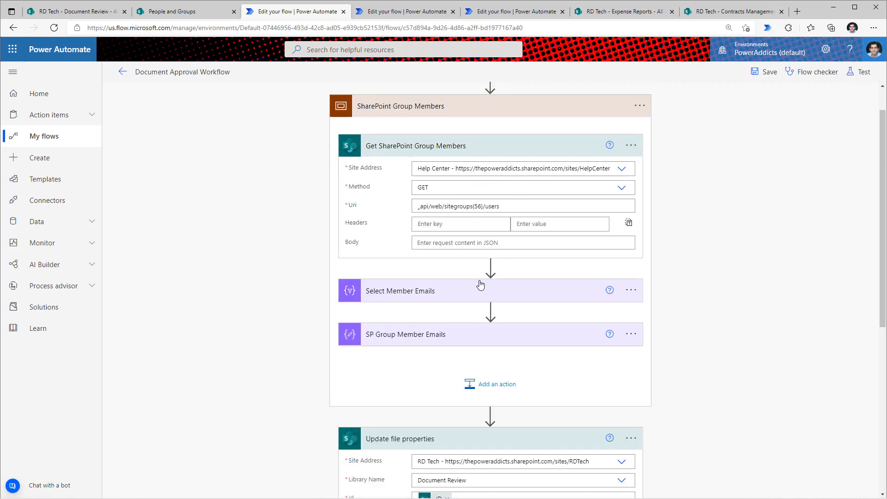
# Add the Claims Approvers Select from body.d.results, with key Claims set to item()?['loginName']
pyautogui.click(490, 384)
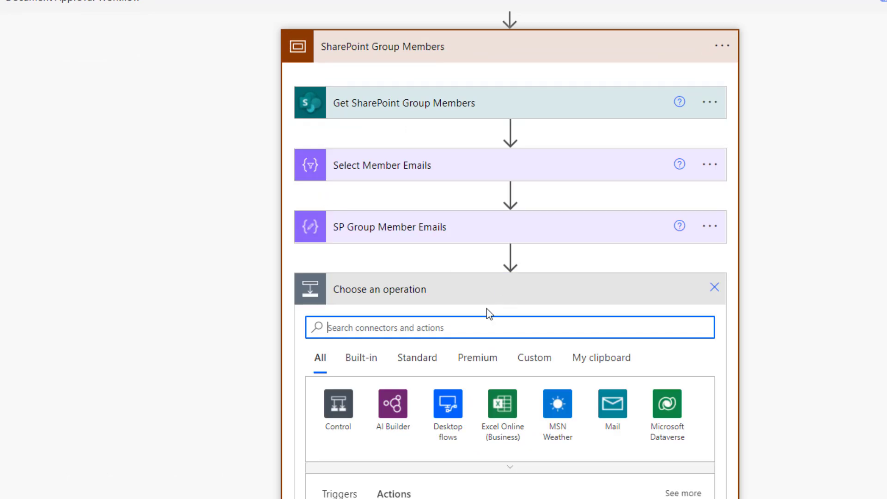
pyautogui.write('select')
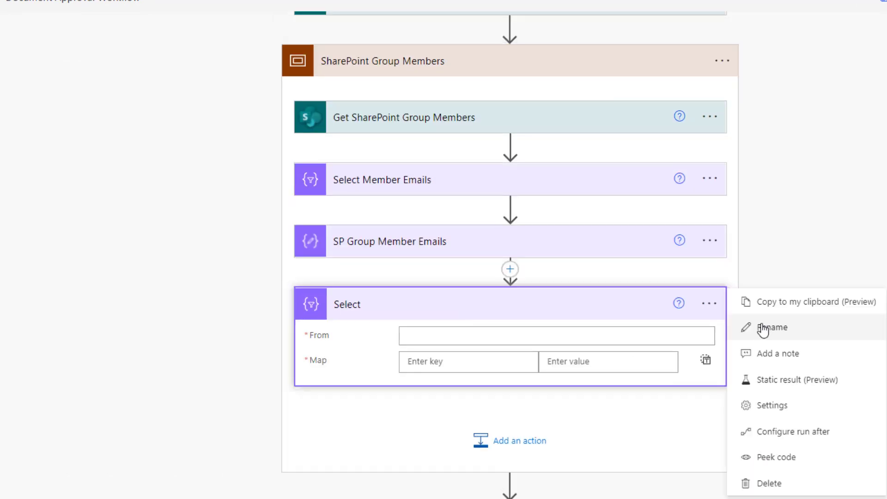
pyautogui.click(773, 328)
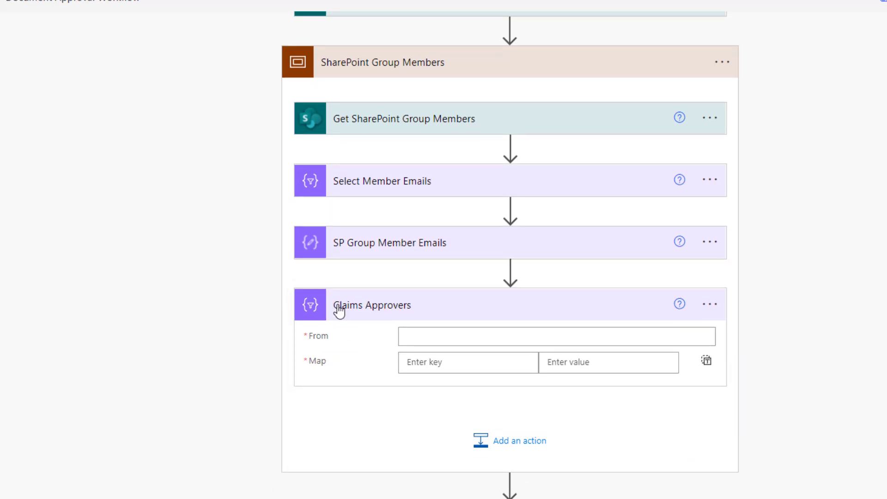
pyautogui.click(382, 182)
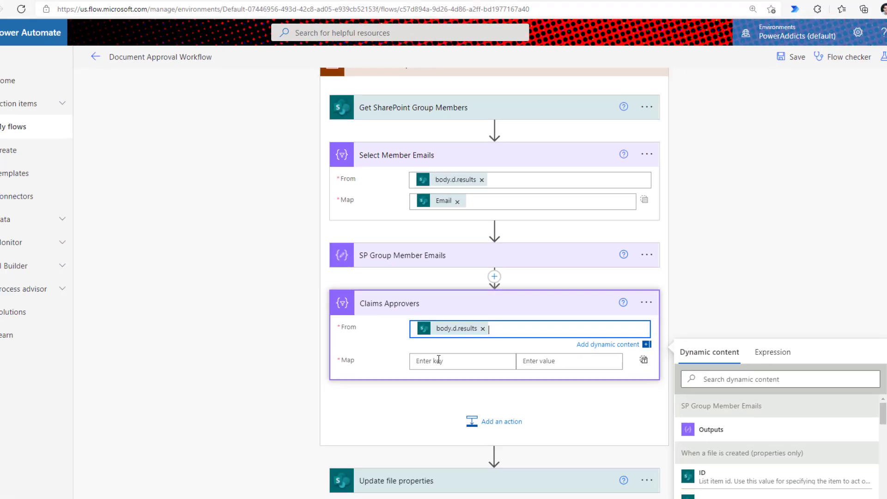
pyautogui.write('Claims')
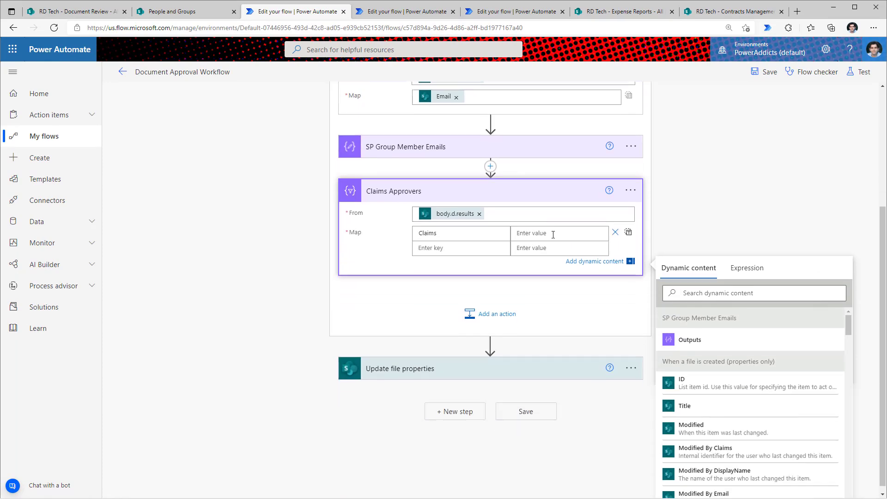
pyautogui.click(747, 268)
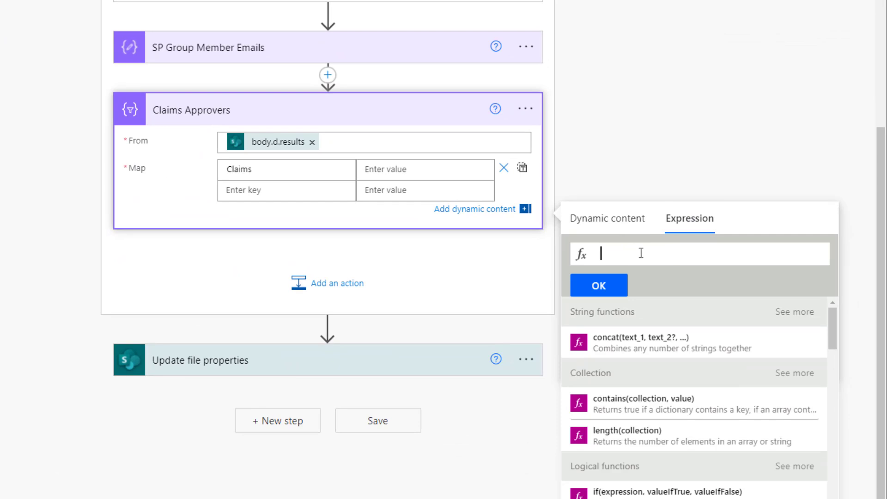
pyautogui.write("item()?['loginName']")
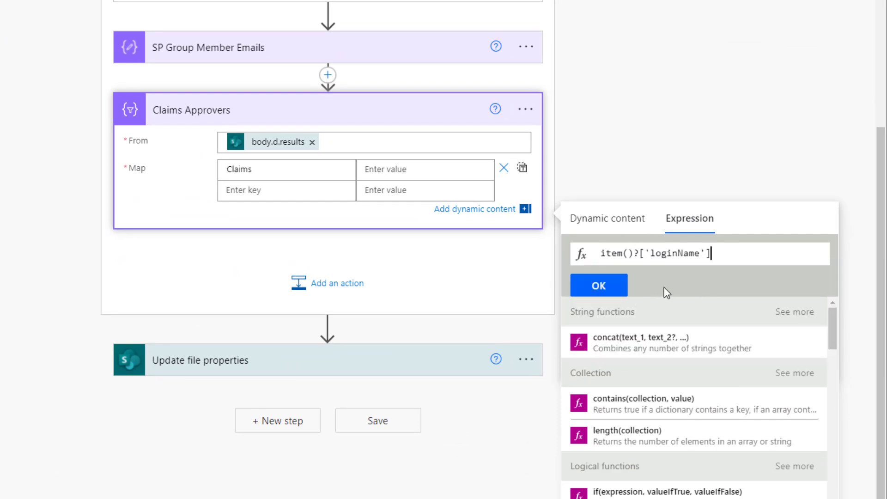
pyautogui.moveTo(709, 269)
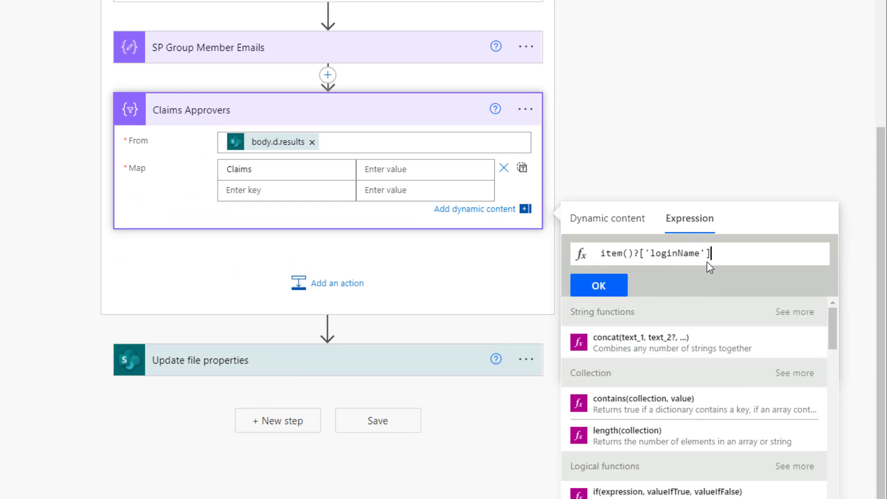
pyautogui.click(599, 285)
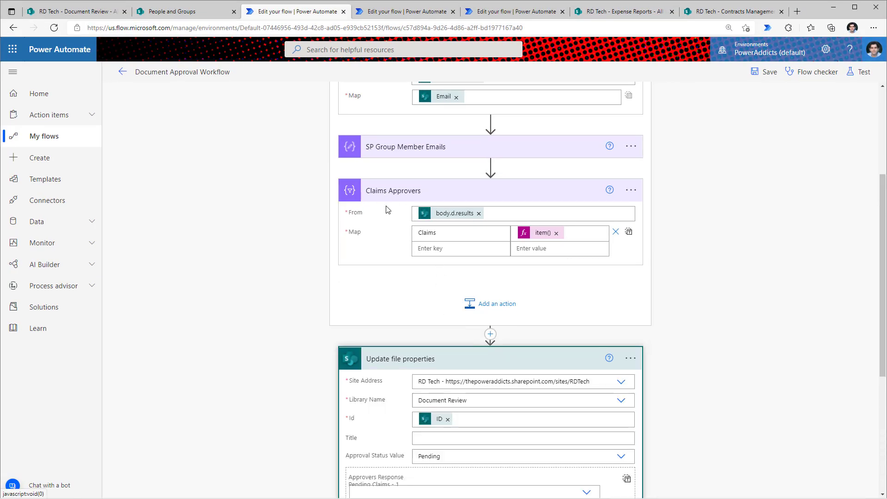
# Set Approvers Response Pending to the whole-array Claims Approvers Output
pyautogui.scroll(-3)
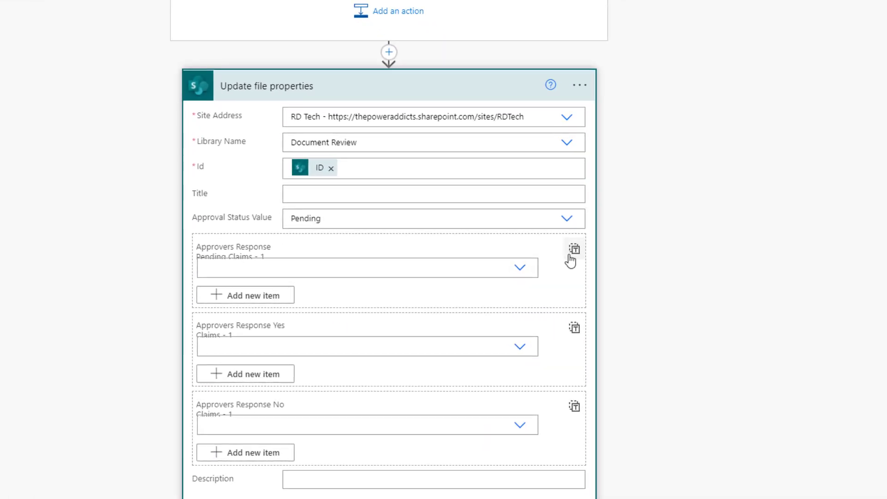
pyautogui.moveTo(574, 249)
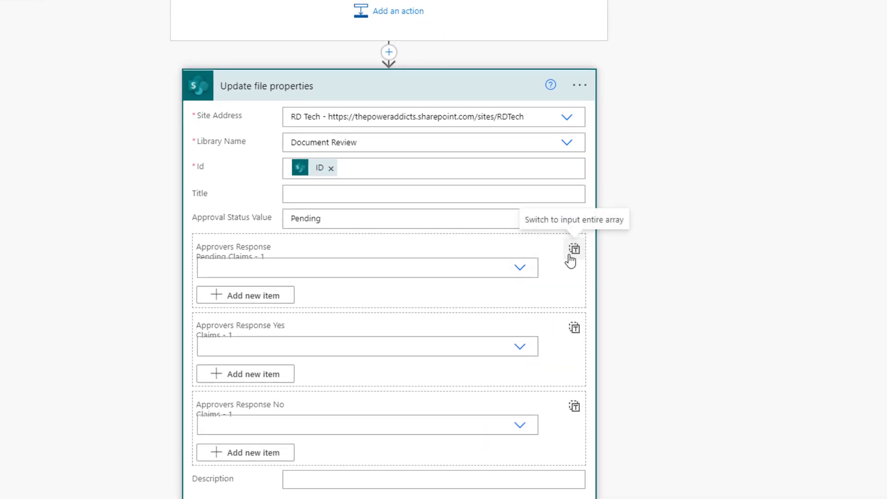
pyautogui.click(385, 248)
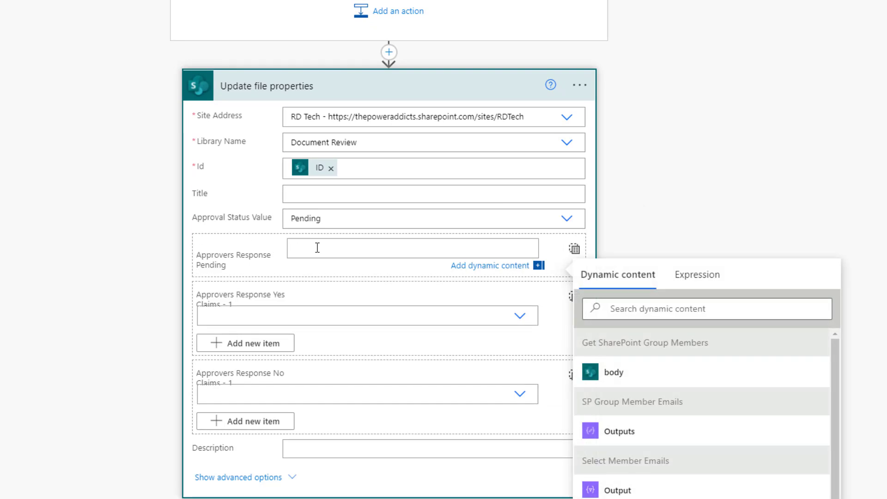
pyautogui.scroll(-3)
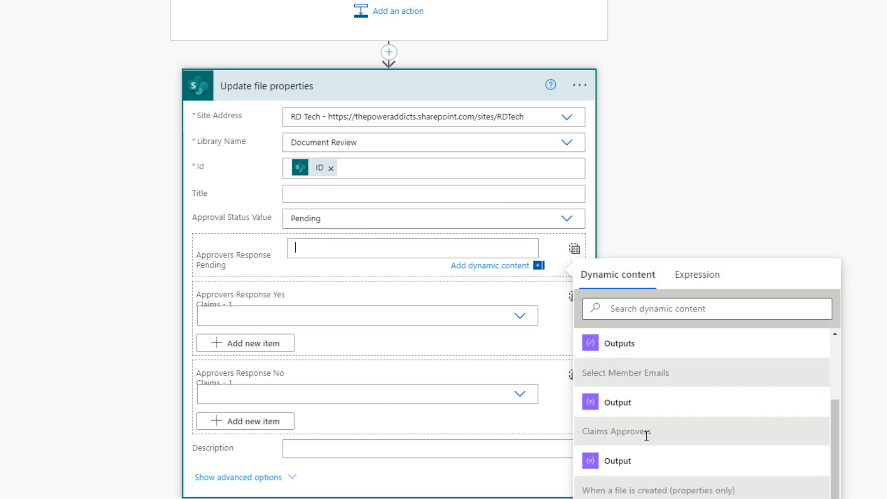
pyautogui.scroll(-3)
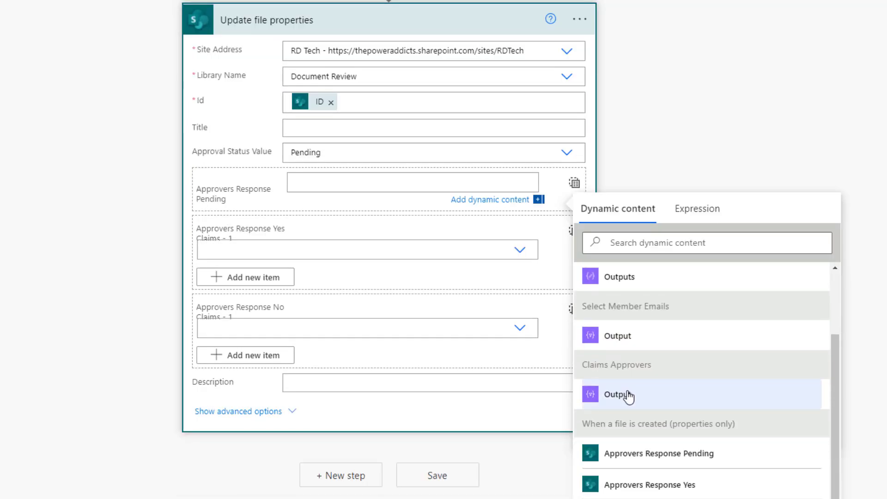
pyautogui.click(617, 395)
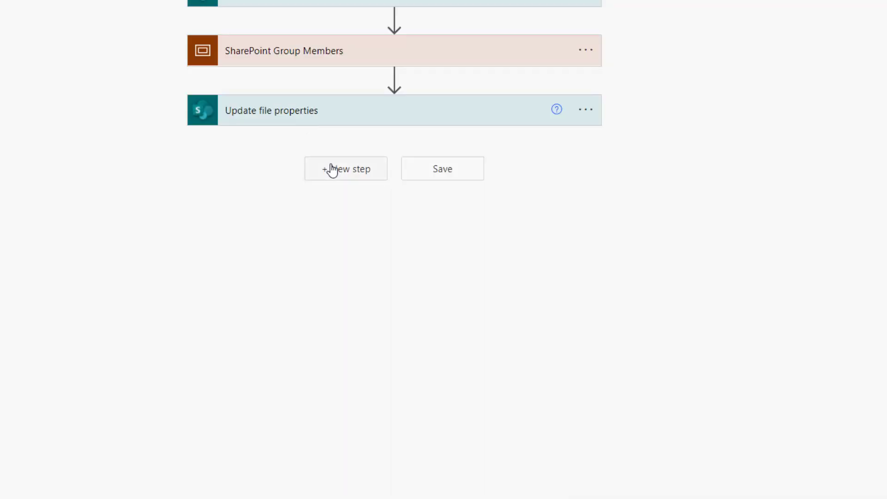
# Add a Start and wait for an approval step using Custom Responses – Wait for all responses
pyautogui.click(345, 168)
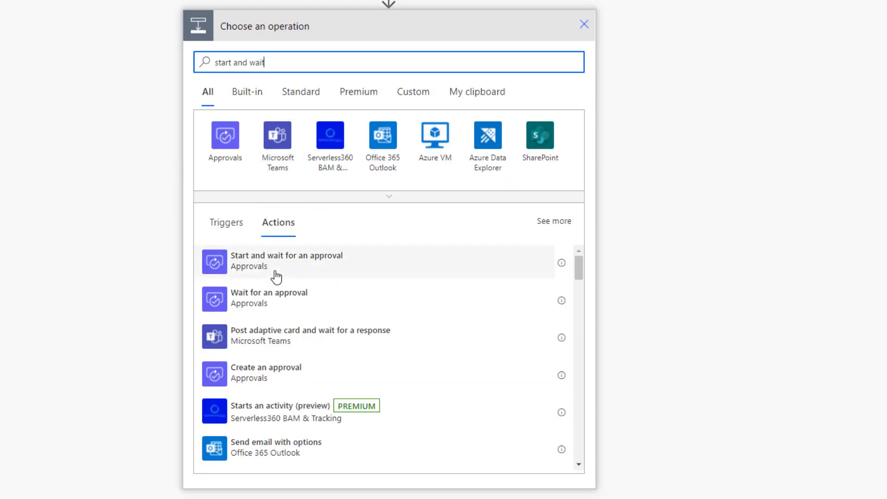
pyautogui.moveTo(311, 277)
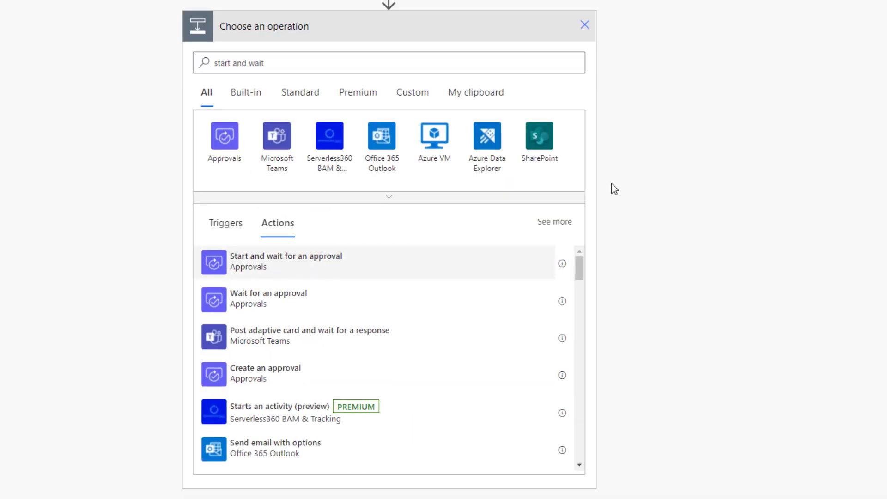
pyautogui.click(285, 261)
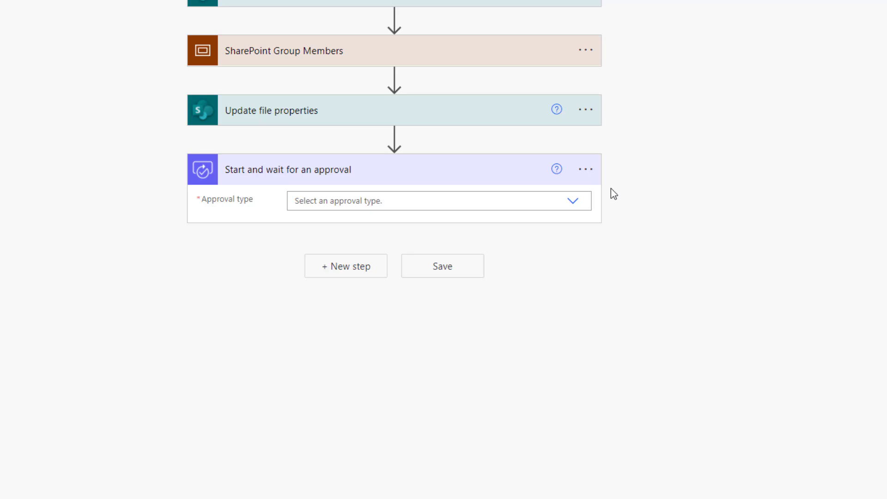
pyautogui.click(573, 201)
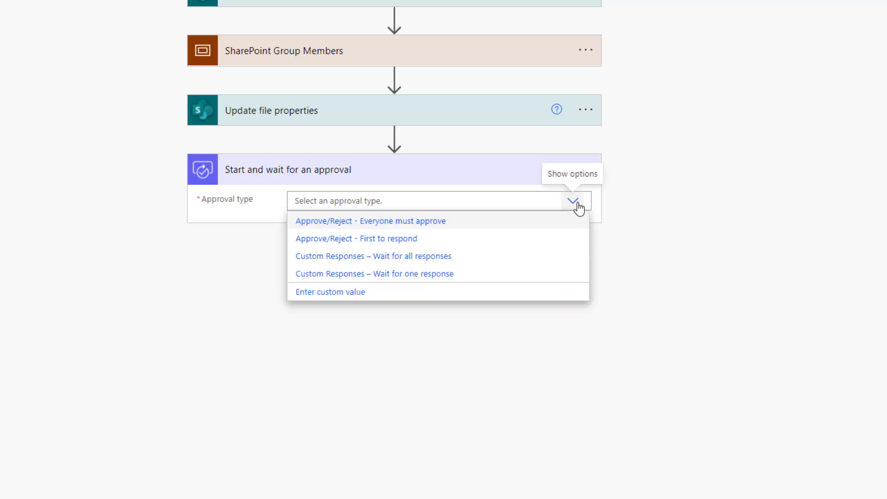
pyautogui.moveTo(333, 263)
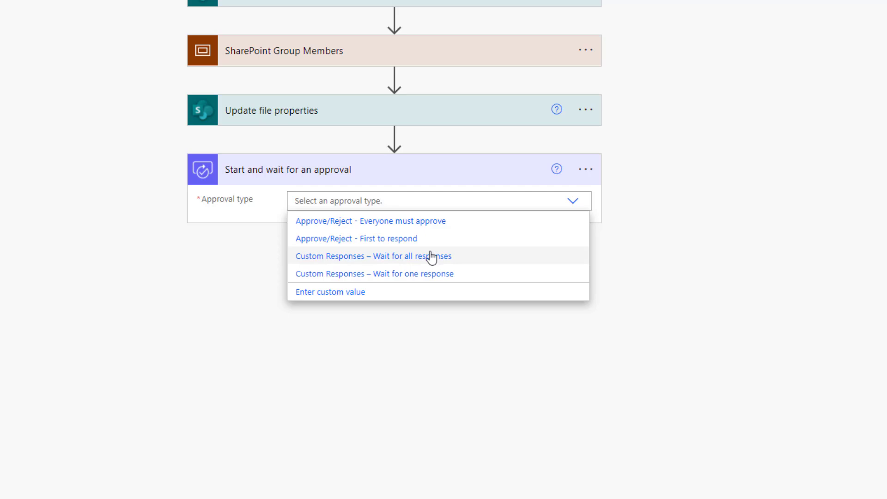
pyautogui.moveTo(405, 276)
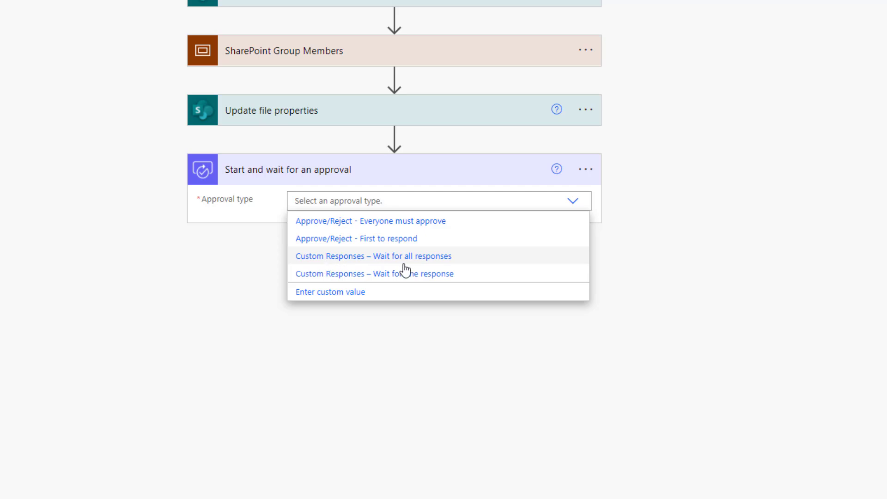
pyautogui.click(373, 256)
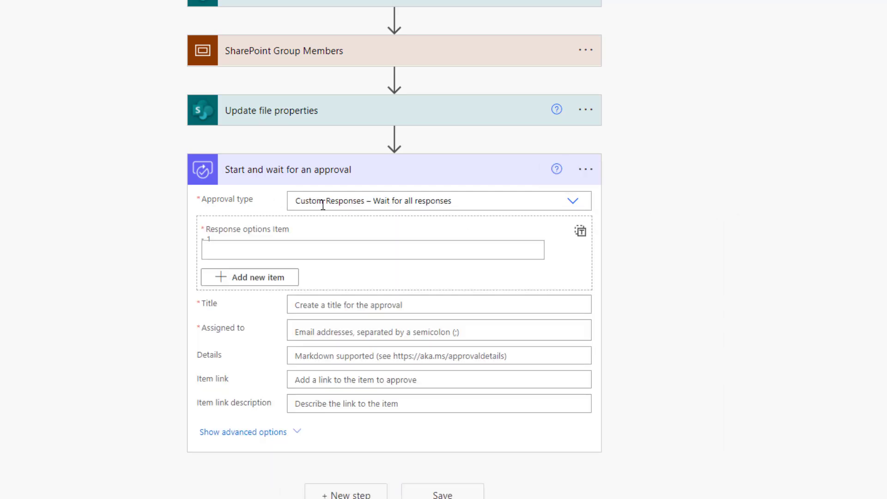
pyautogui.moveTo(278, 243)
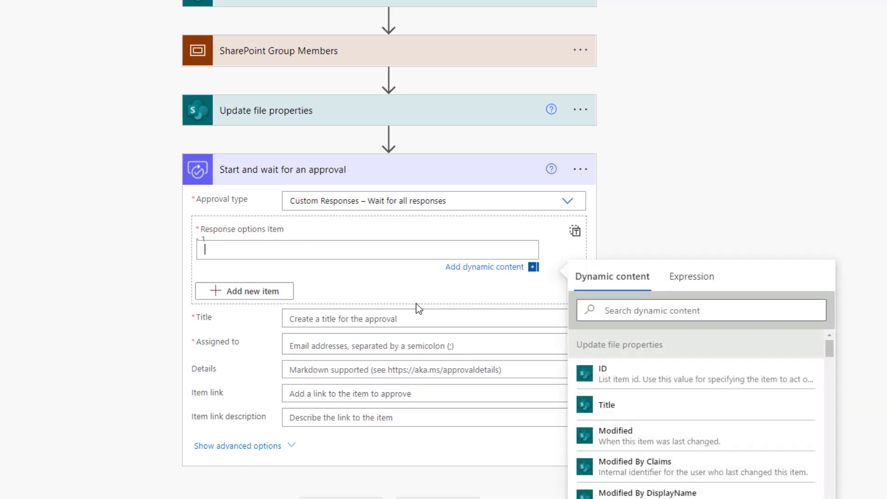
# Give the approval Yes/No responses, title 'Document Review for' Name, and SP Group Member Emails assignees
pyautogui.write('Yes')
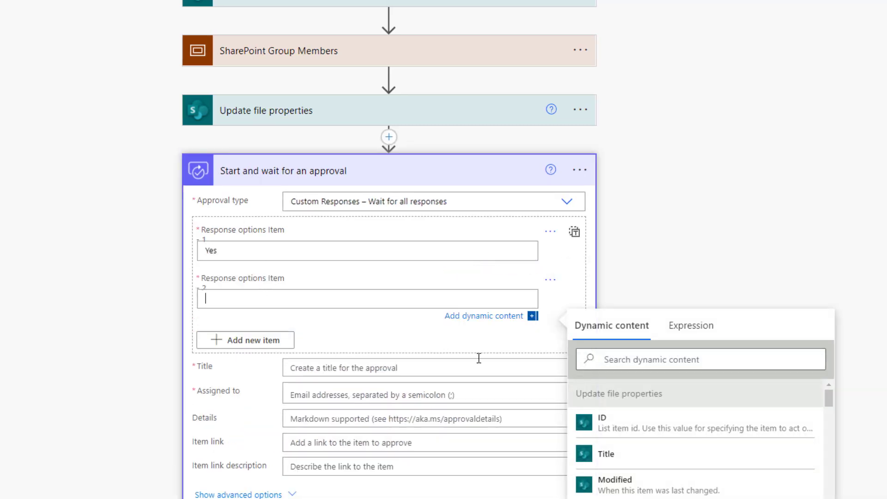
pyautogui.write('No')
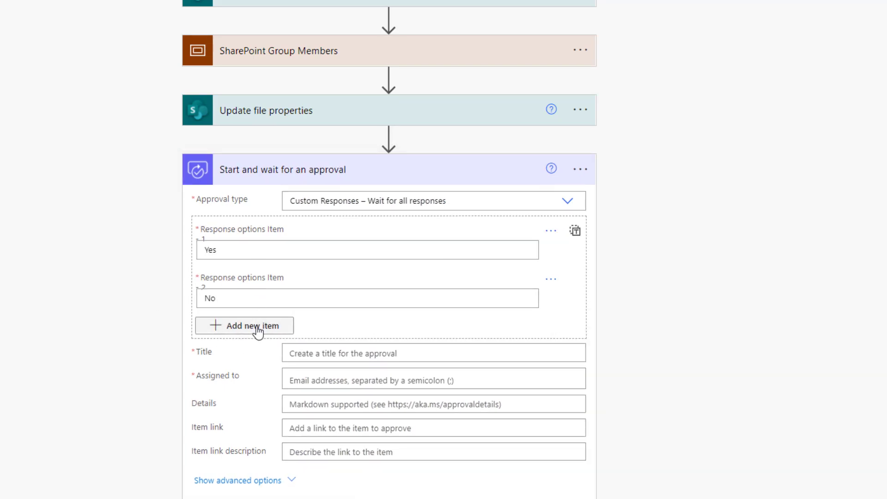
pyautogui.scroll(-3)
pyautogui.write('Document Review for')
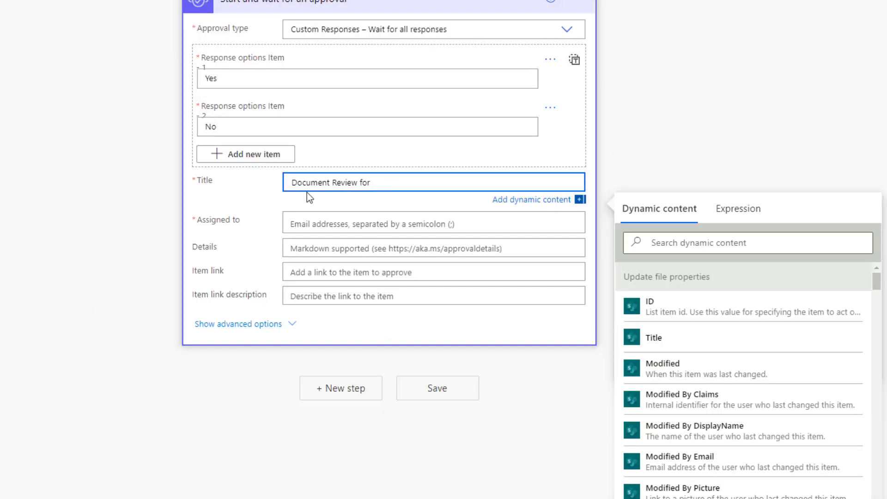
pyautogui.click(747, 243)
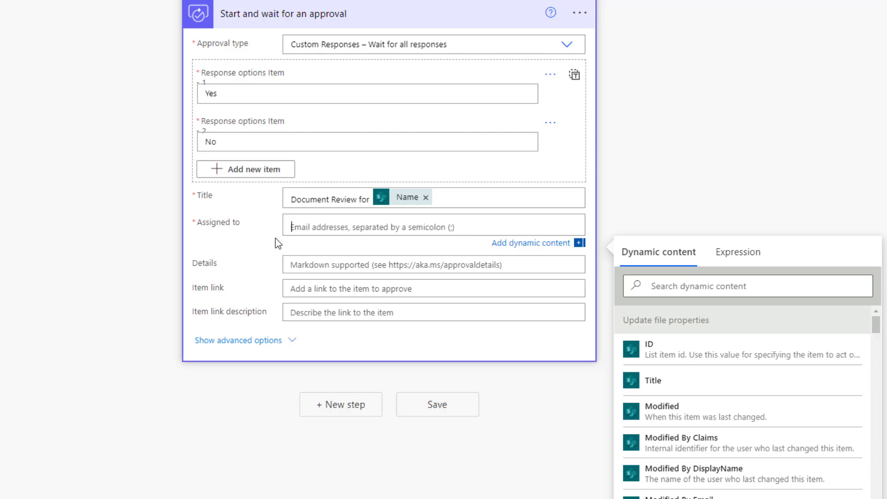
pyautogui.moveTo(386, 244)
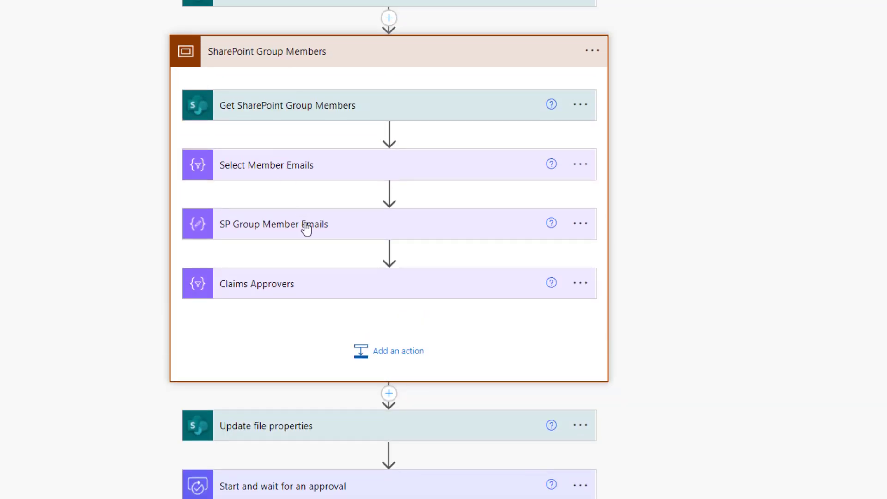
pyautogui.click(273, 224)
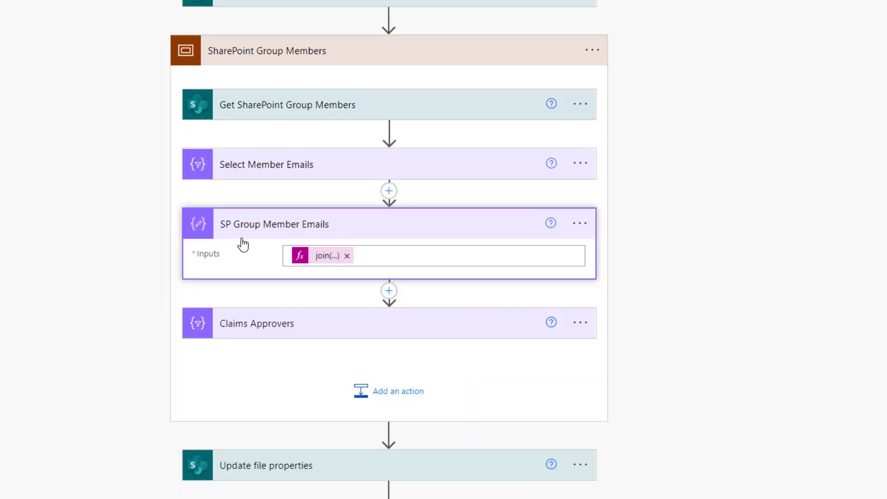
pyautogui.moveTo(631, 272)
pyautogui.write('outp')
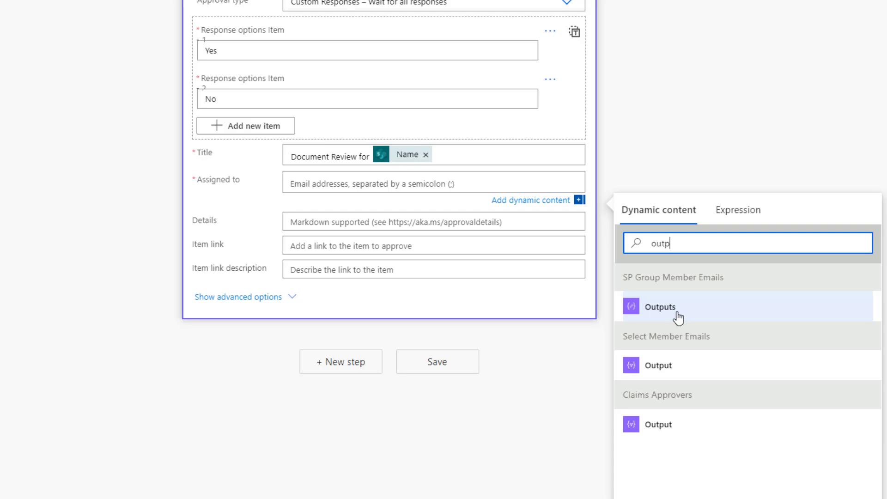
pyautogui.moveTo(685, 313)
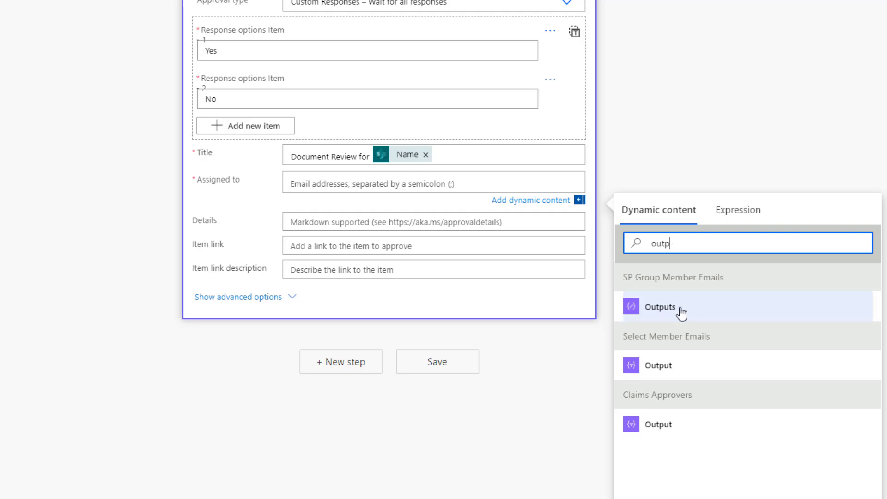
pyautogui.click(659, 307)
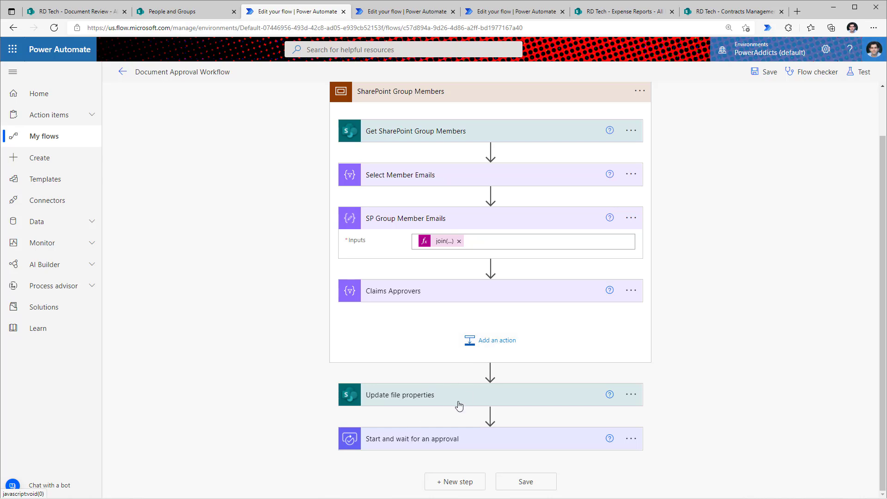
# Add a Filter array on the approval Responses keeping approver responses equal to Yes
pyautogui.click(412, 439)
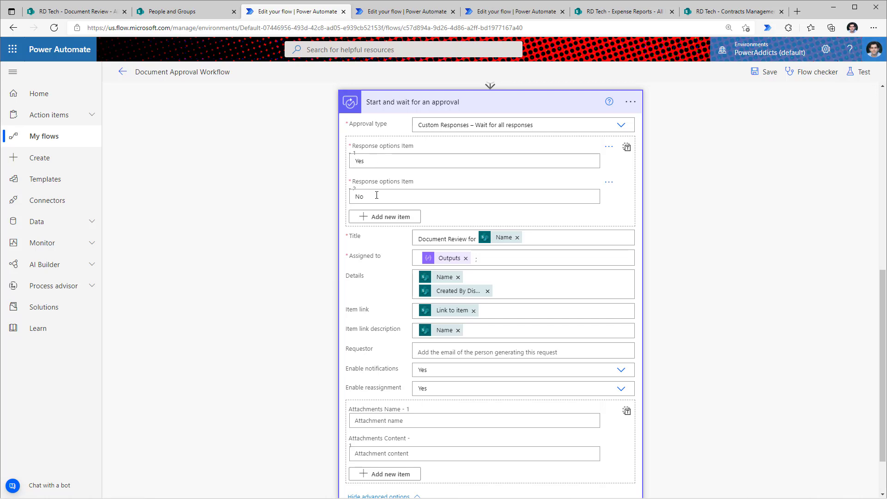
pyautogui.moveTo(343, 202)
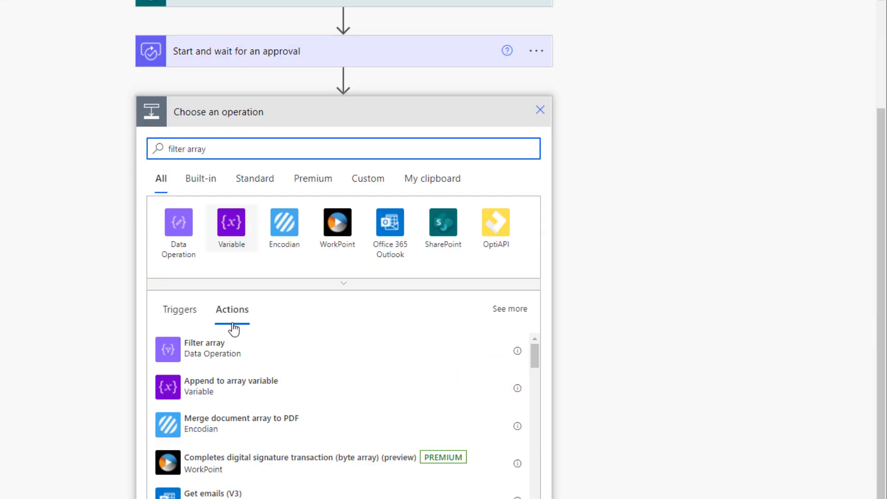
pyautogui.click(204, 348)
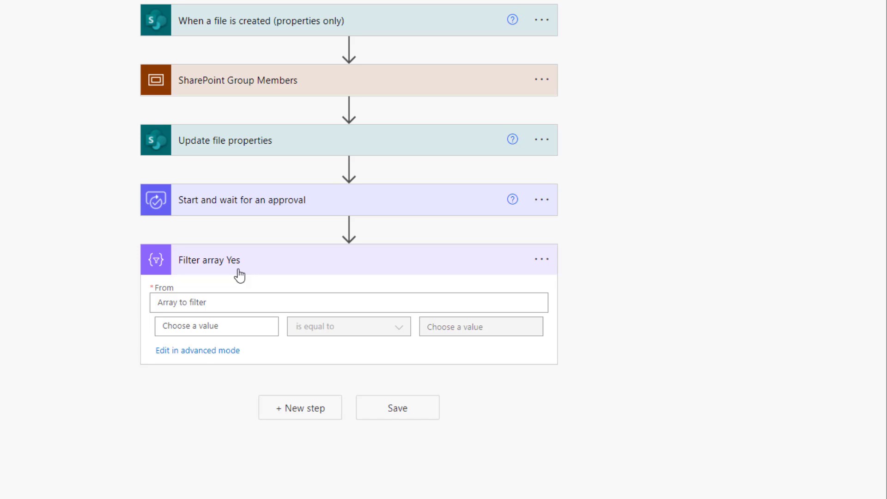
pyautogui.click(347, 303)
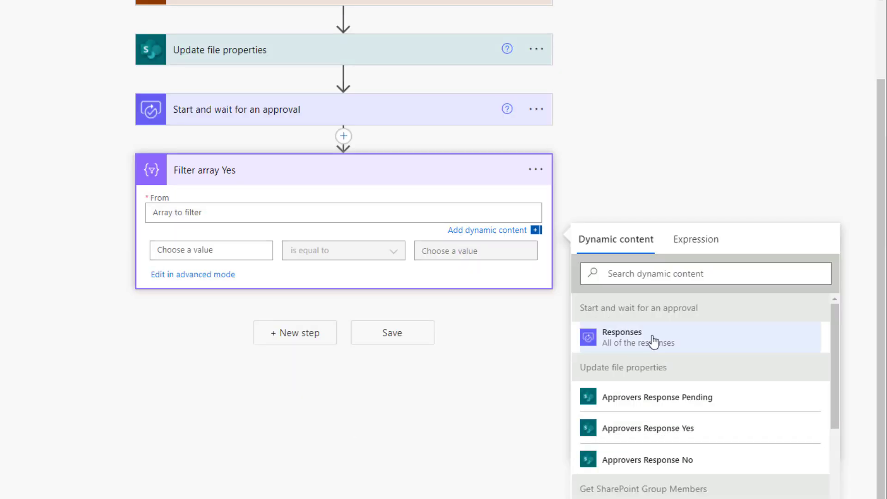
pyautogui.click(621, 337)
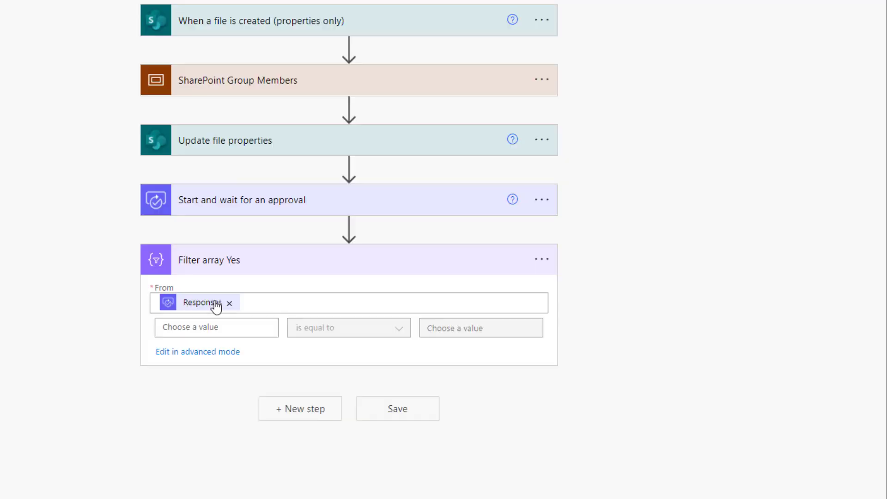
pyautogui.click(216, 327)
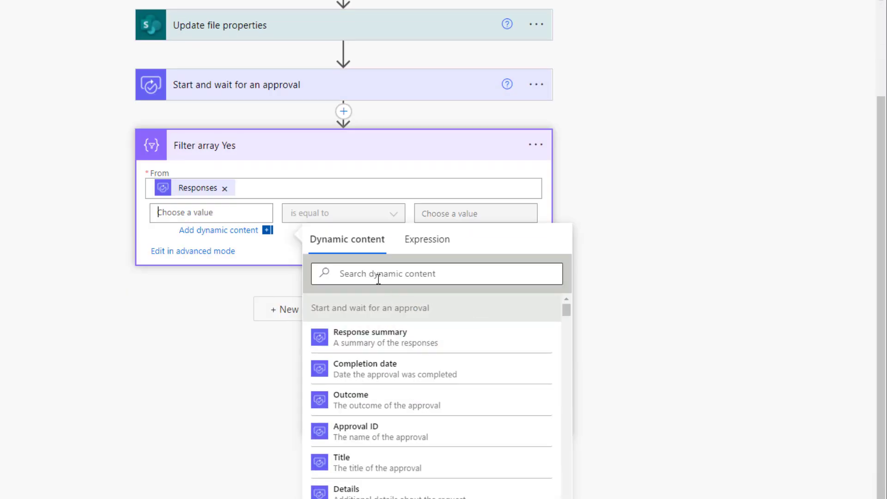
pyautogui.write('response')
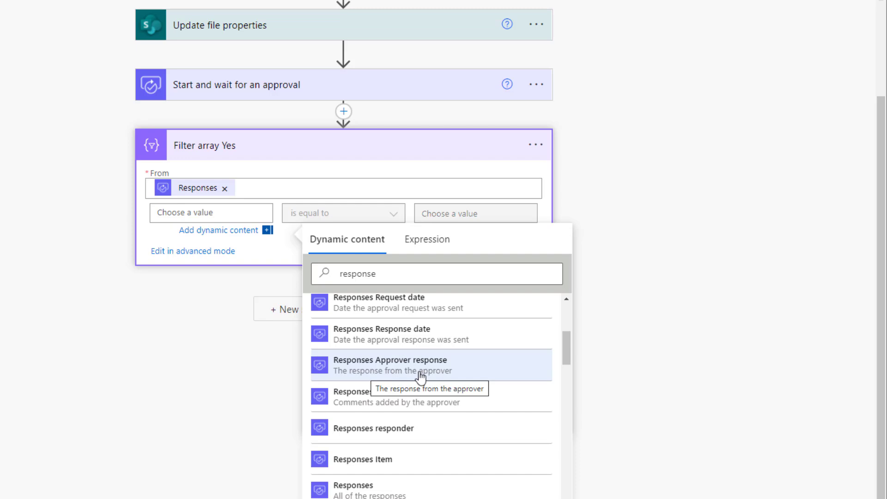
pyautogui.click(390, 365)
pyautogui.write('Yes')
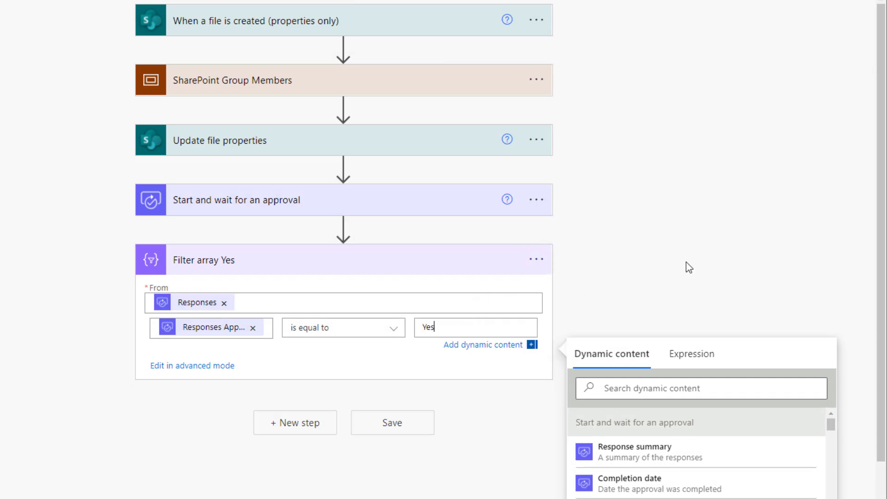
pyautogui.click(437, 299)
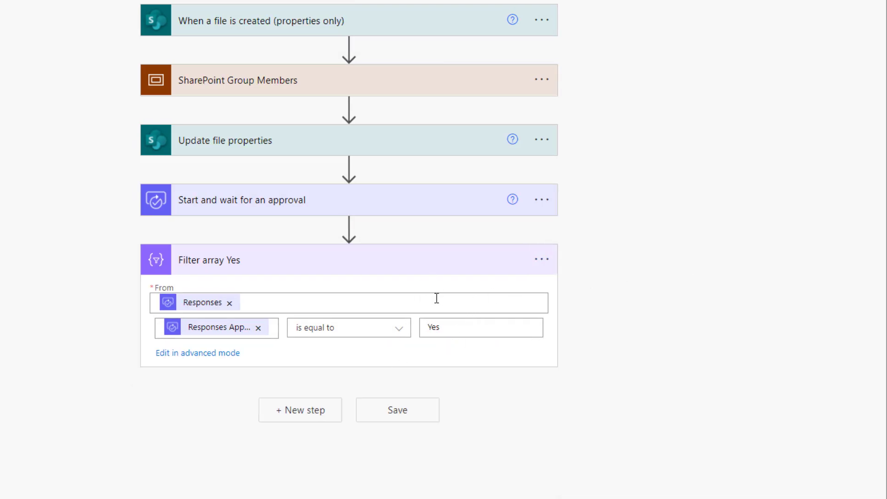
pyautogui.click(542, 259)
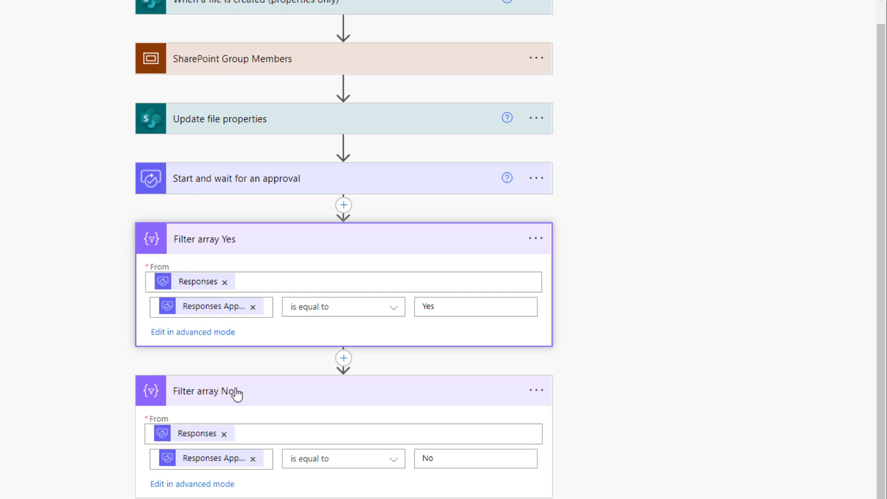
pyautogui.moveTo(266, 130)
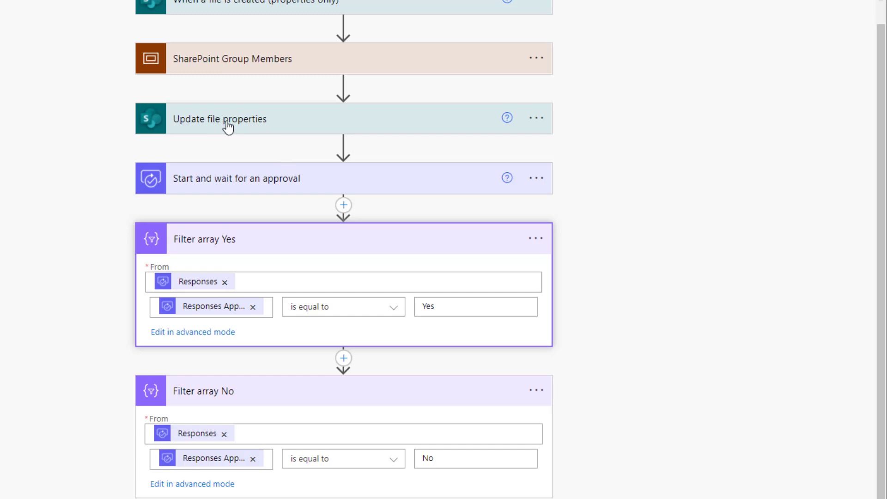
# Expand 'Update file properties with approval decision' and list its Approval Status Value choices
pyautogui.click(536, 118)
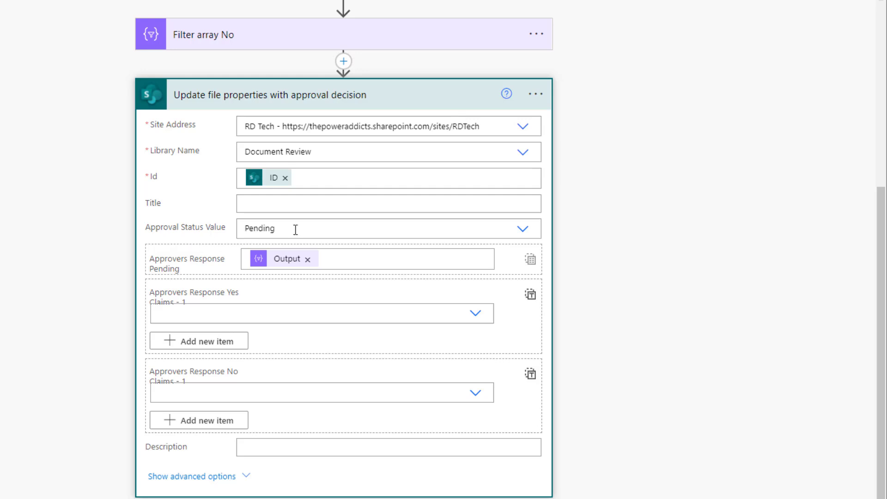
pyautogui.click(523, 229)
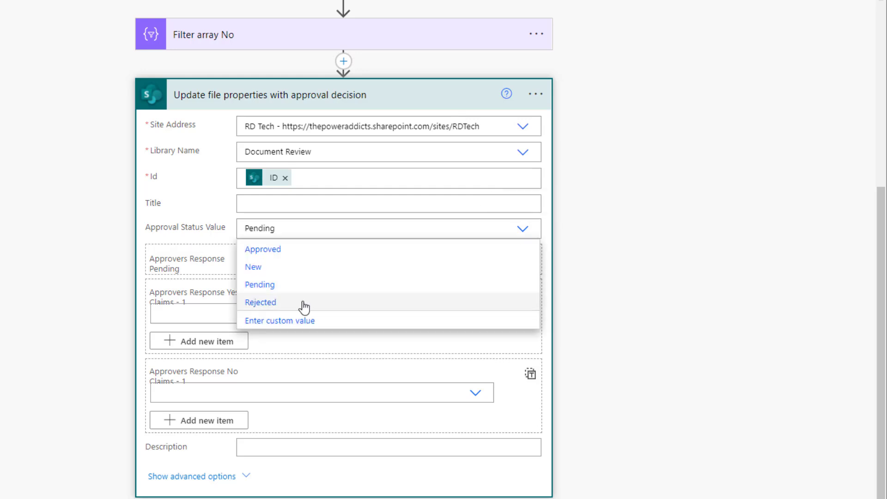
pyautogui.moveTo(312, 294)
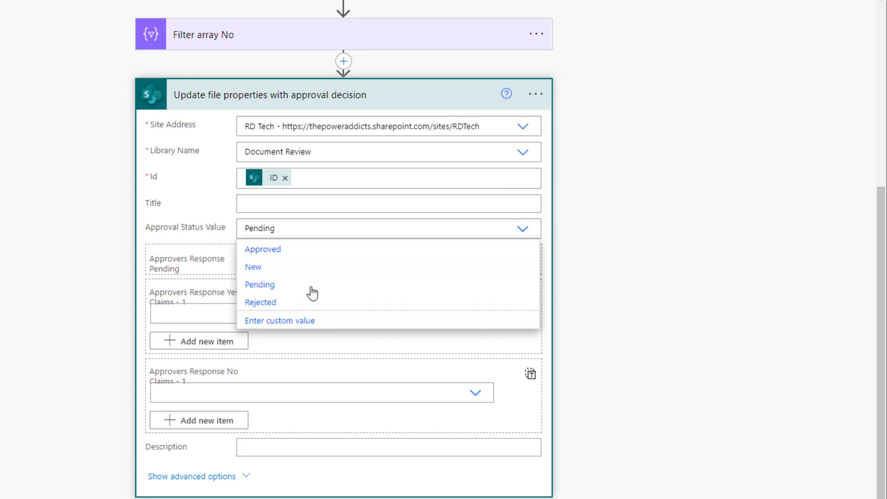
pyautogui.moveTo(307, 292)
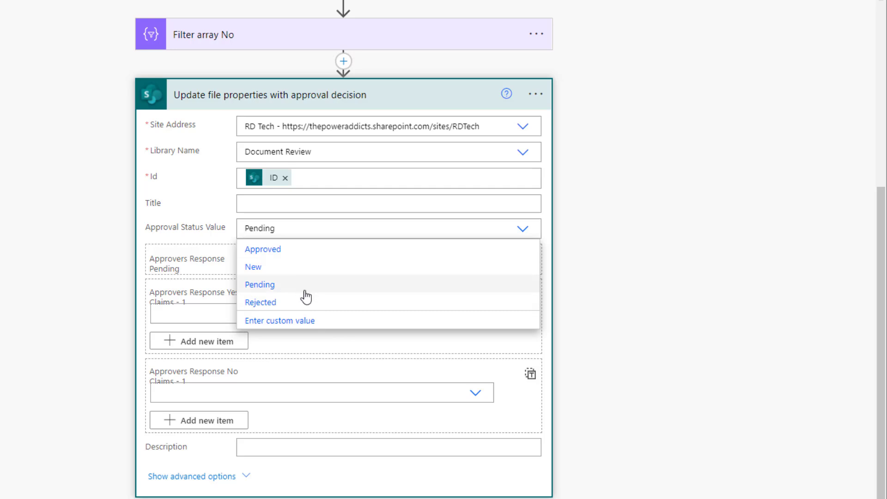
pyautogui.moveTo(298, 325)
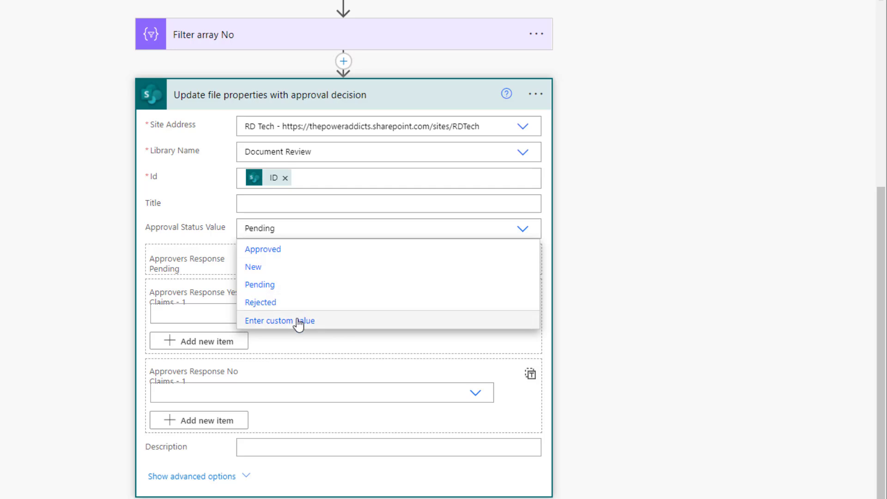
# Set Approval Status Value to if(greaterOrEquals(length(Yes body), length(No body)), 'Approved', 'Rejected')
pyautogui.click(279, 320)
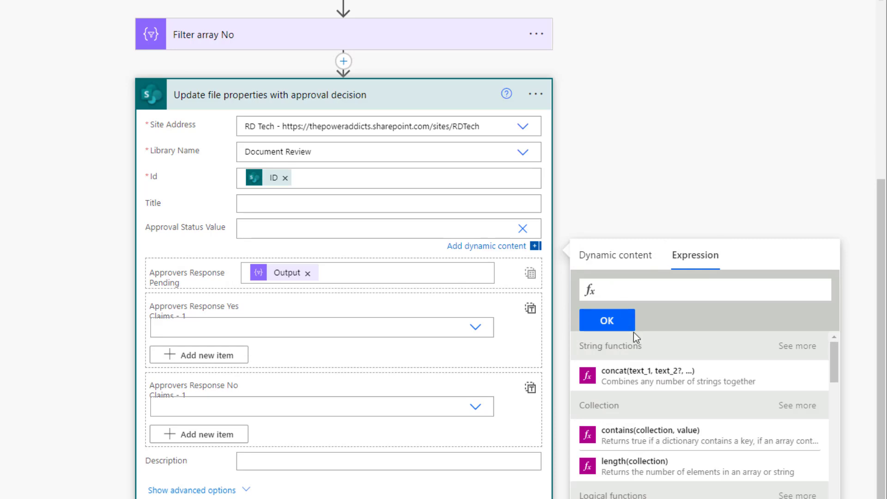
pyautogui.moveTo(639, 398)
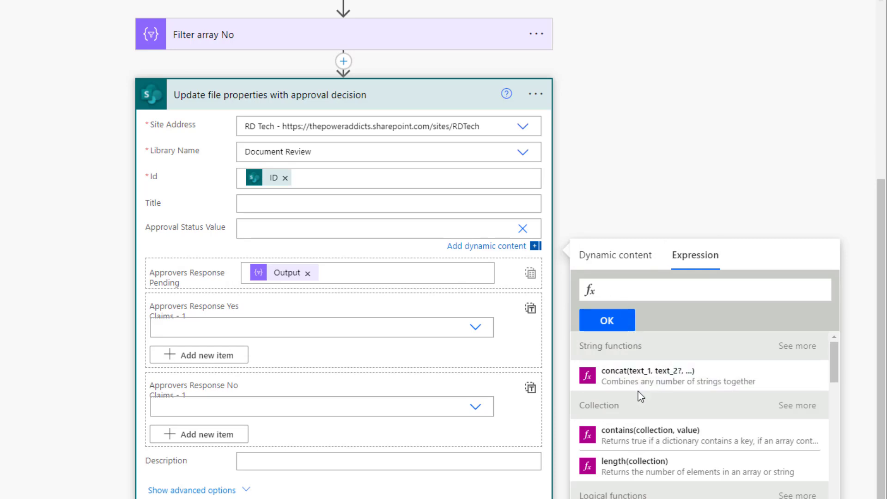
pyautogui.write('if(greaterOrEquals')
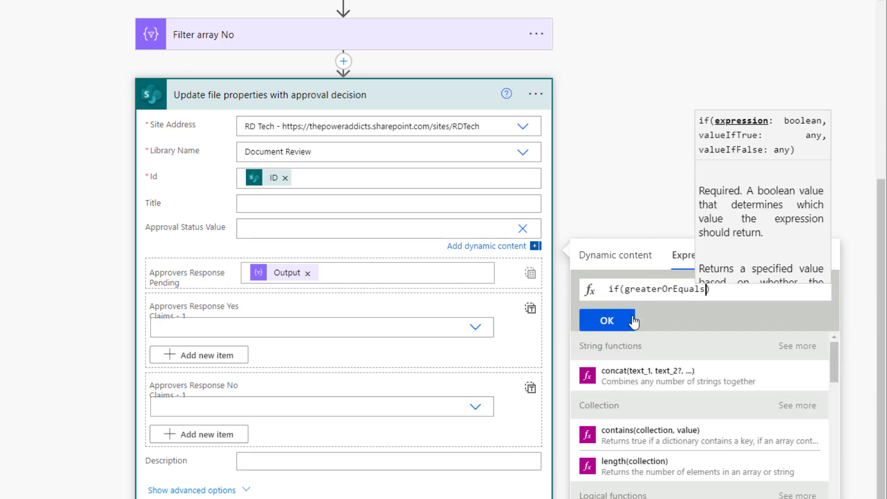
pyautogui.write('(length(')
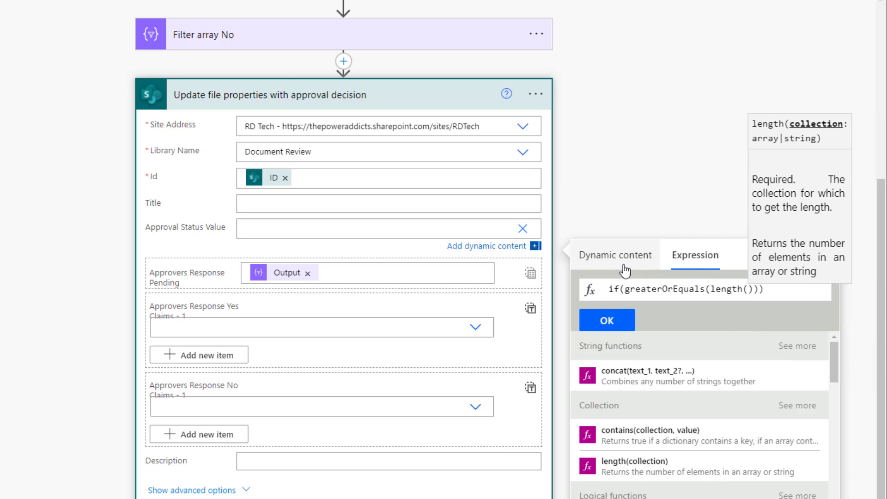
pyautogui.click(615, 255)
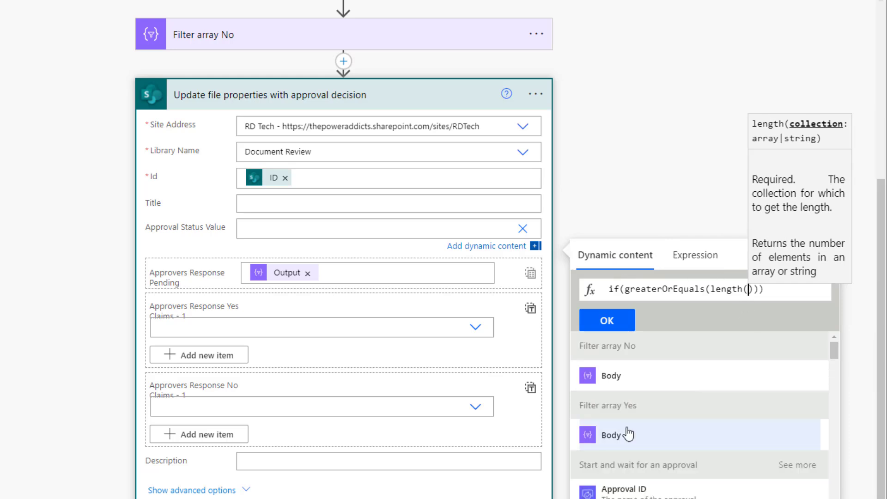
pyautogui.moveTo(606, 422)
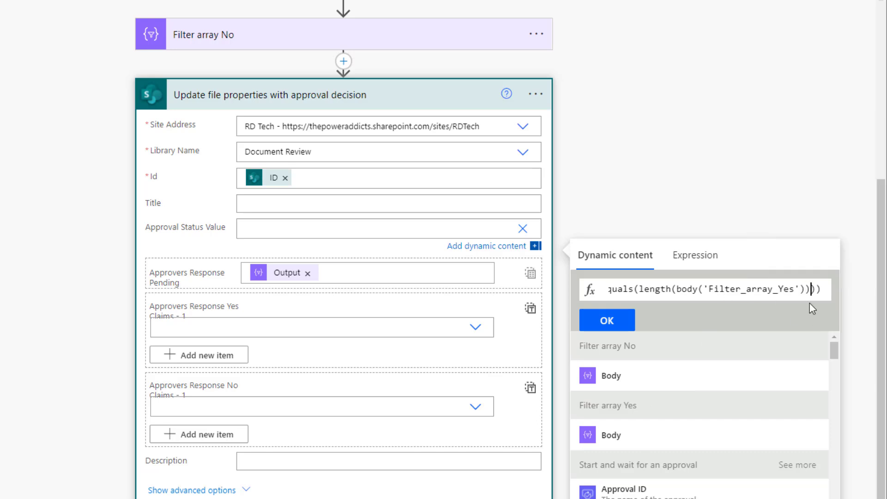
pyautogui.write(',')
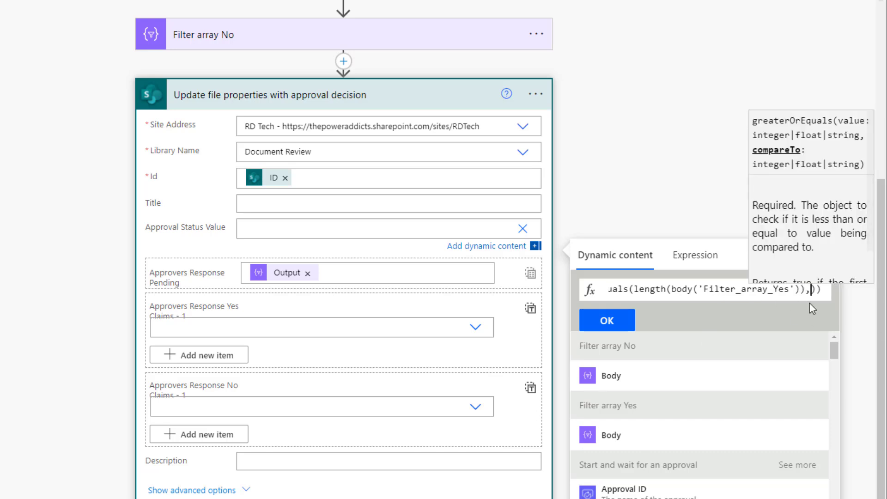
pyautogui.click(695, 255)
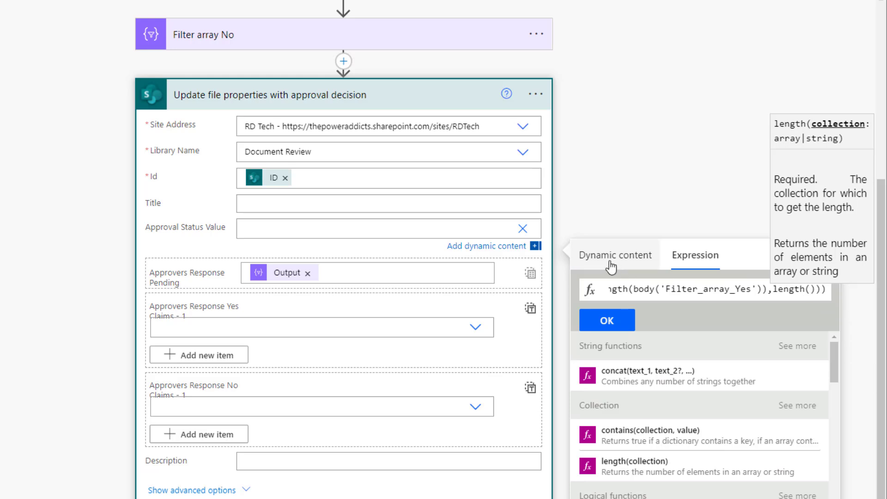
pyautogui.click(615, 255)
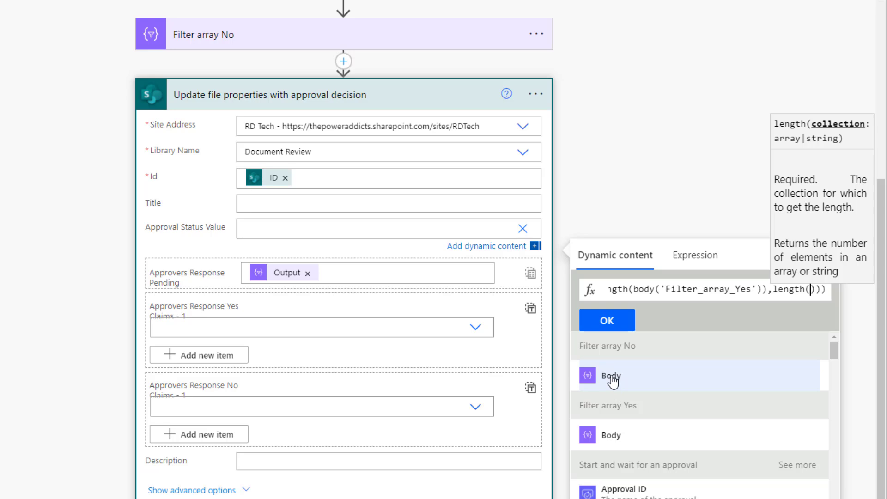
pyautogui.click(611, 375)
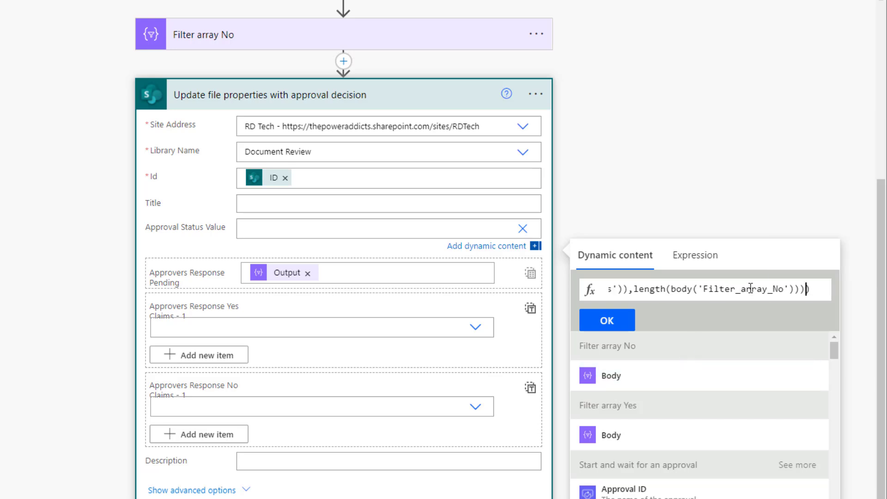
pyautogui.write(",'')")
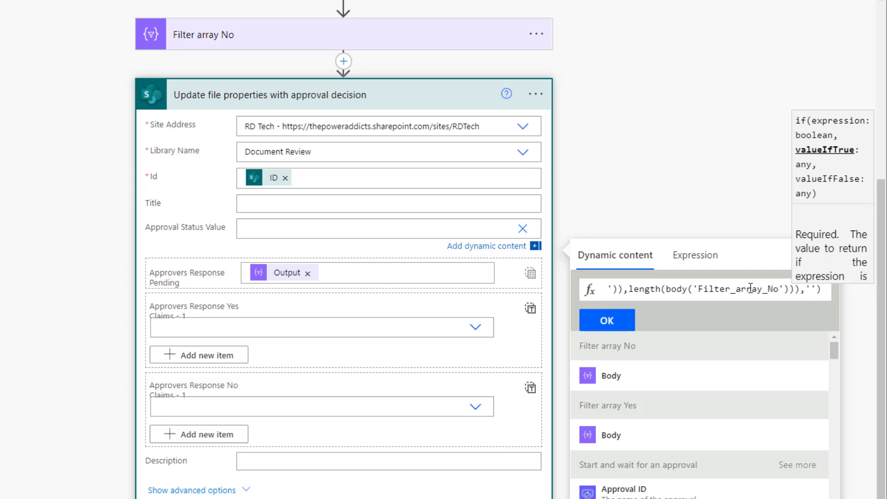
pyautogui.write(",'Approved')")
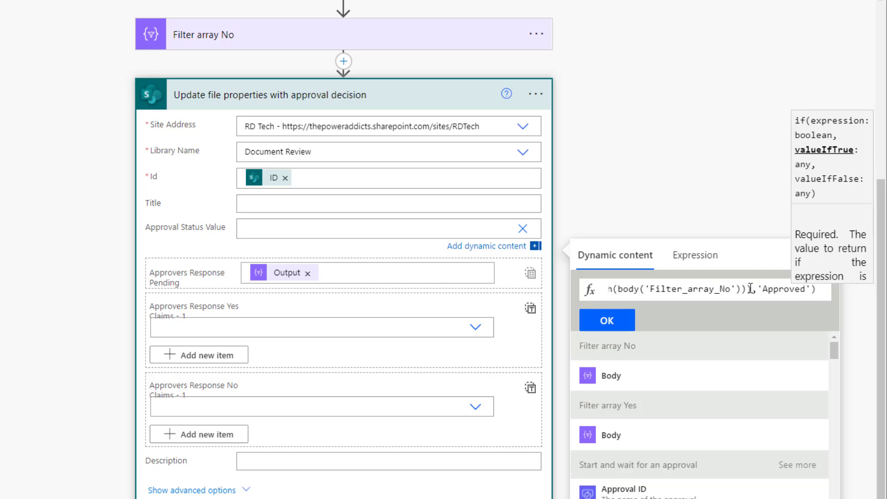
pyautogui.write(",'Rejected')")
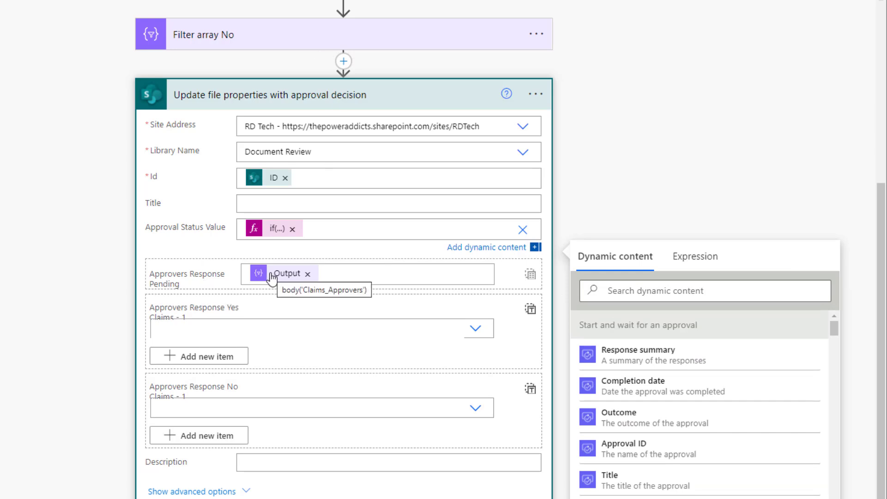
pyautogui.moveTo(309, 277)
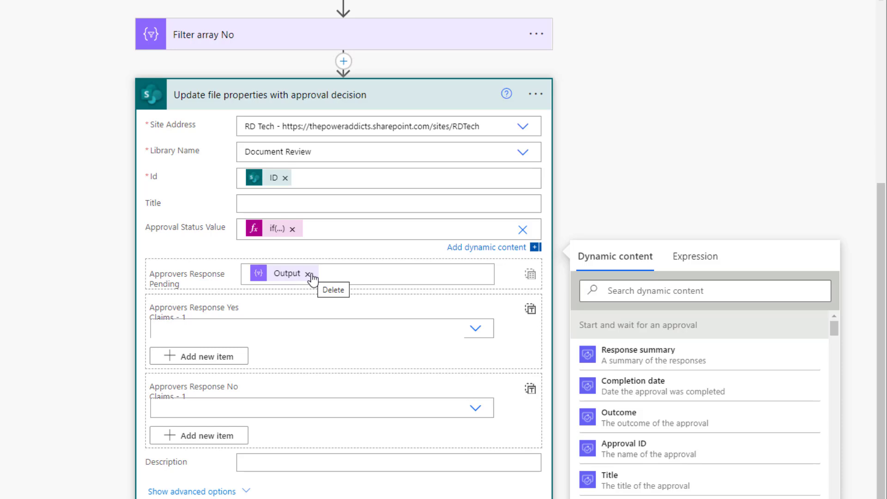
# Replace the Output token in Approvers Response Pending with a null expression
pyautogui.click(306, 274)
pyautogui.write('null')
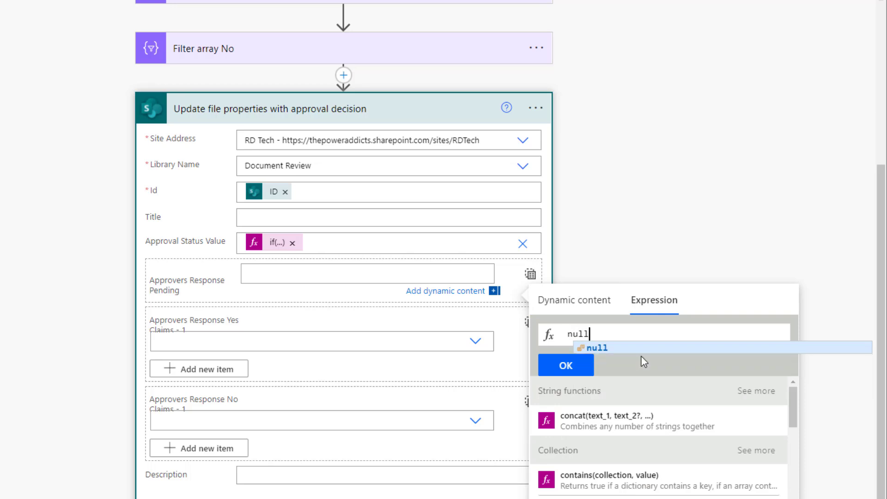
pyautogui.click(566, 364)
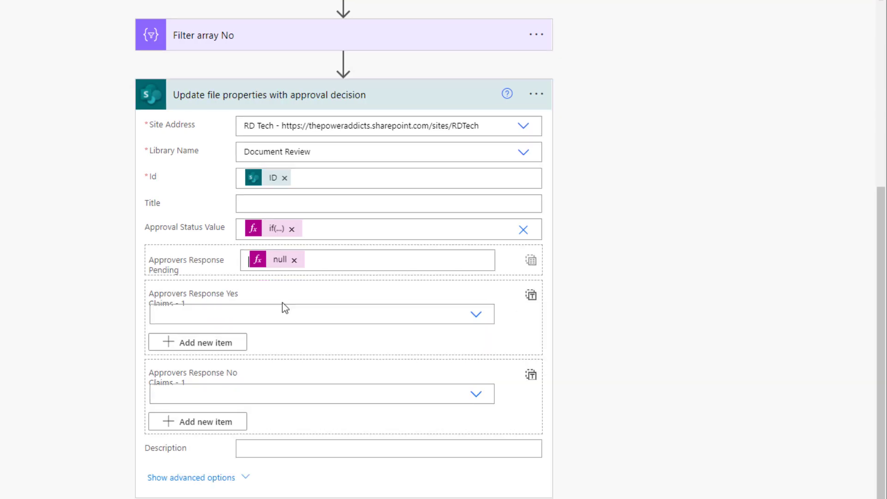
pyautogui.moveTo(252, 299)
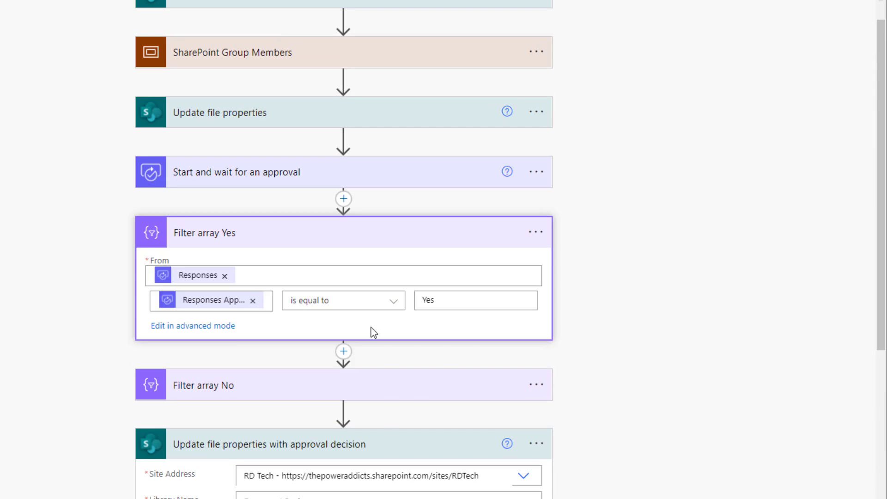
pyautogui.moveTo(197, 276)
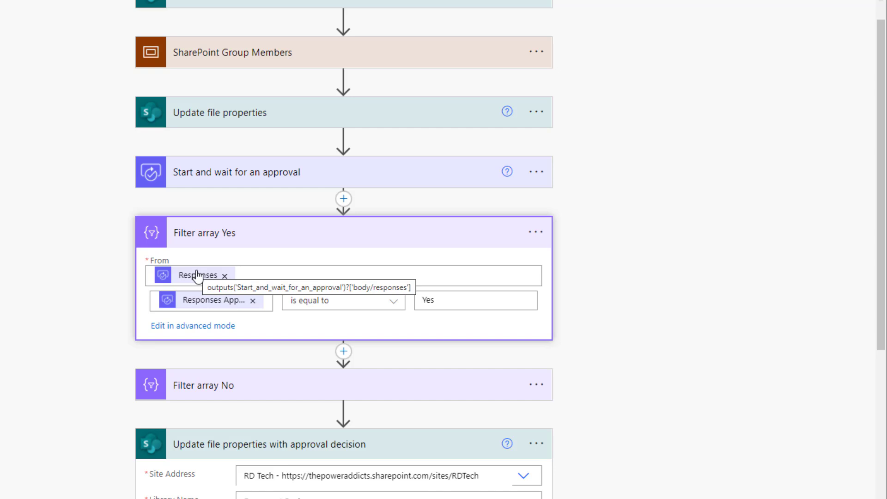
pyautogui.moveTo(358, 369)
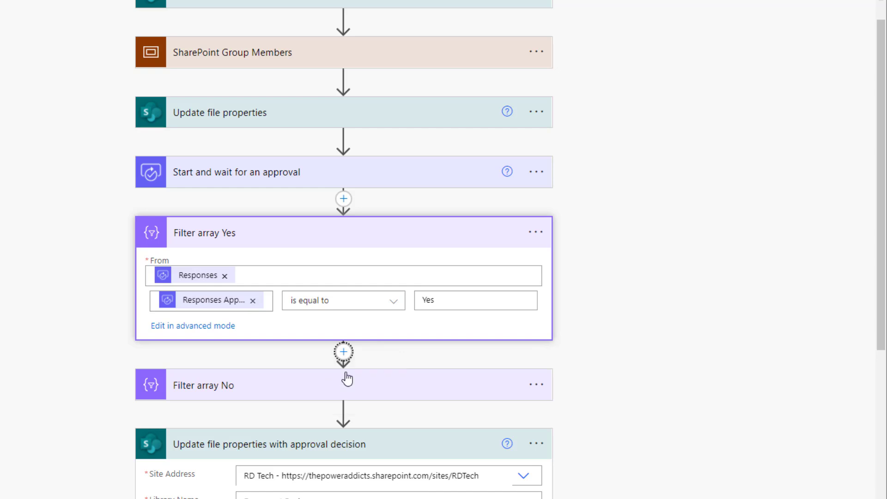
# Add a Select step after Filter array Yes using its Body as the source
pyautogui.click(344, 352)
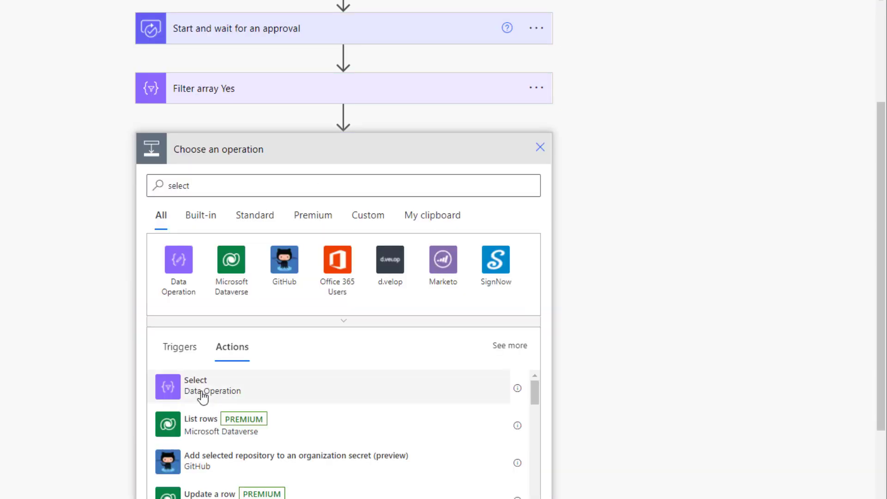
pyautogui.click(205, 391)
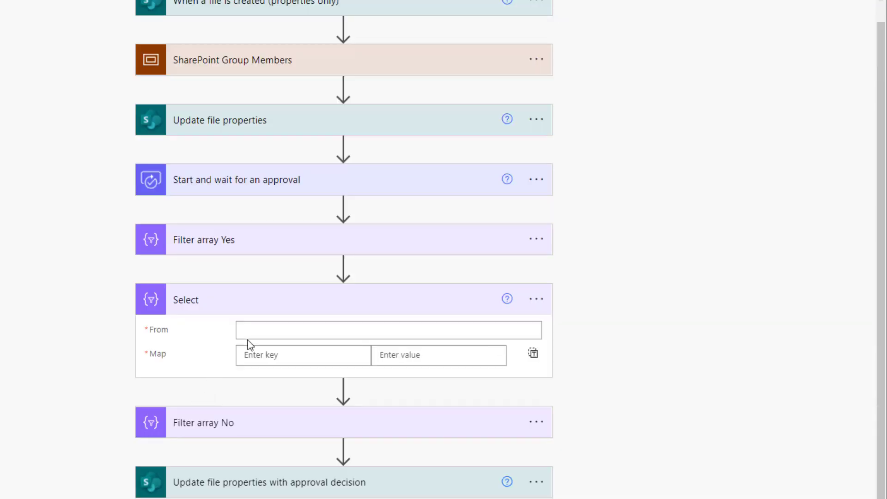
pyautogui.click(388, 330)
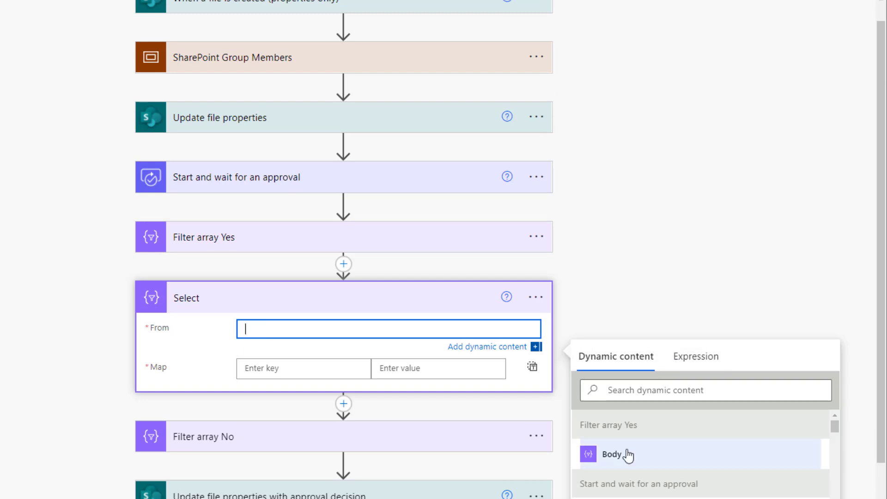
pyautogui.click(613, 455)
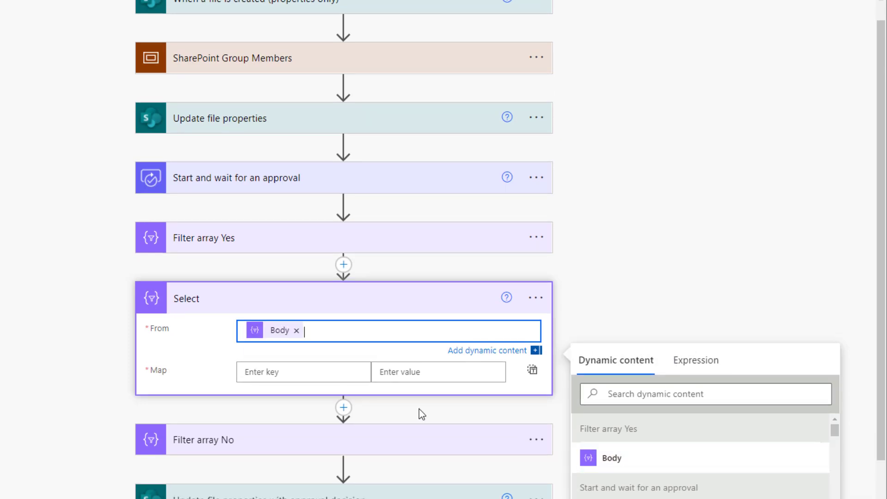
# Map key Claims to a concat expression built from each item's ?['responder'] value
pyautogui.write('Cla')
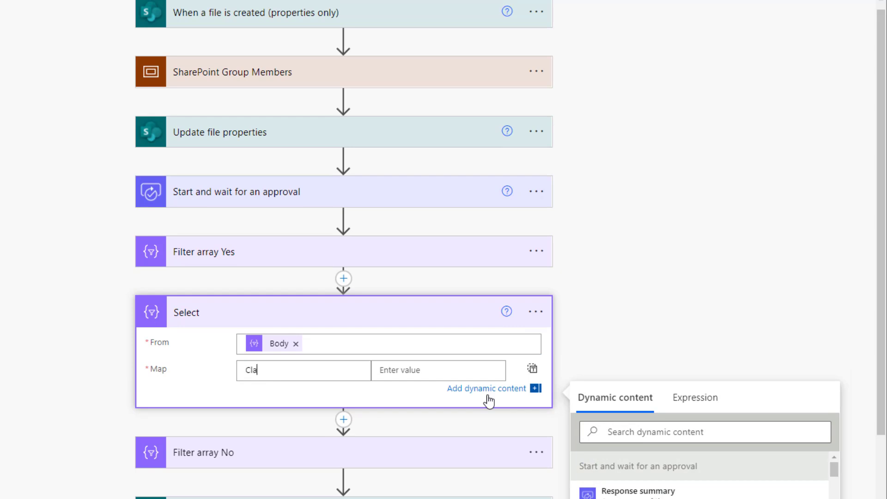
pyautogui.write('Claims')
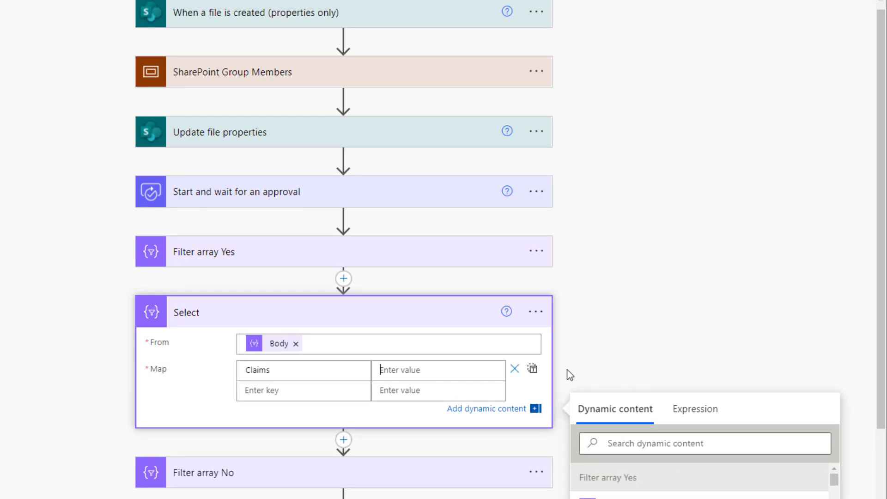
pyautogui.scroll(-3)
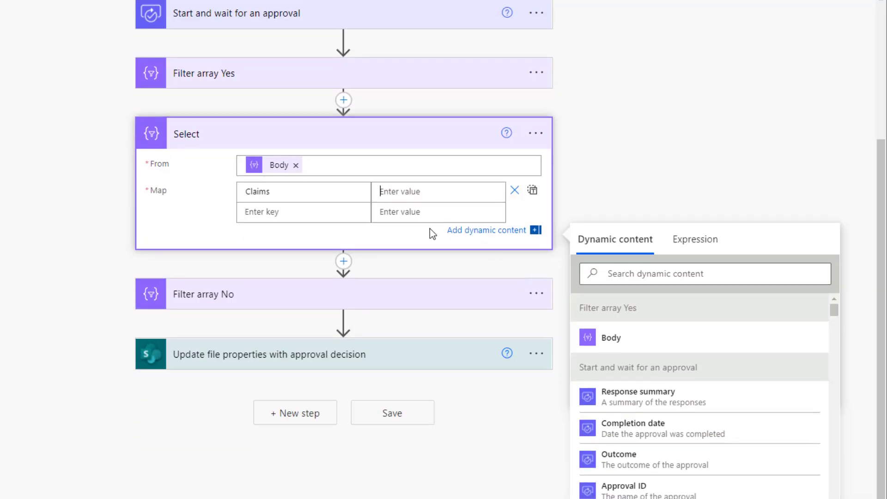
pyautogui.click(695, 240)
pyautogui.write("concat('i:0#.f|membership|',item(")
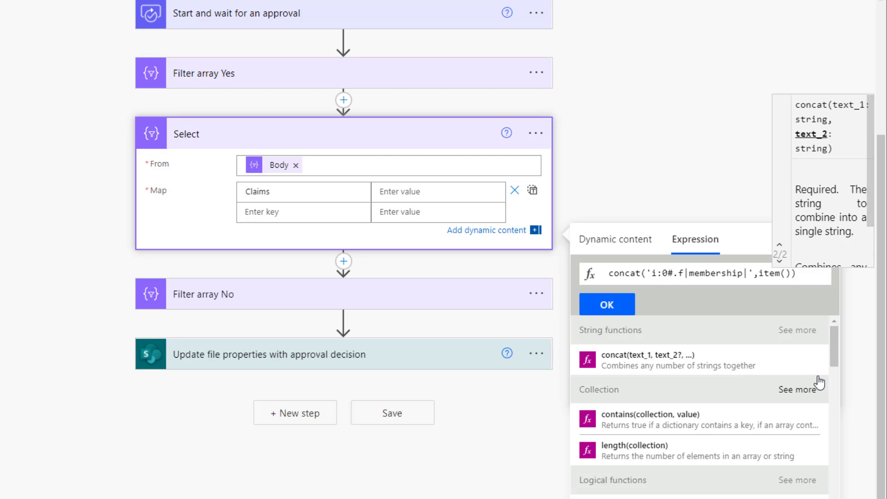
pyautogui.write("?['responder']?['userPrincipalName'])")
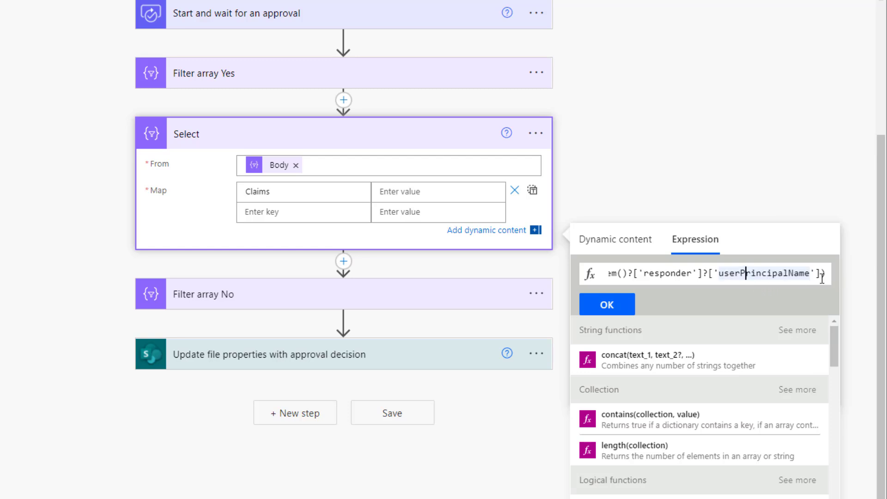
pyautogui.click(607, 304)
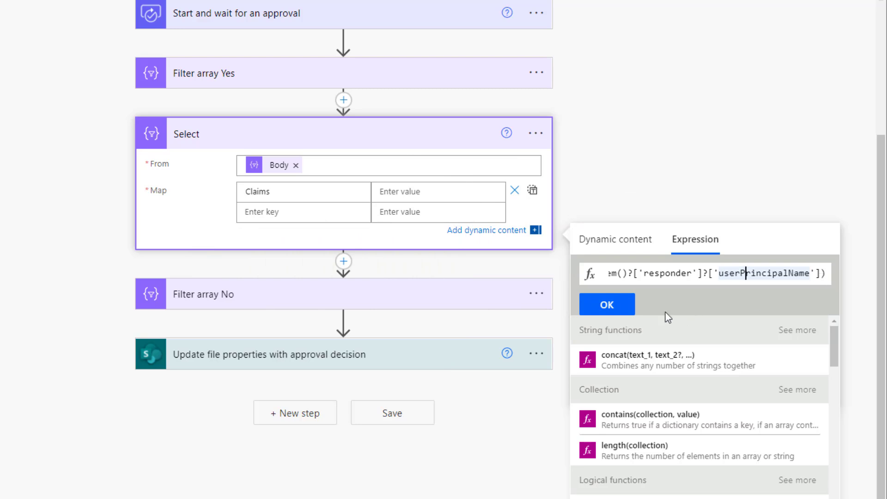
pyautogui.click(607, 304)
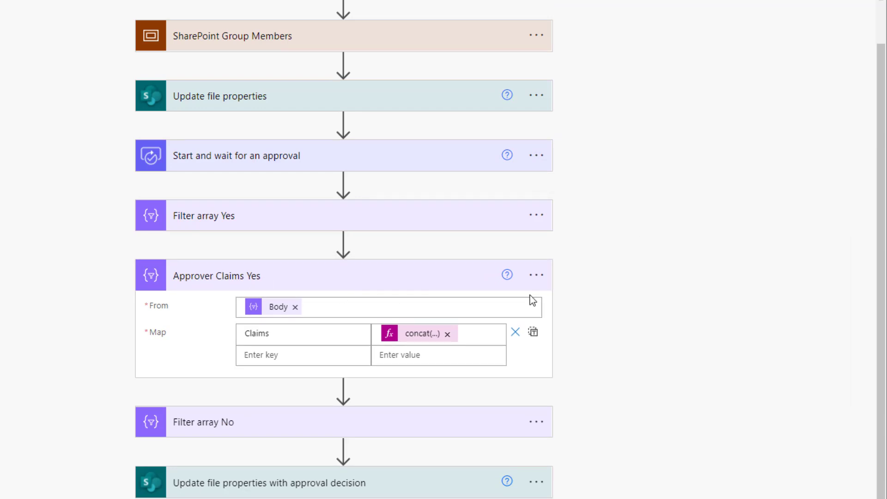
# Paste a copy of Approver Claims Yes after Filter array No, sourcing Filter array No Body
pyautogui.click(536, 275)
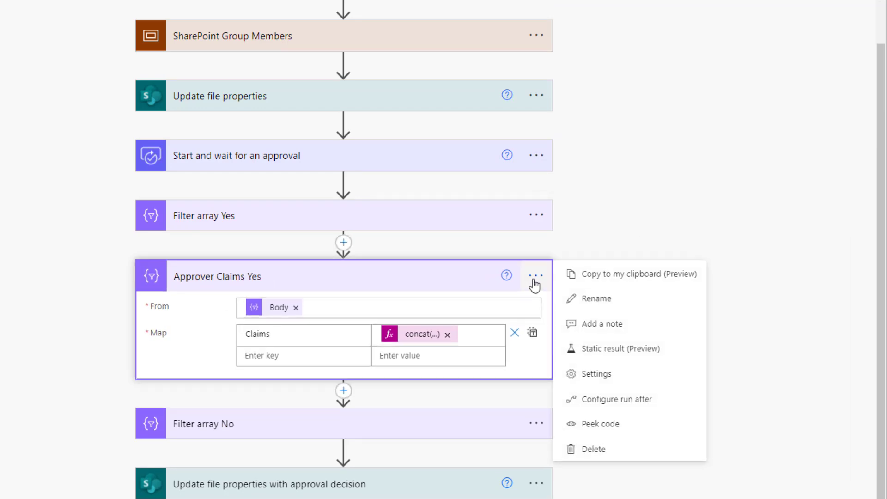
pyautogui.moveTo(235, 428)
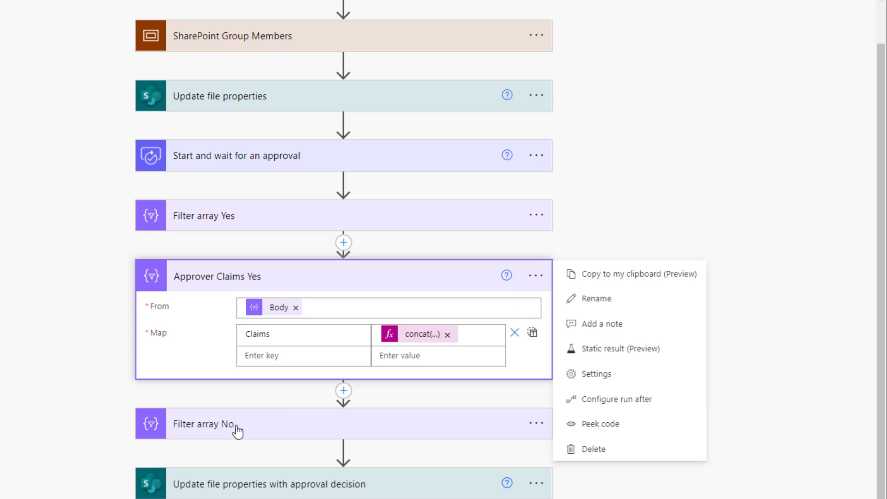
pyautogui.click(602, 311)
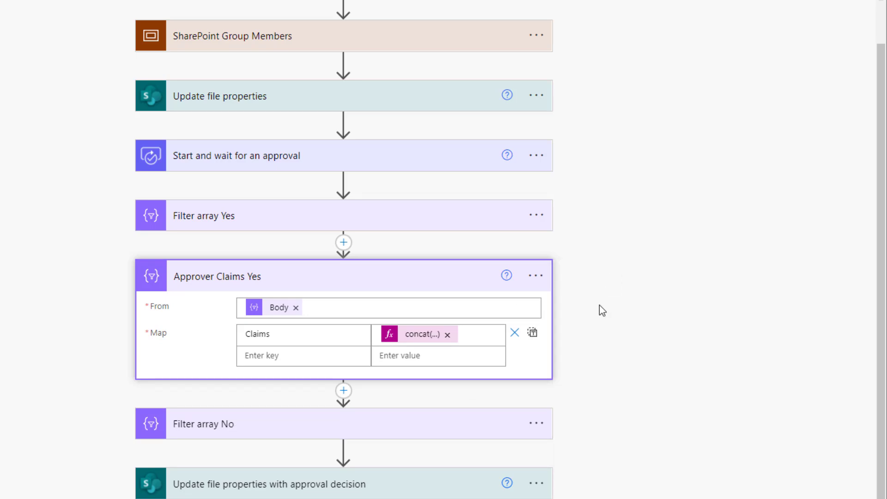
pyautogui.click(344, 449)
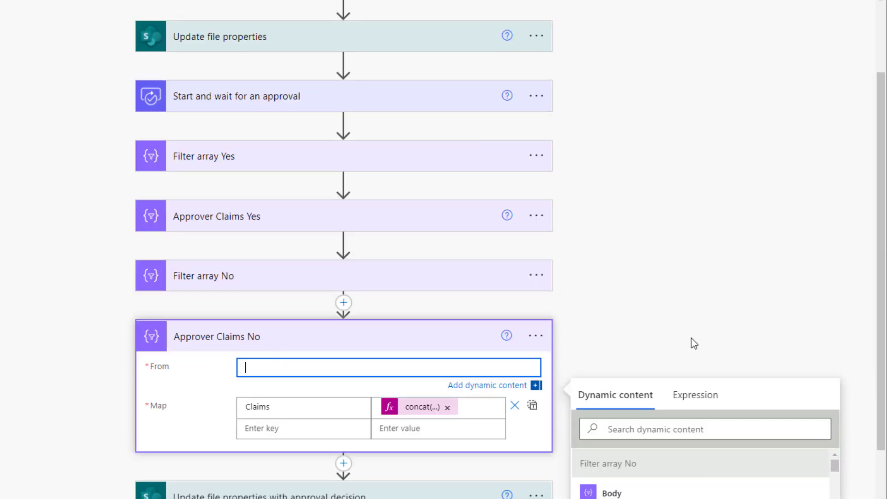
pyautogui.scroll(-3)
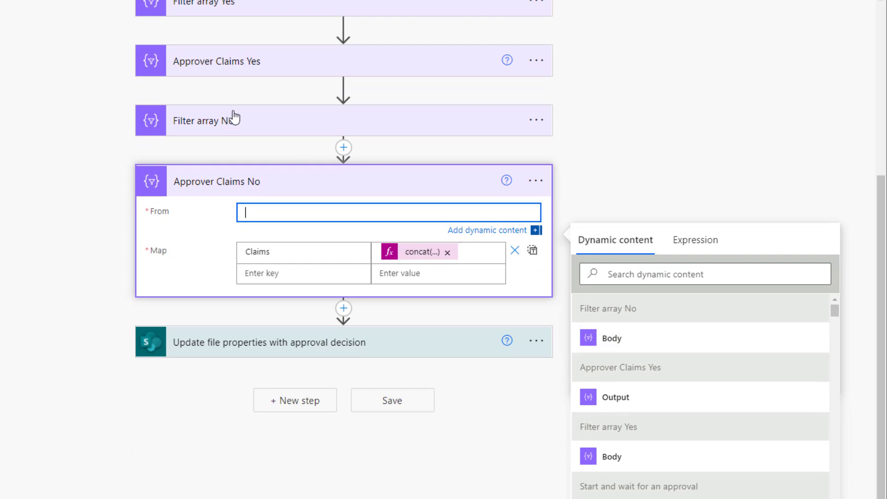
pyautogui.click(612, 338)
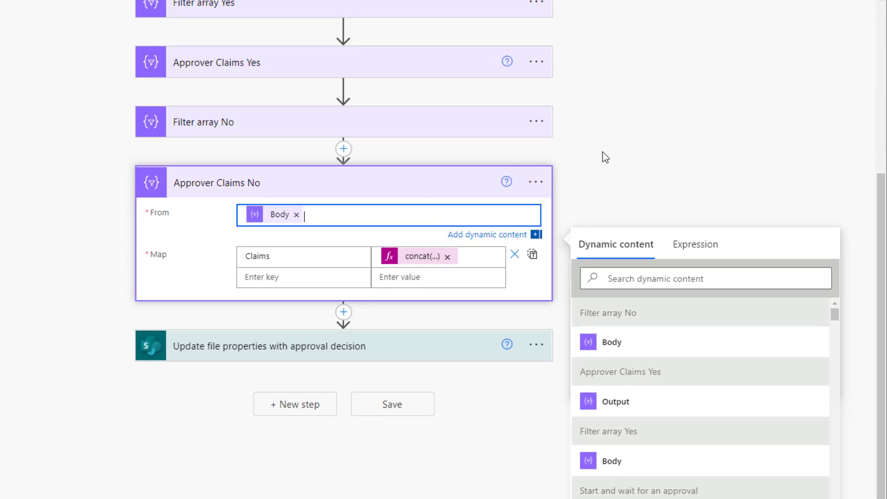
# Switch Approvers Response Yes to single input and insert the Approver Claims Yes Output
pyautogui.click(269, 346)
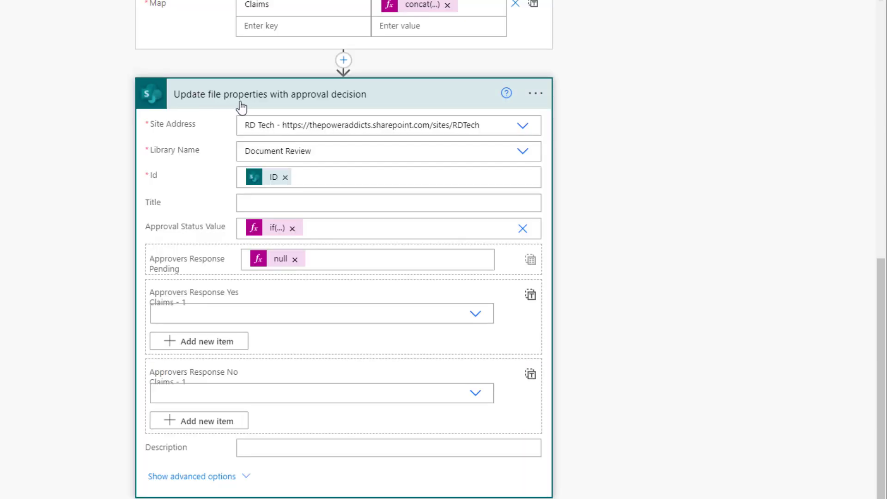
pyautogui.click(339, 326)
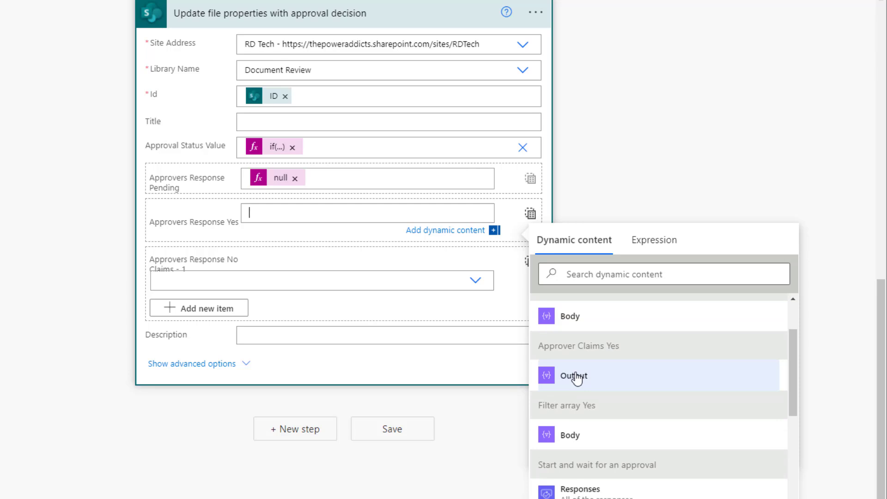
pyautogui.click(573, 376)
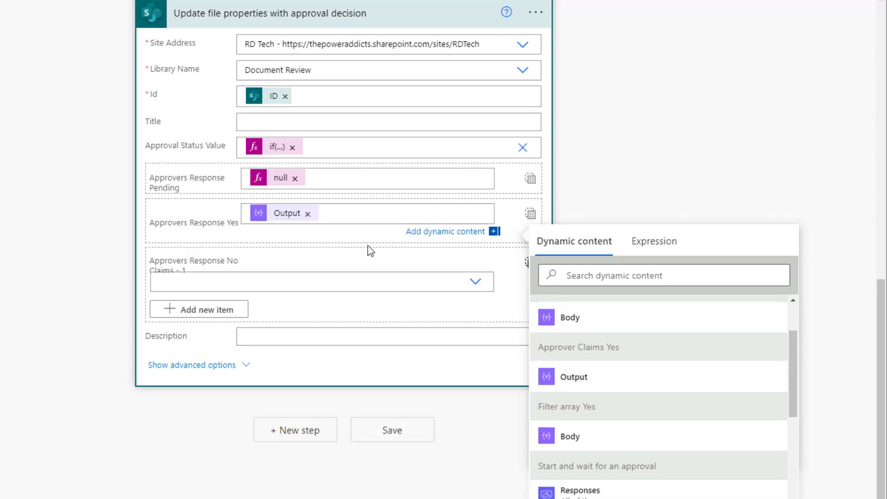
pyautogui.moveTo(287, 215)
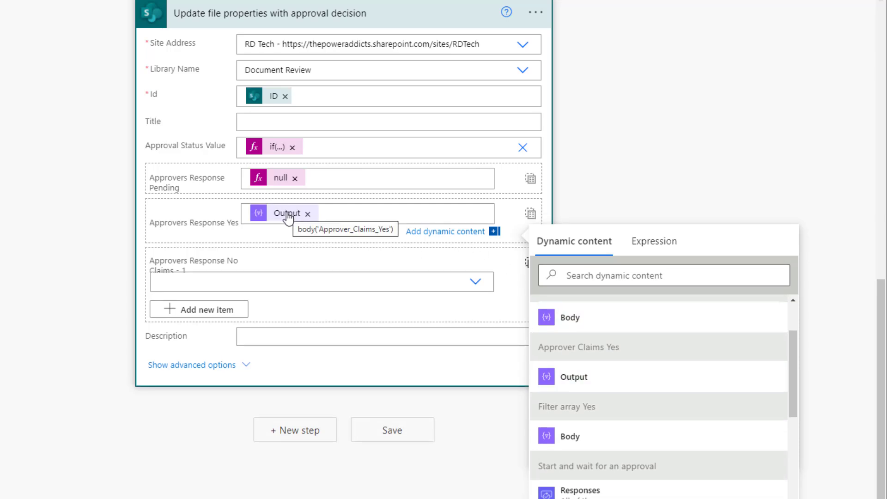
pyautogui.moveTo(276, 185)
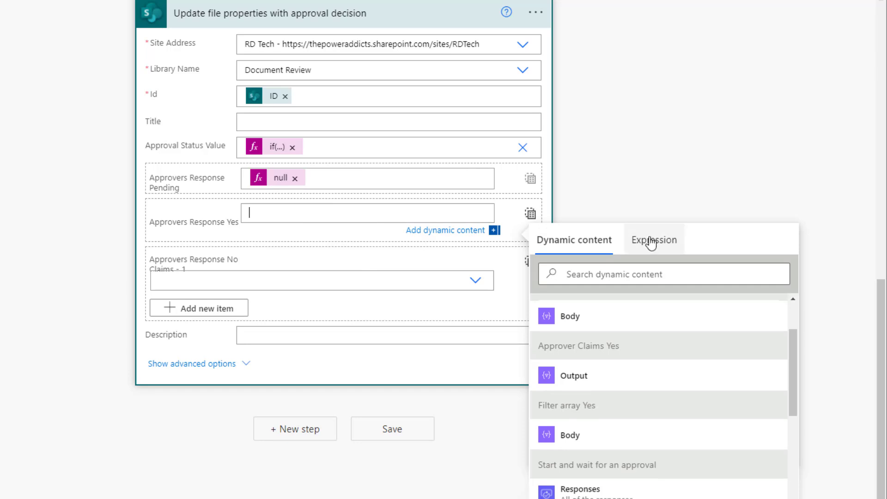
# Start an if(equals(length(Filter array Yes body),0),null,…) expression for Approvers Response Yes
pyautogui.click(653, 240)
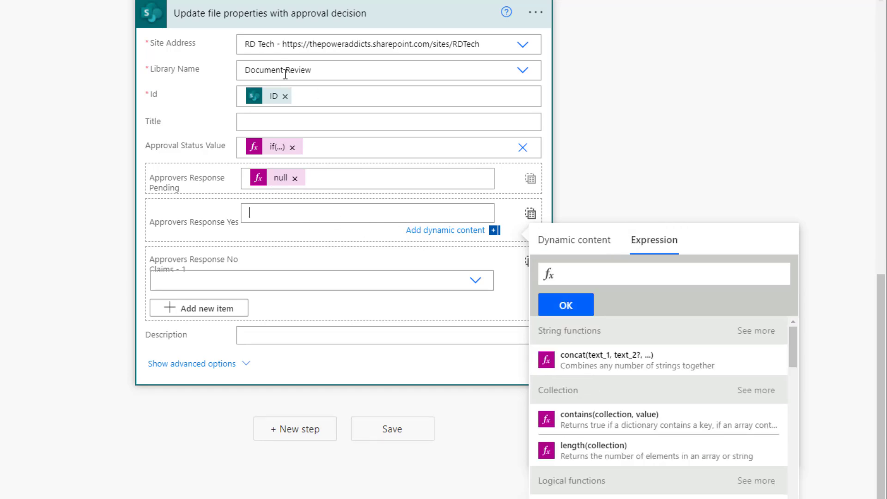
pyautogui.write('if(equals')
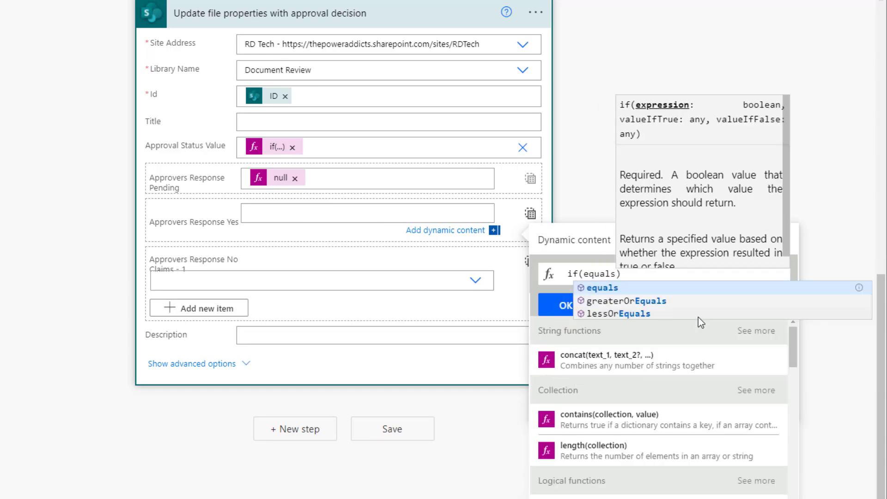
pyautogui.click(595, 445)
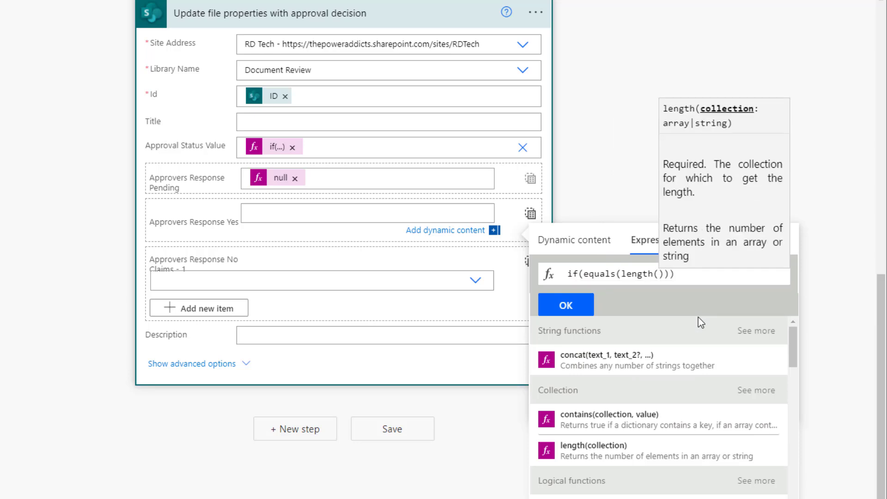
pyautogui.click(574, 240)
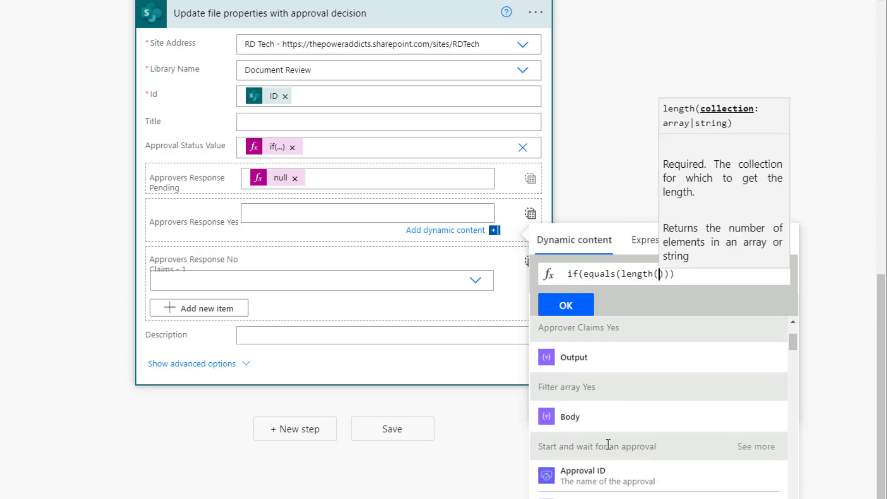
pyautogui.click(570, 416)
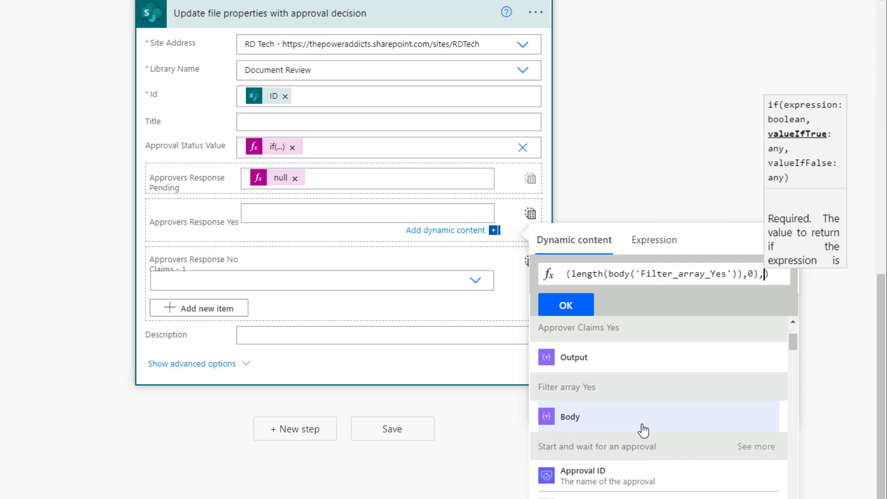
pyautogui.write('null,')
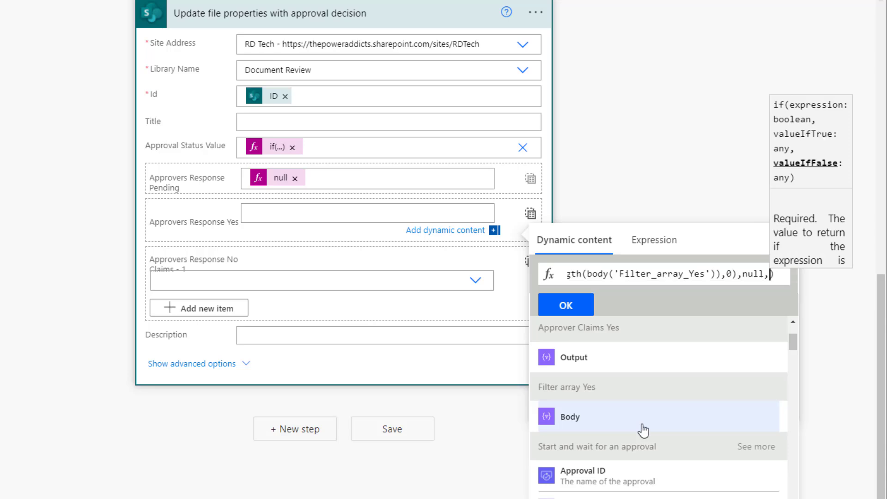
pyautogui.moveTo(616, 341)
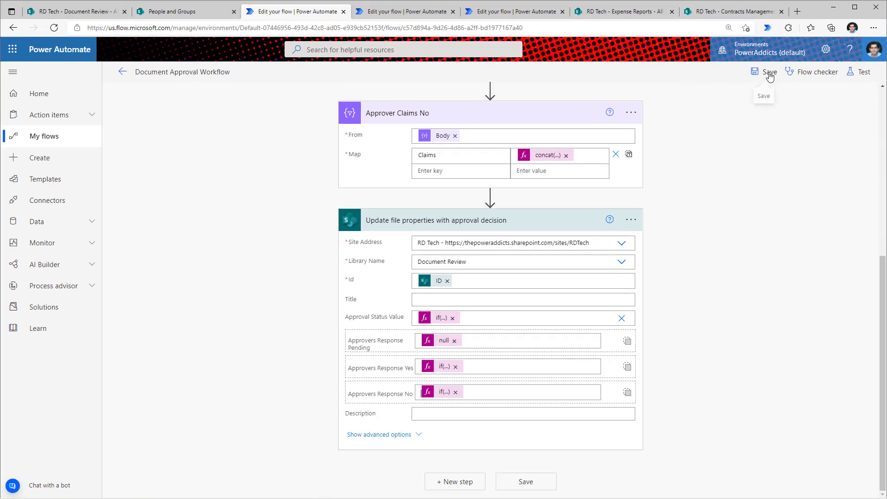
# Save the Document Approval Workflow, then expand the When a file is created trigger
pyautogui.click(763, 72)
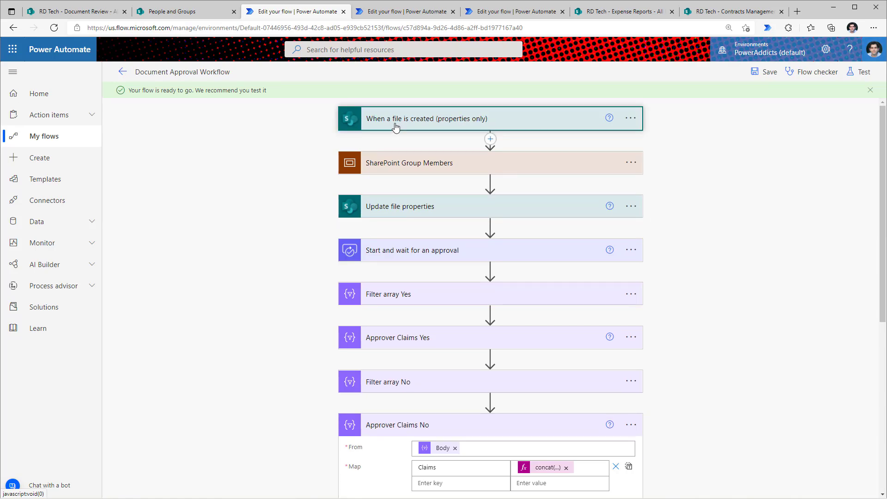
pyautogui.click(427, 118)
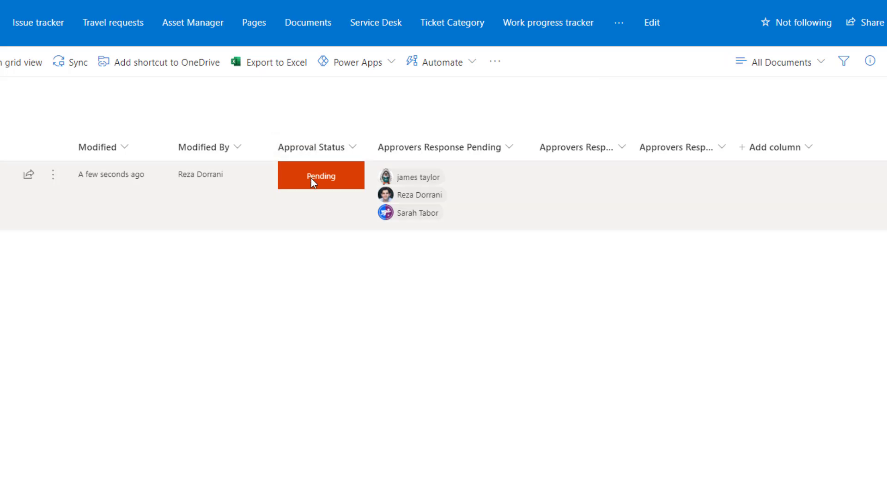
pyautogui.moveTo(431, 160)
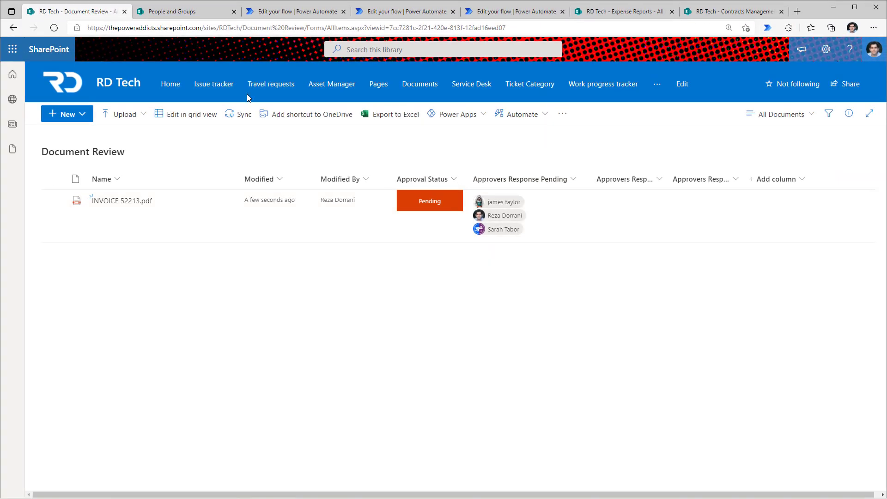
# Check the Document Reviewers group members and the pending invoice in Document Review
pyautogui.click(177, 11)
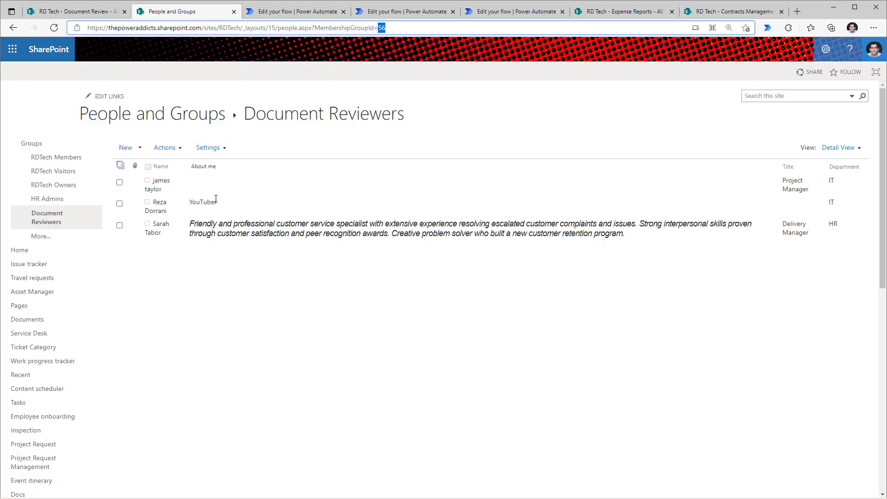
pyautogui.click(70, 9)
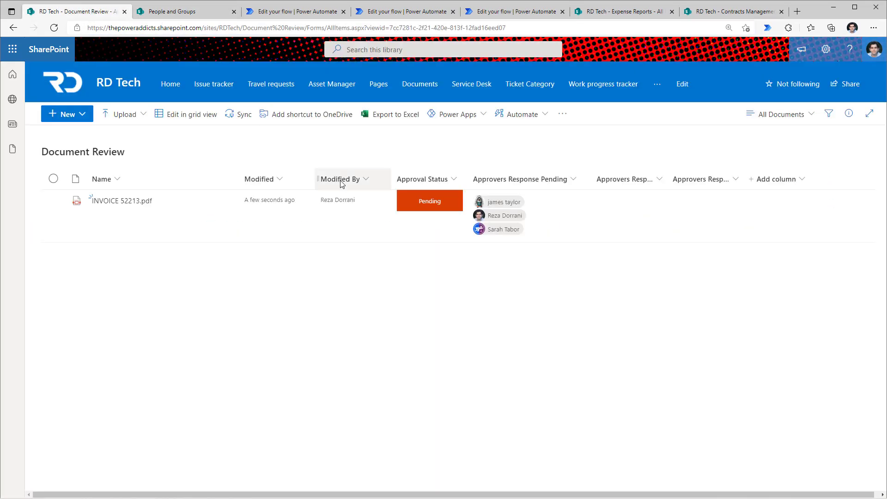
pyautogui.click(760, 9)
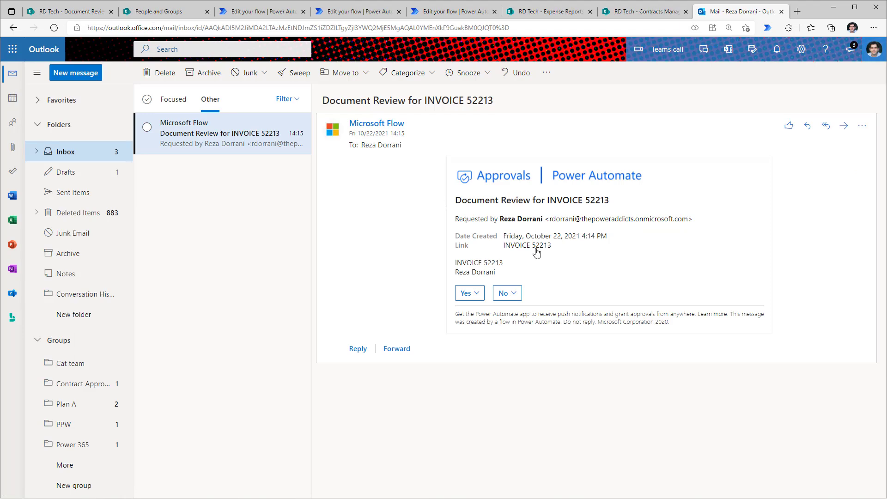
pyautogui.moveTo(530, 251)
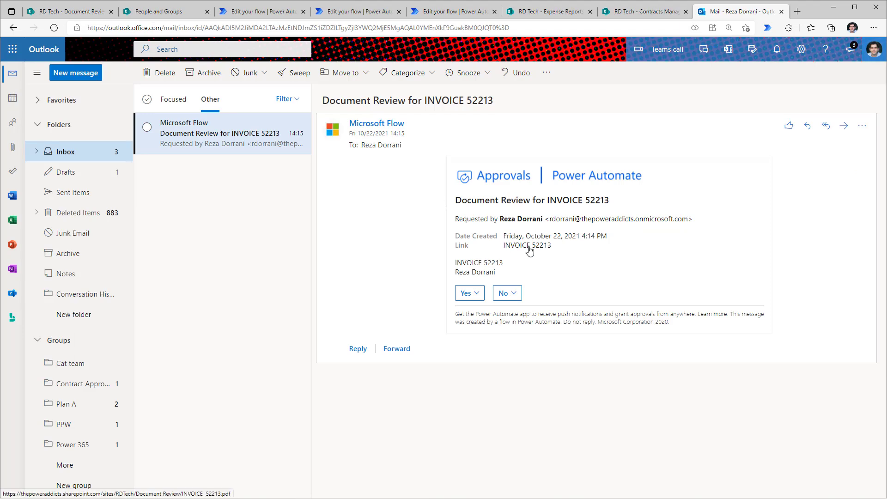
# Preview INVOICE 52213, then approve the review request with Yes and comment 'ok'
pyautogui.click(527, 245)
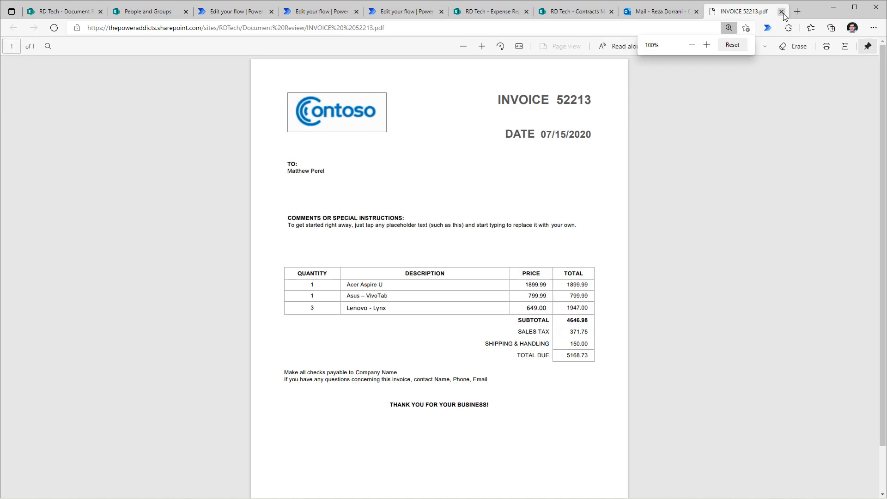
pyautogui.click(784, 9)
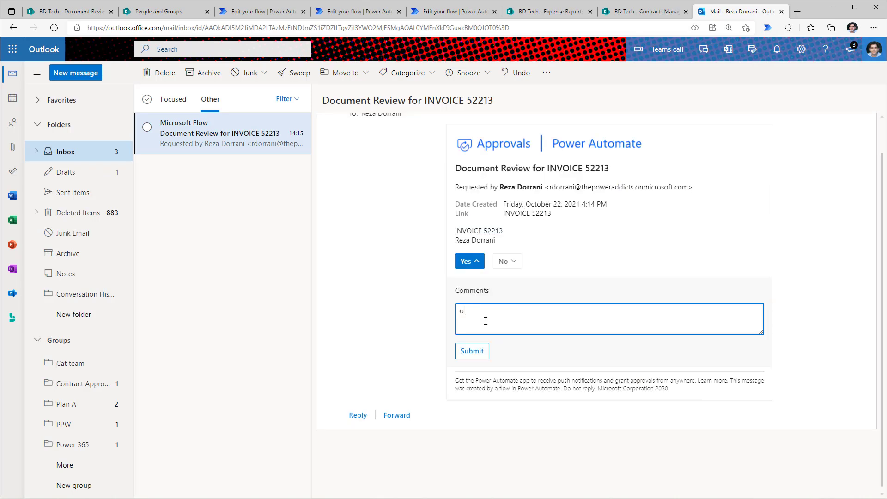
pyautogui.write('k')
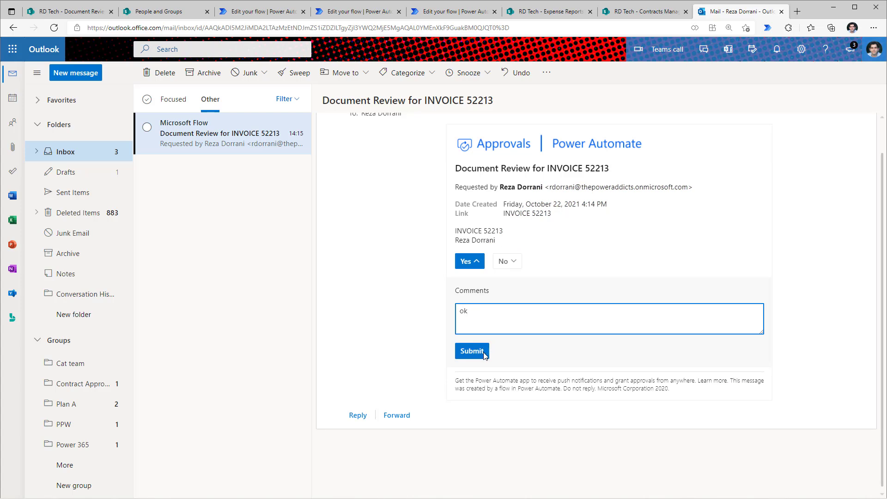
pyautogui.click(472, 351)
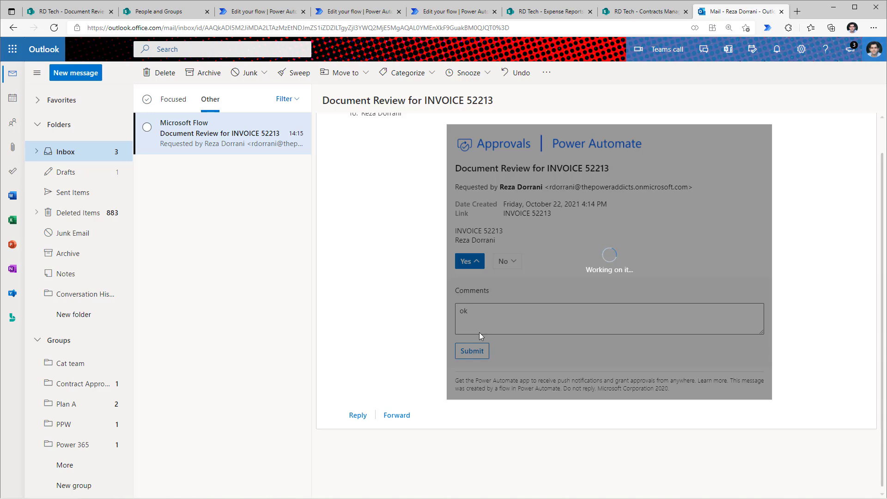
pyautogui.click(472, 351)
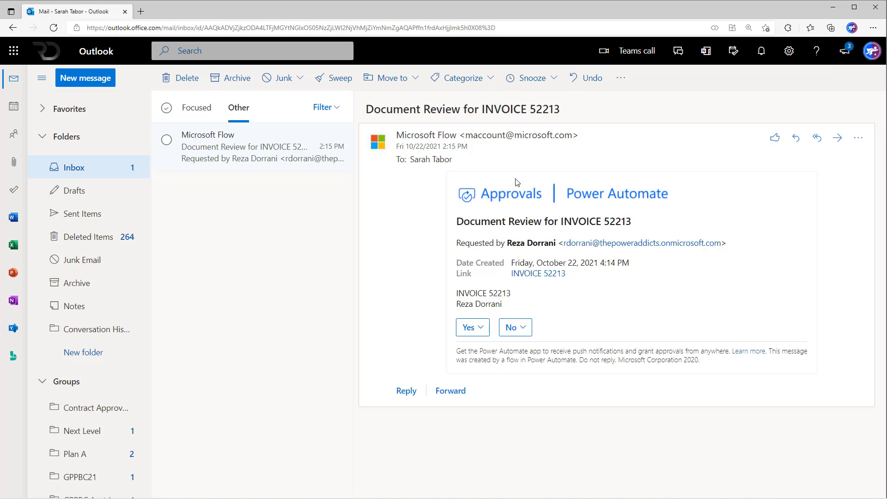
# Approve the request in the second mailbox with the comment 'looks good'
pyautogui.click(469, 327)
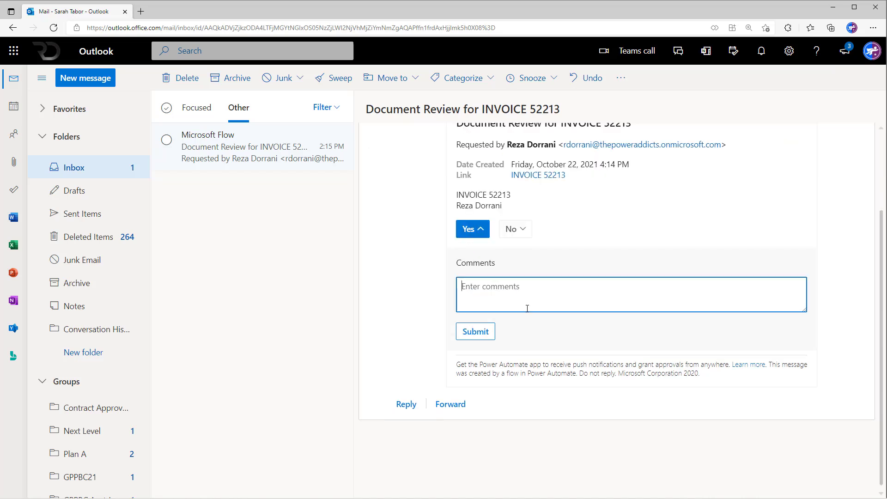
pyautogui.write('looks good')
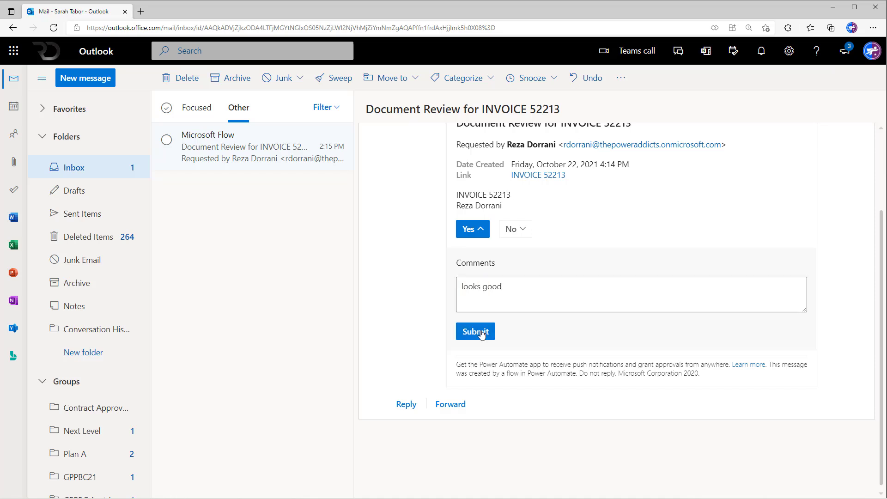
pyautogui.click(476, 331)
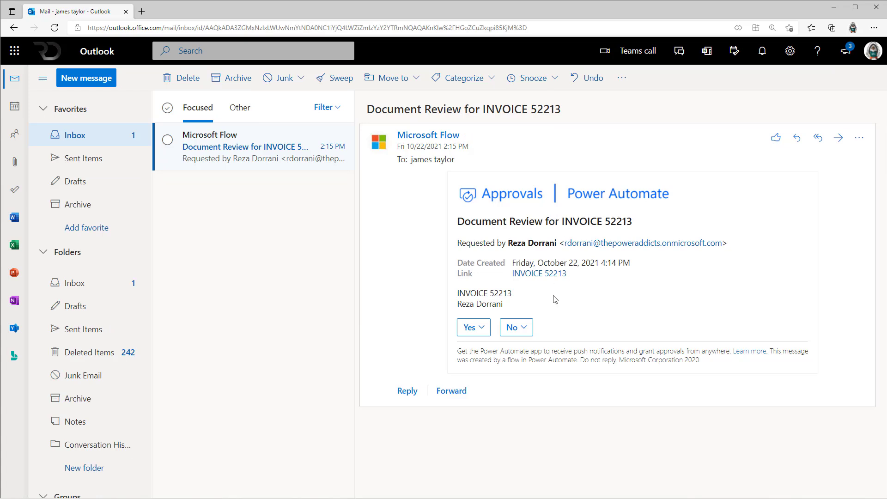
# Reject the request in the third mailbox with the comment 'Needs more details'
pyautogui.click(516, 328)
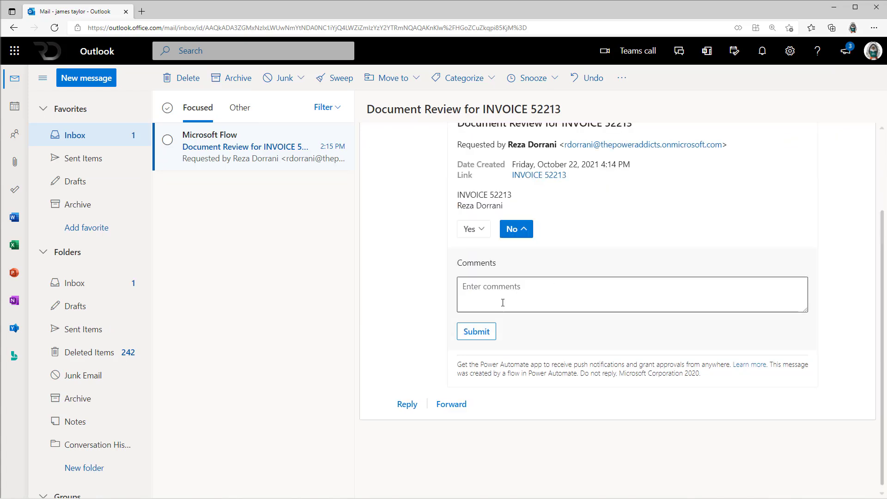
pyautogui.write('Needs more details')
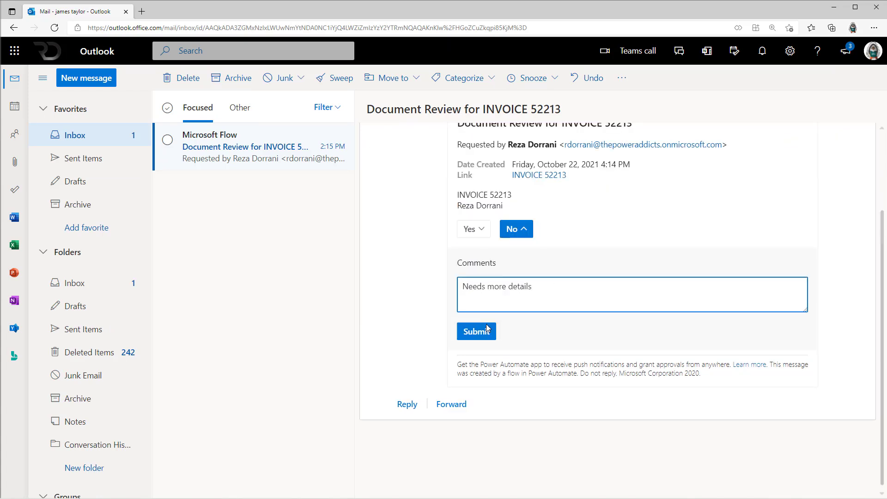
pyautogui.click(477, 331)
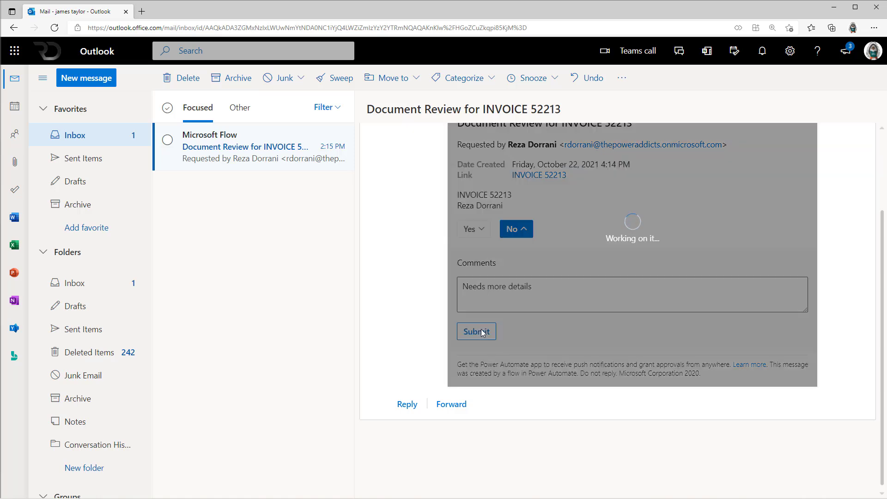
pyautogui.click(477, 331)
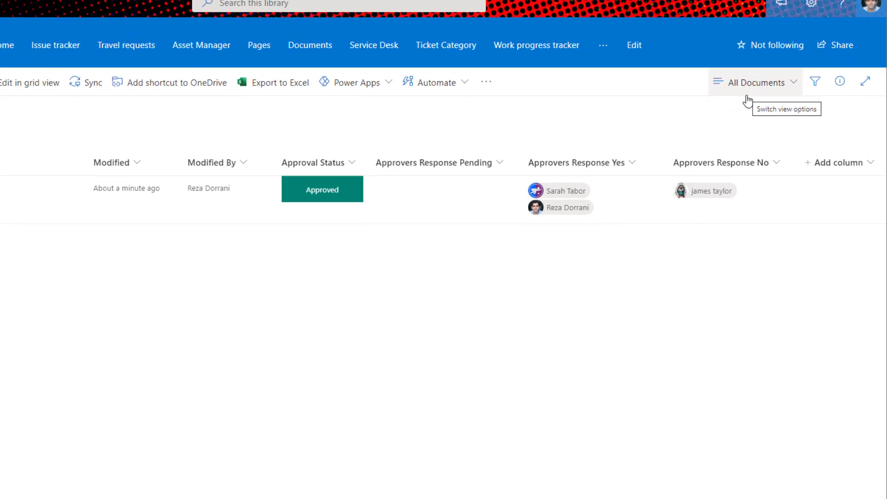
# Switch the Document Review library view to Tiles
pyautogui.click(754, 82)
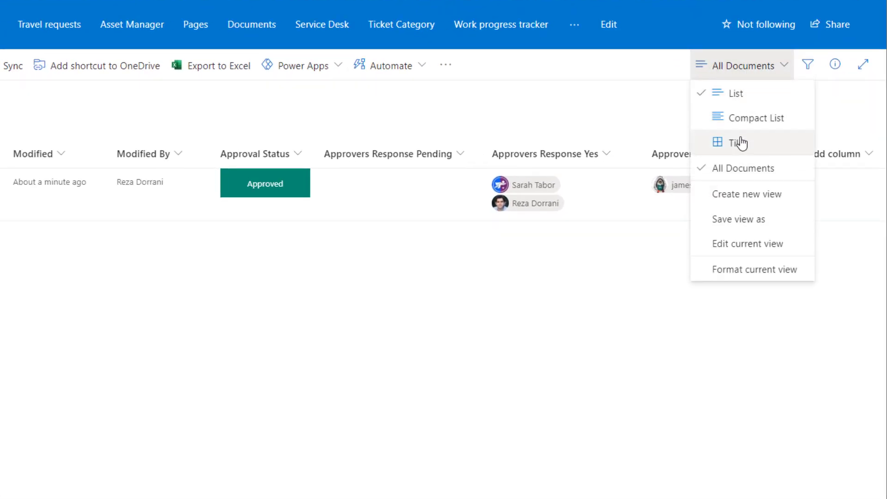
pyautogui.click(735, 143)
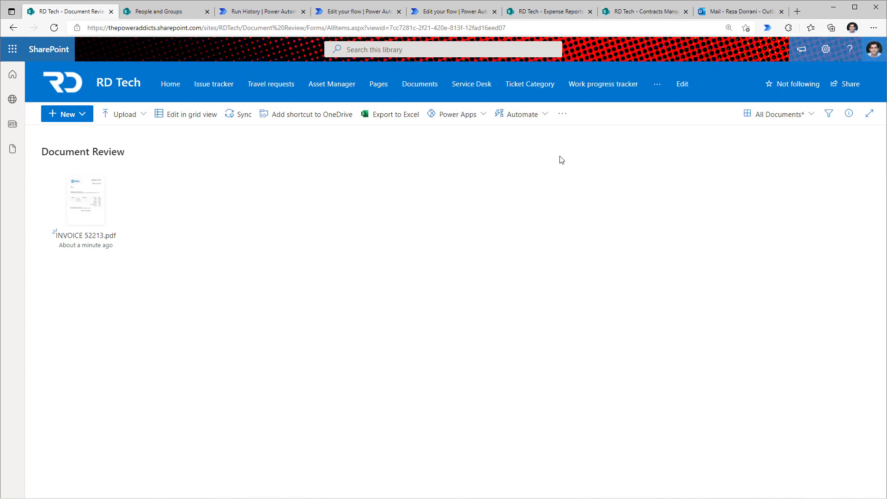
# Save gallery JSON via Format current view showing Approved banner, thumbnail and approver photos
pyautogui.click(778, 114)
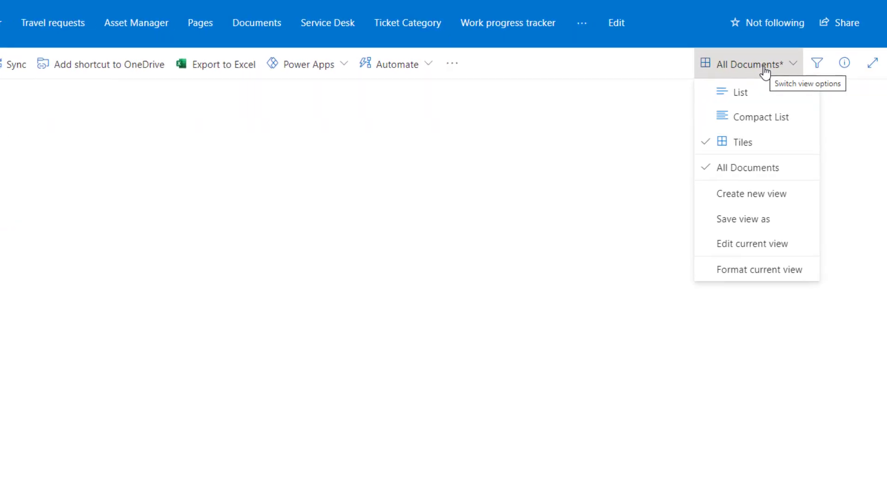
pyautogui.click(745, 276)
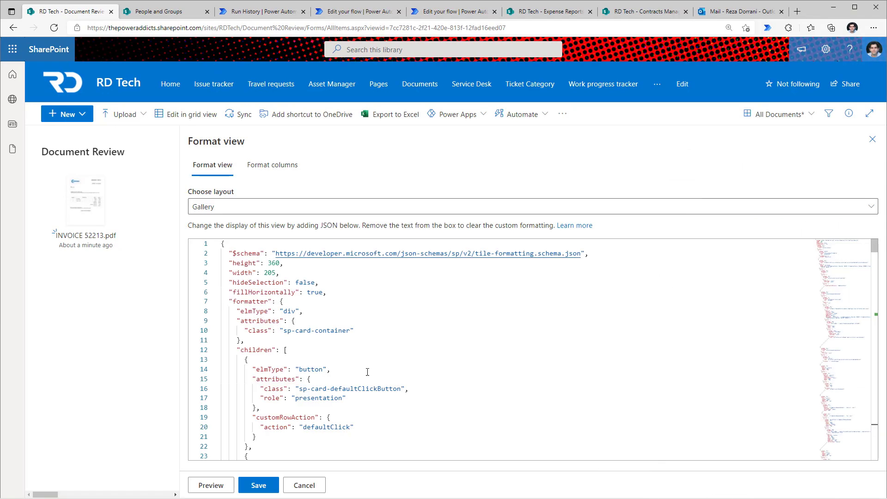
pyautogui.click(258, 485)
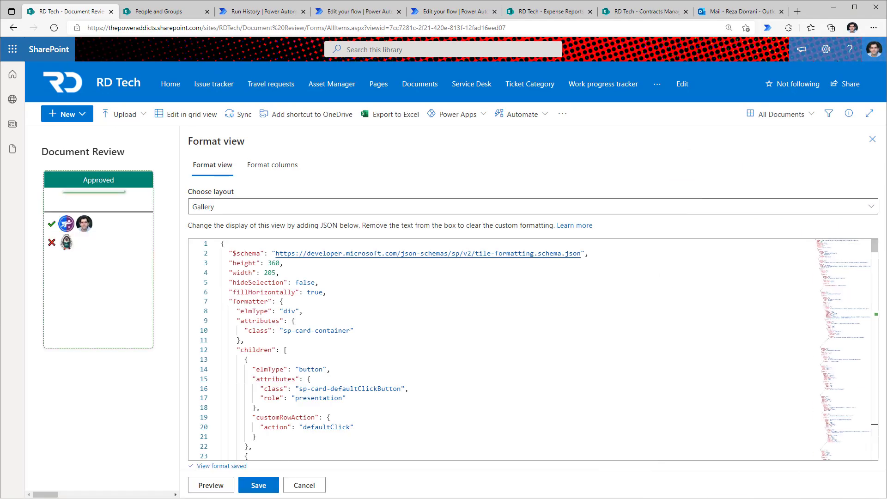
pyautogui.click(258, 485)
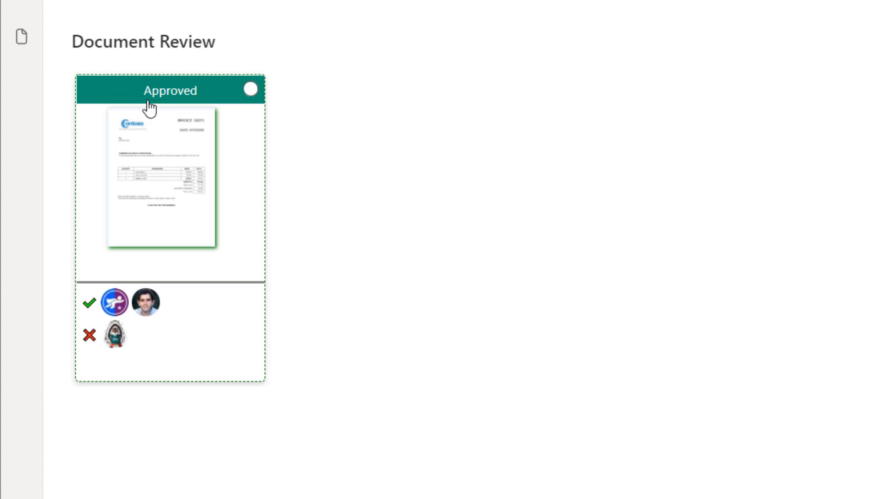
pyautogui.moveTo(157, 106)
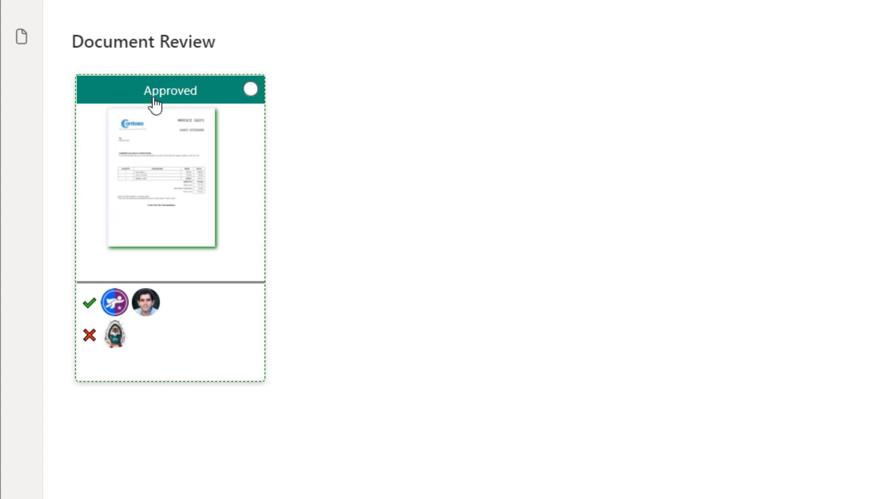
pyautogui.moveTo(119, 187)
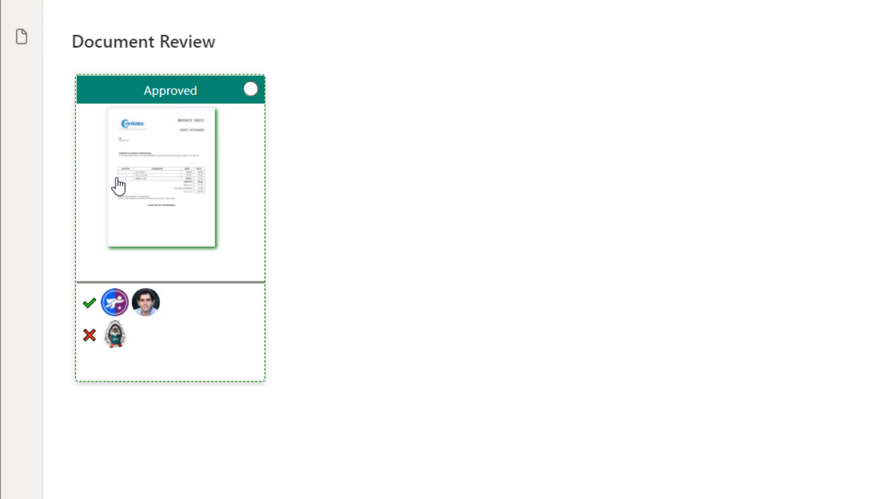
pyautogui.moveTo(236, 255)
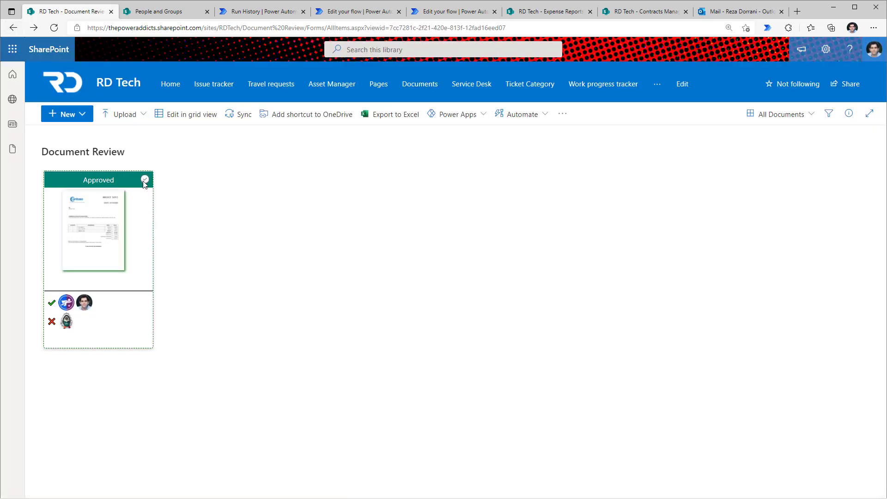
# Review the invoice's details (Approved, two Yes, one No), then close the details pane
pyautogui.click(145, 179)
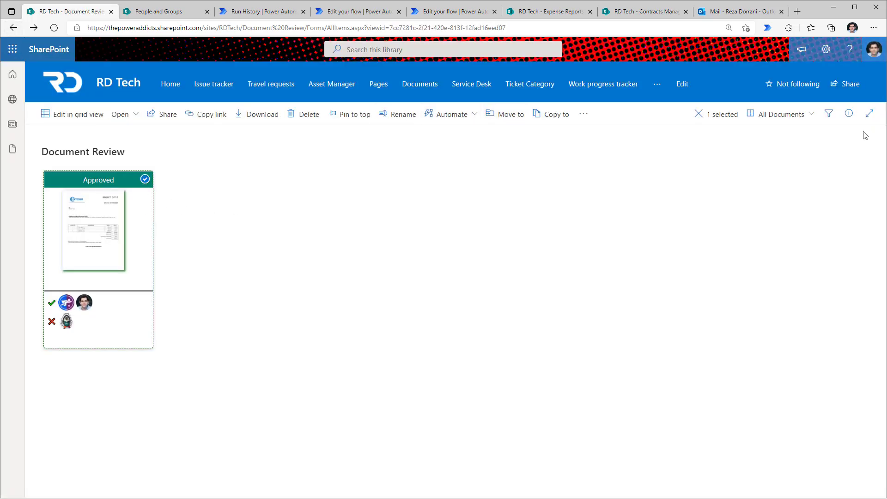
pyautogui.click(848, 114)
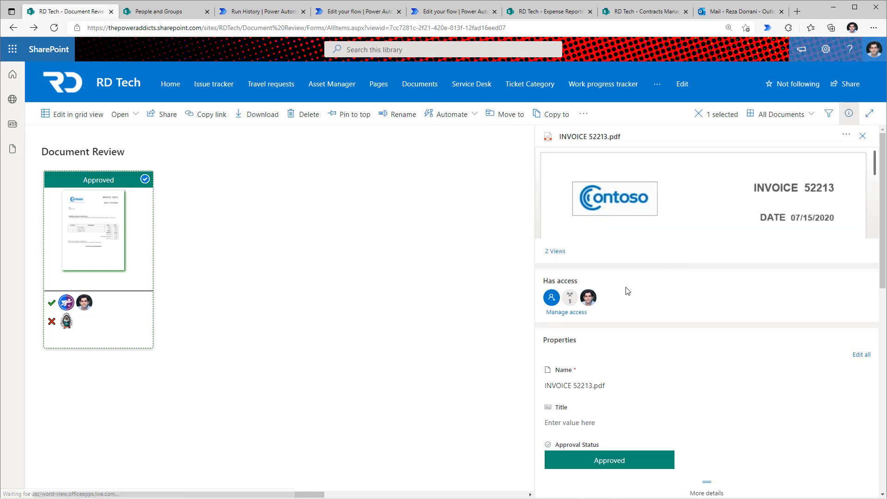
pyautogui.scroll(-3)
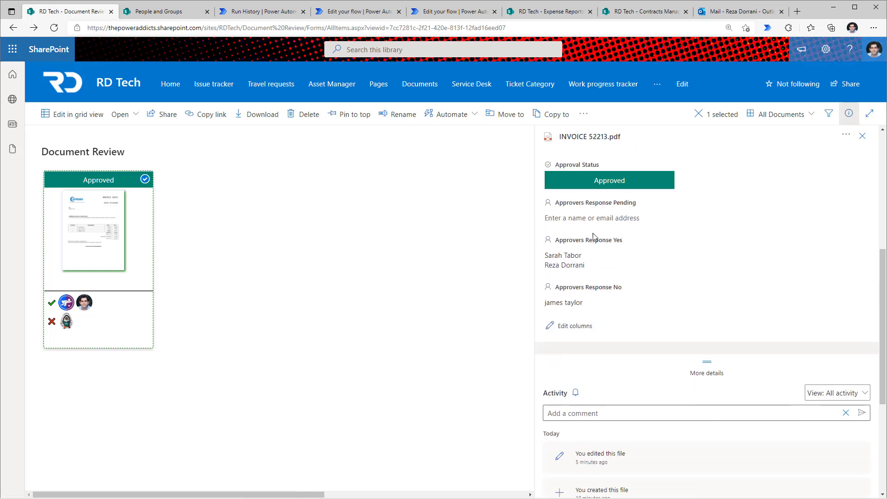
pyautogui.click(863, 136)
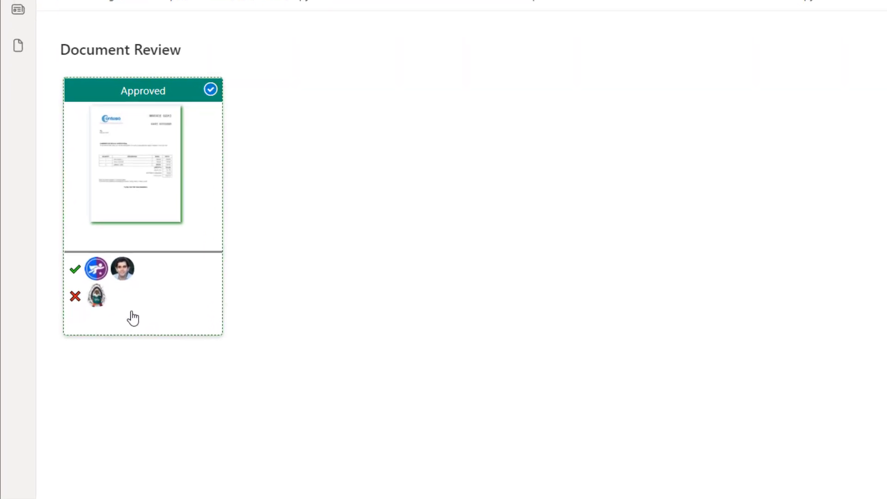
pyautogui.moveTo(125, 268)
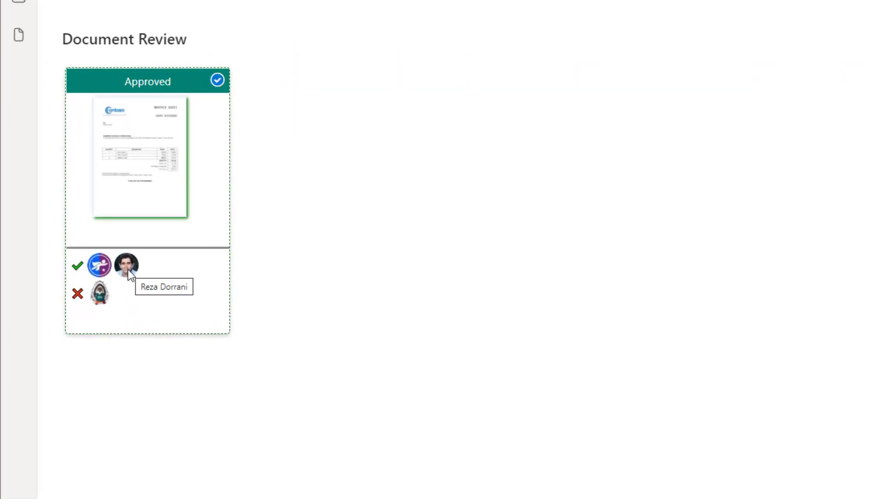
pyautogui.moveTo(96, 271)
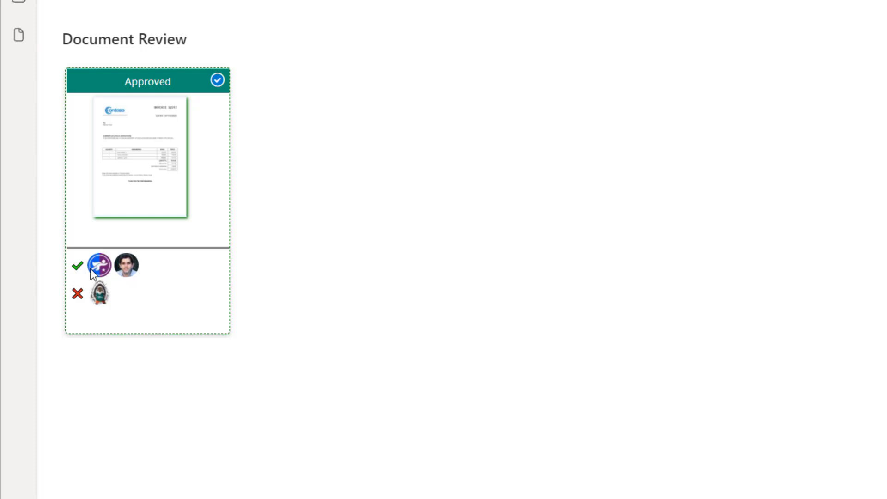
pyautogui.moveTo(114, 285)
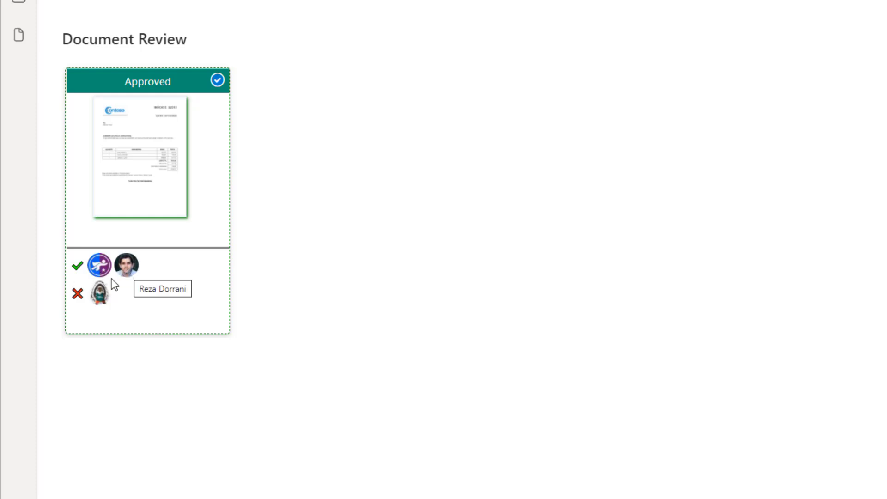
pyautogui.moveTo(100, 303)
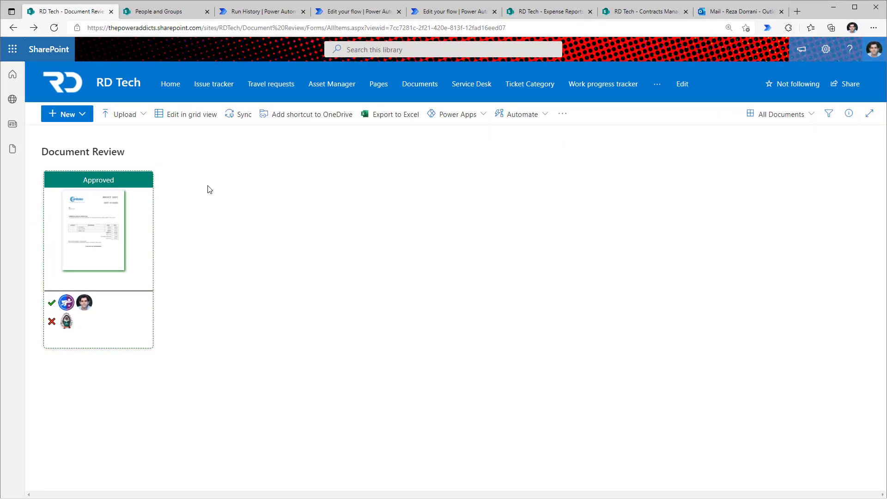
pyautogui.moveTo(125, 114)
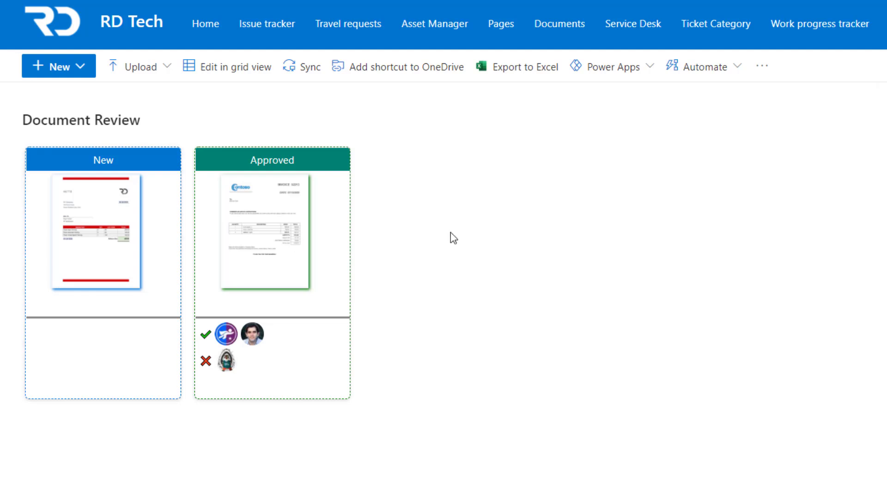
pyautogui.moveTo(143, 195)
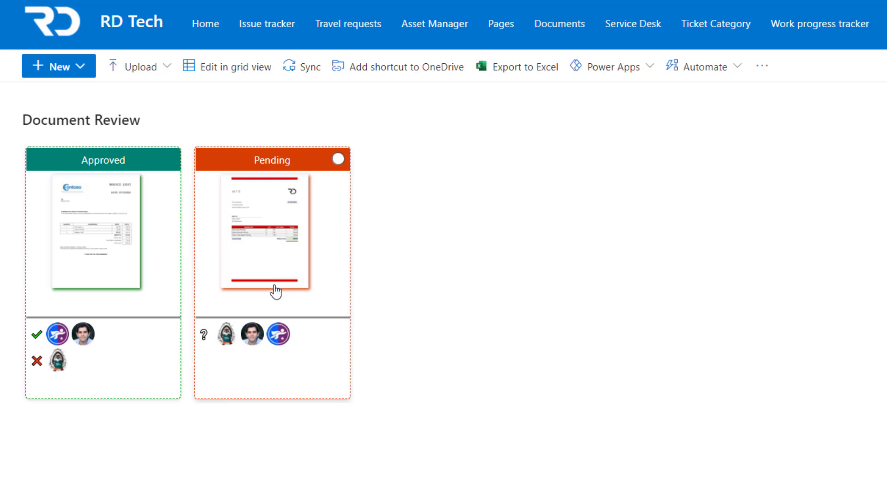
pyautogui.moveTo(278, 334)
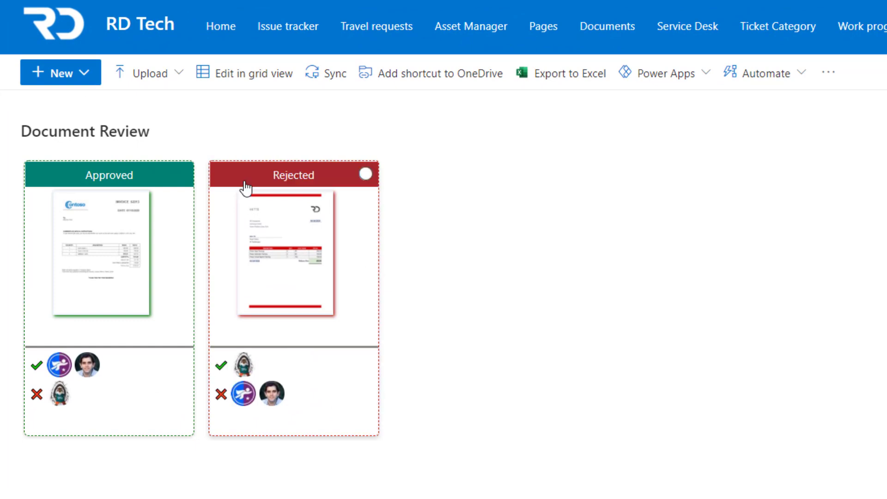
pyautogui.moveTo(327, 186)
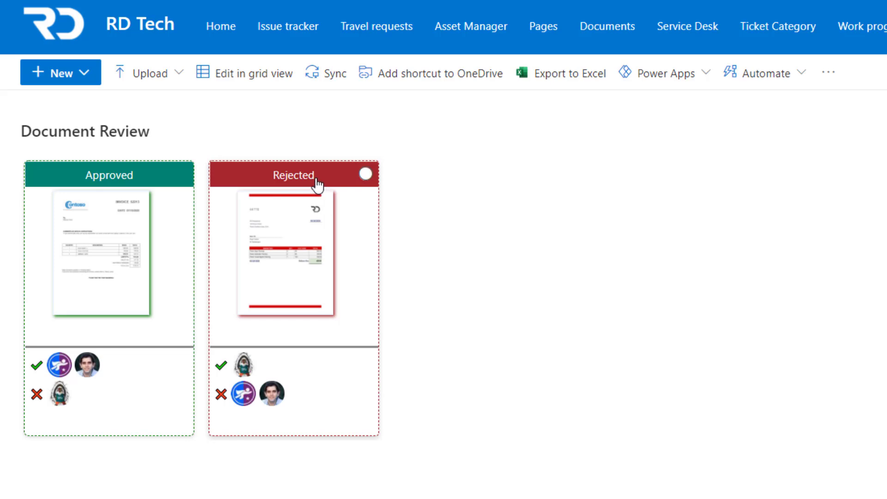
pyautogui.moveTo(220, 374)
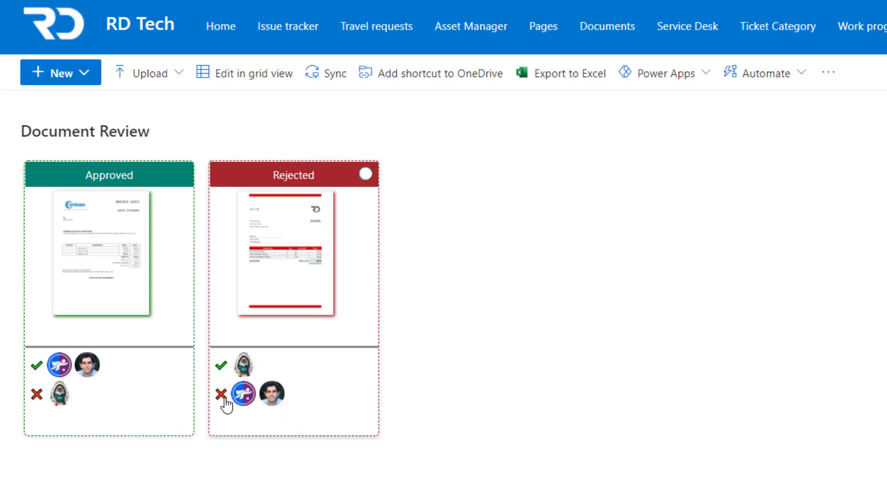
# In Contracts Management, filter tiles to Pending, then clear the filter to show all four
pyautogui.click(158, 11)
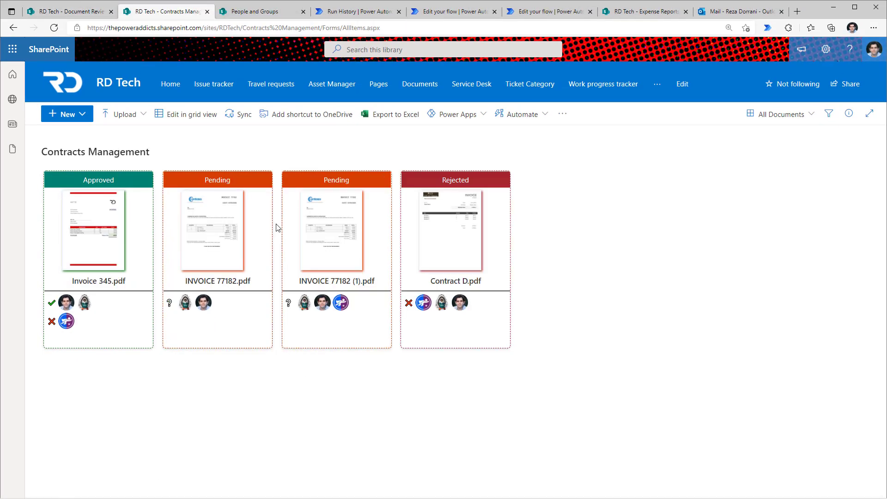
pyautogui.moveTo(830, 129)
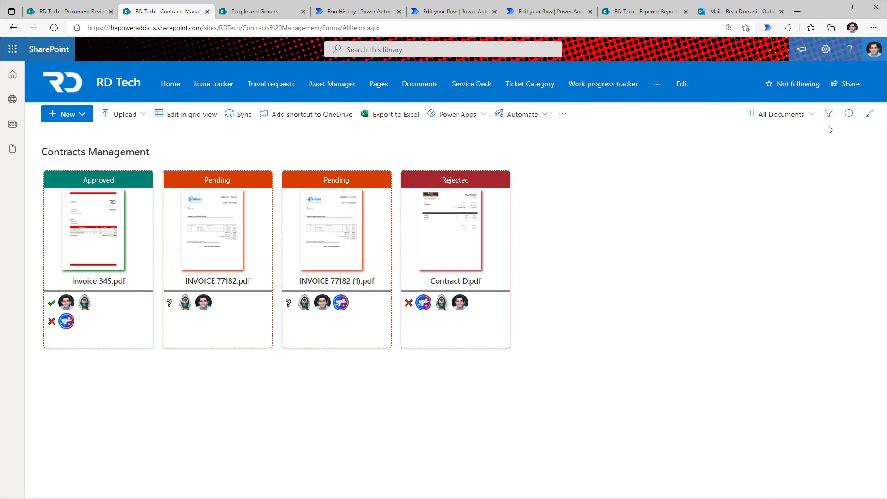
pyautogui.click(829, 113)
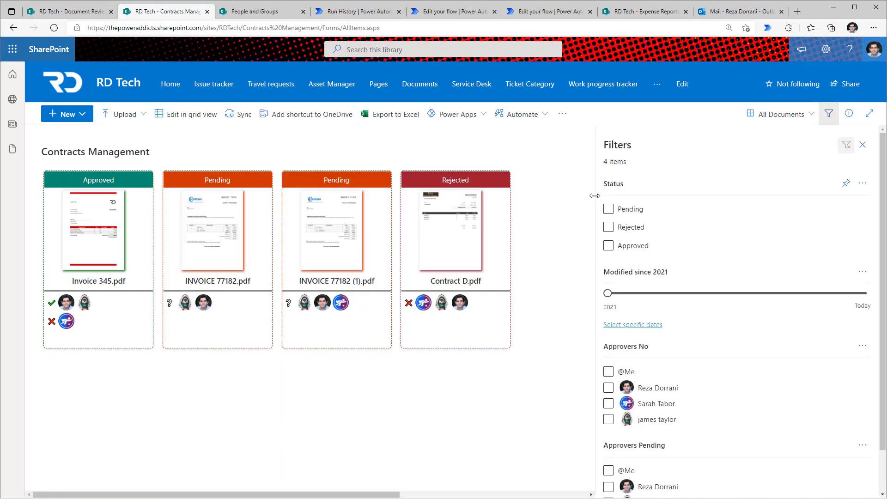
pyautogui.click(608, 209)
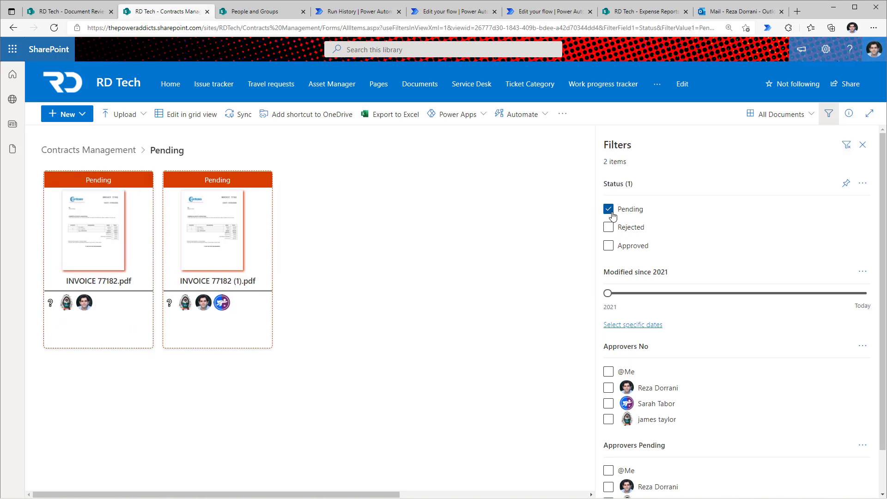
pyautogui.click(609, 227)
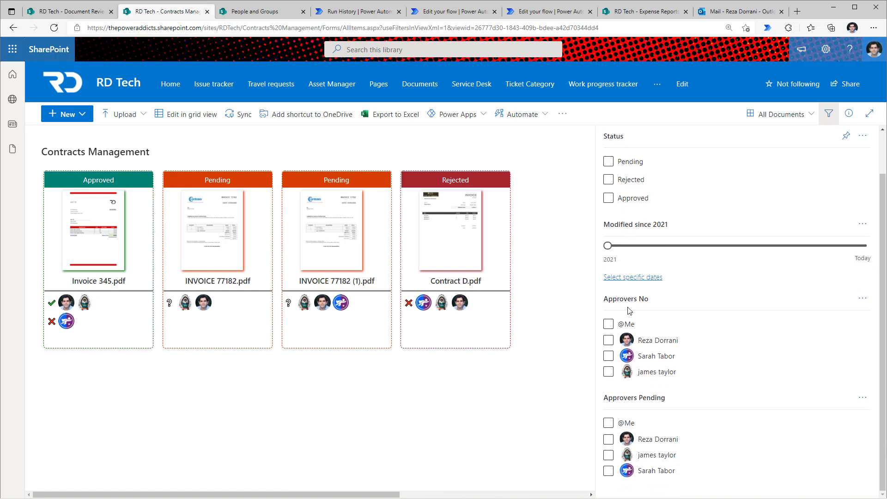
pyautogui.moveTo(639, 303)
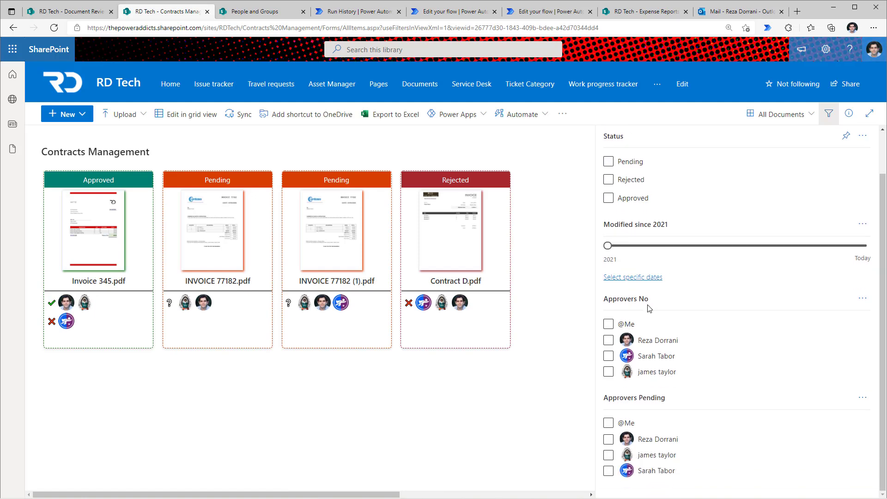
pyautogui.click(608, 340)
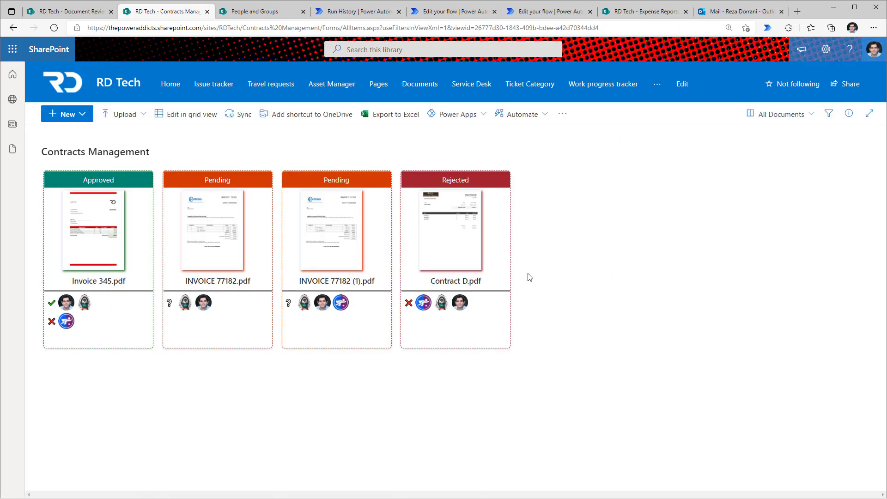
pyautogui.click(455, 10)
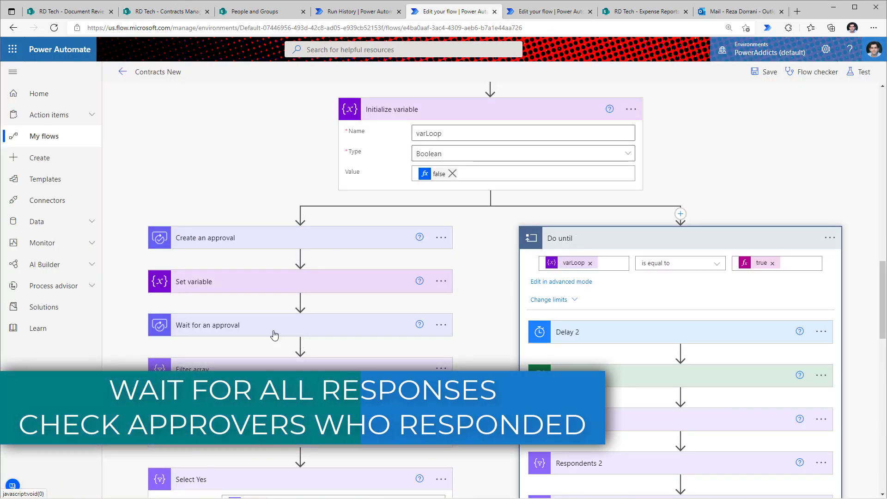
pyautogui.scroll(-3)
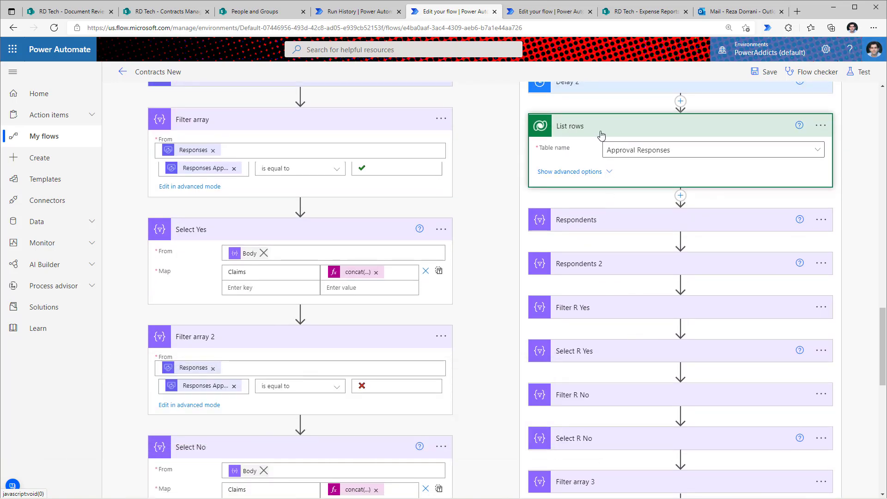
pyautogui.moveTo(638, 154)
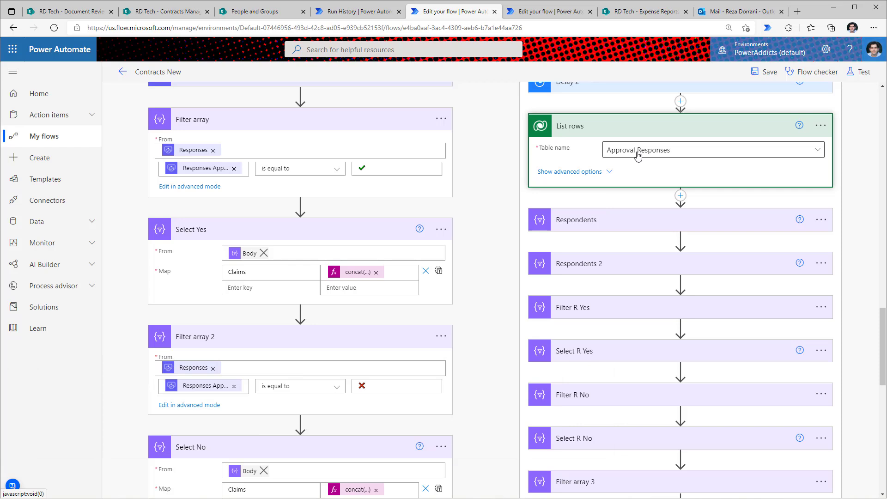
pyautogui.scroll(3)
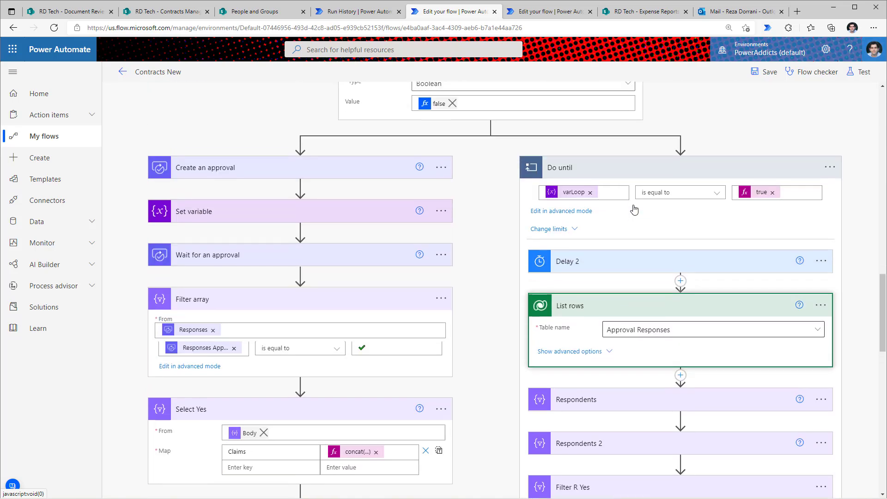
pyautogui.scroll(-3)
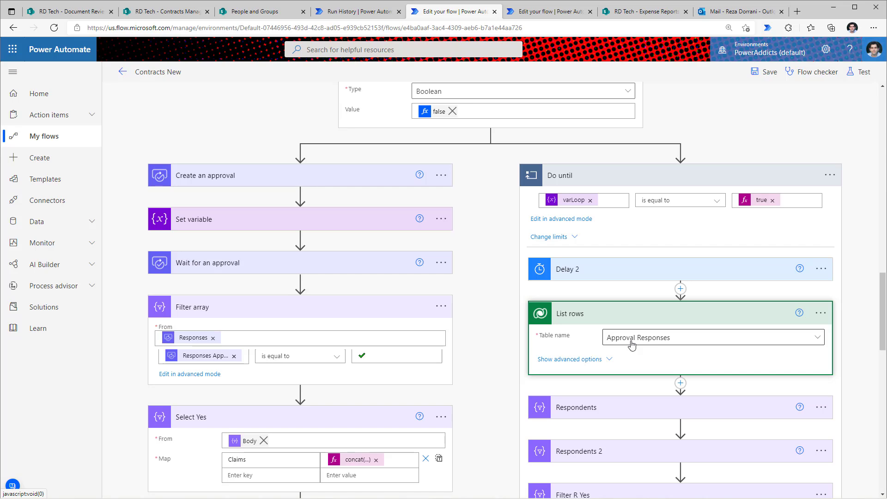
pyautogui.moveTo(627, 342)
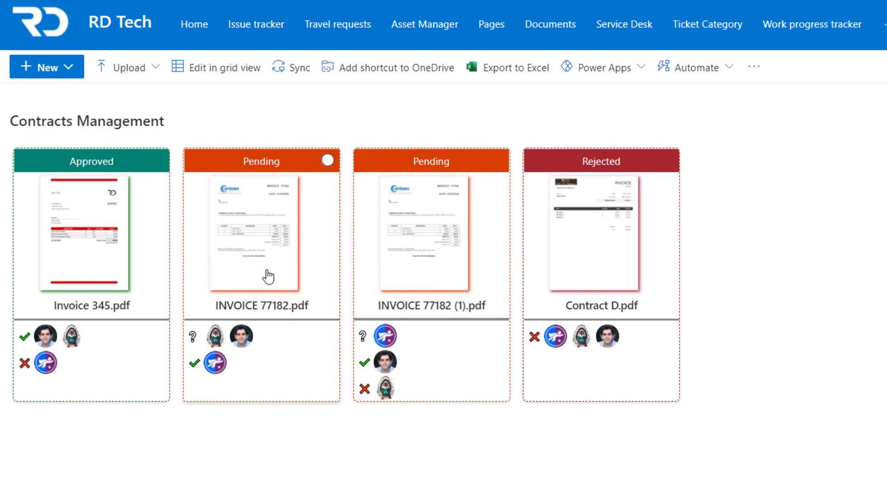
pyautogui.moveTo(296, 179)
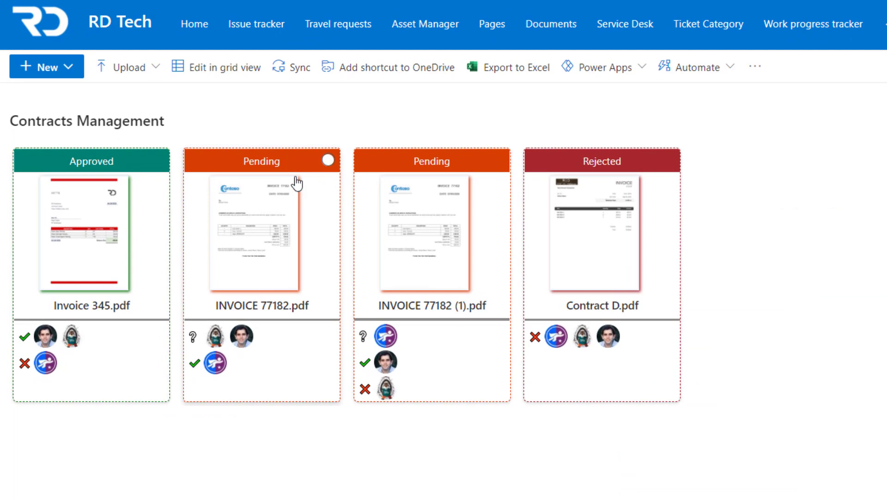
pyautogui.moveTo(225, 325)
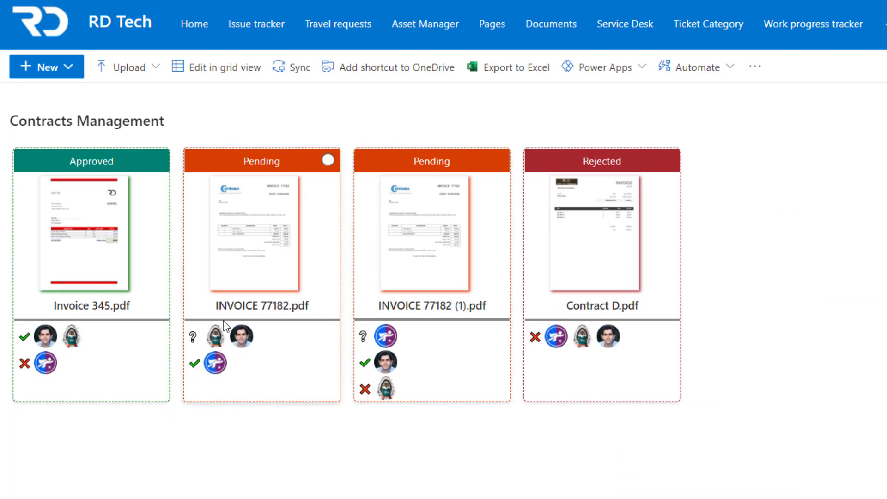
pyautogui.moveTo(367, 338)
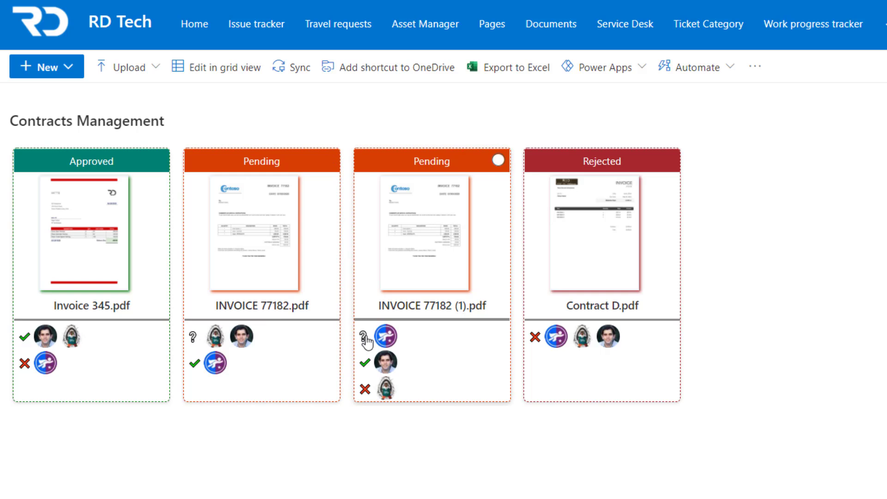
pyautogui.moveTo(388, 335)
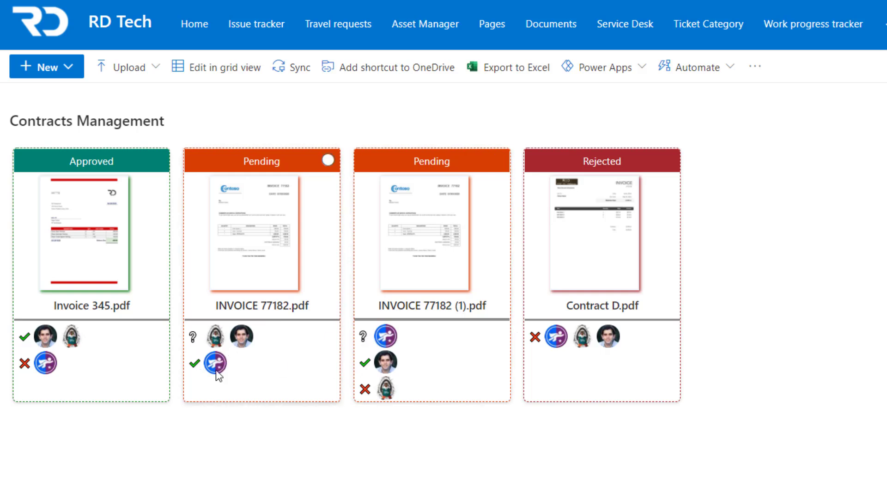
pyautogui.moveTo(216, 362)
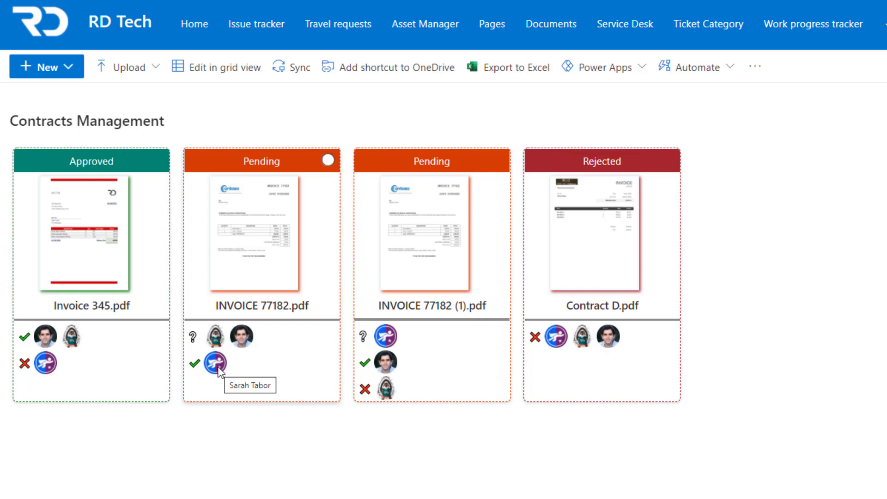